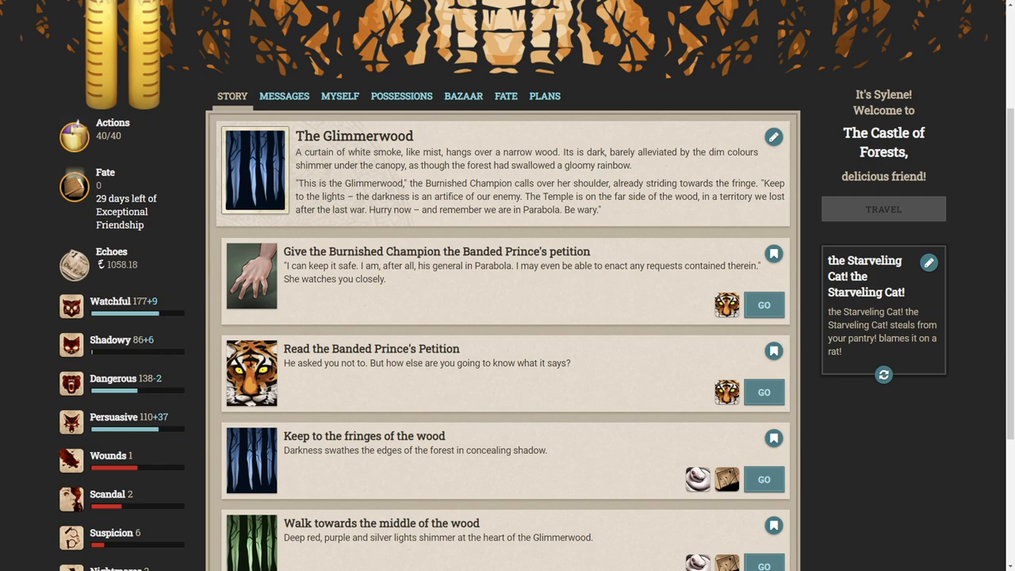
mouse_move(664, 200)
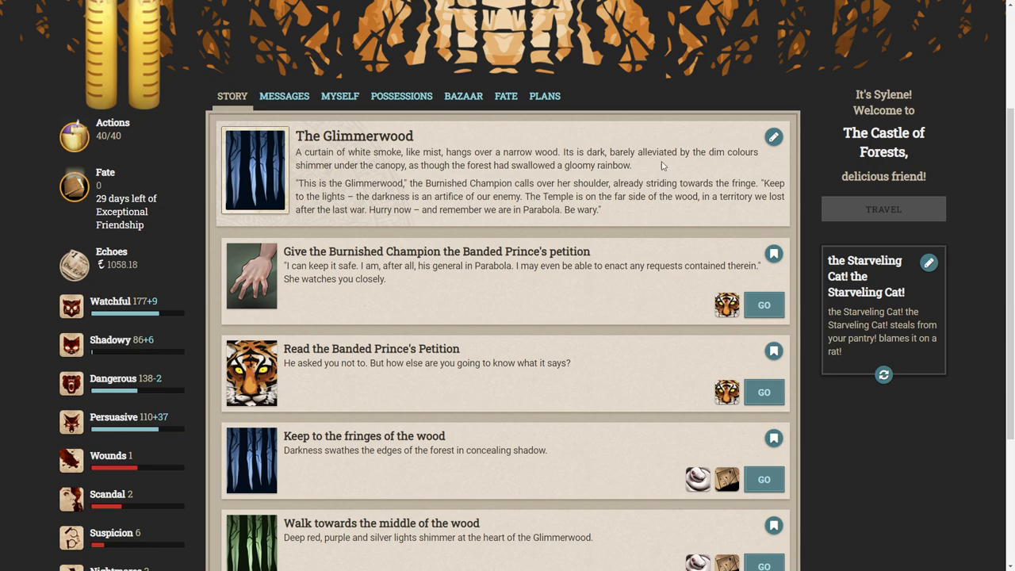
mouse_move(651, 224)
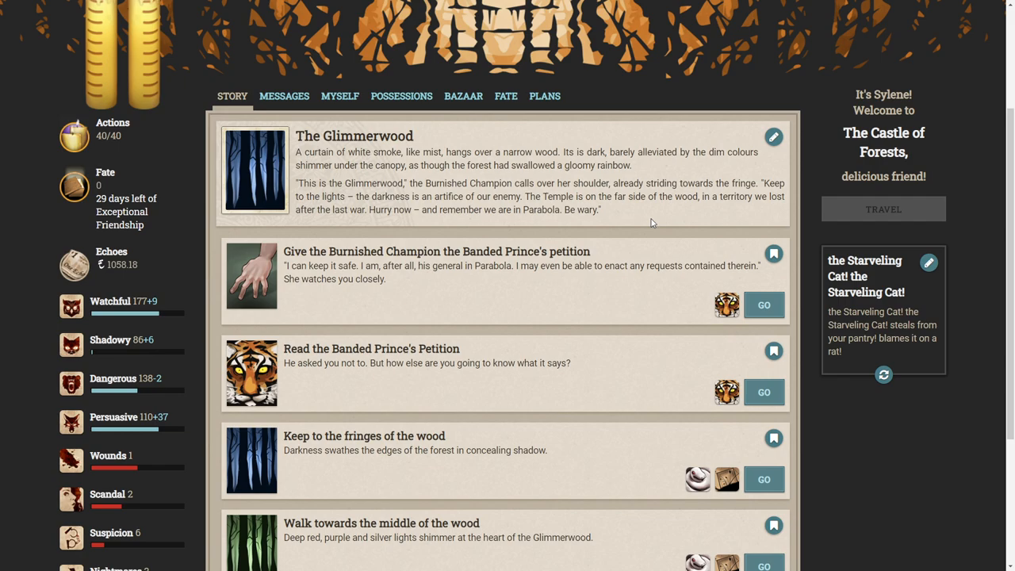
mouse_move(656, 220)
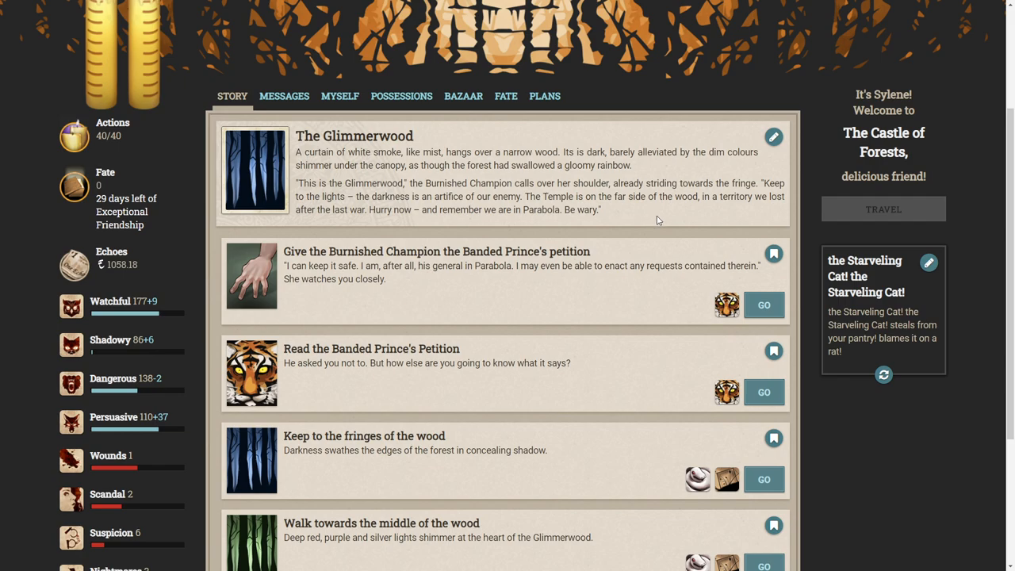
mouse_move(422, 223)
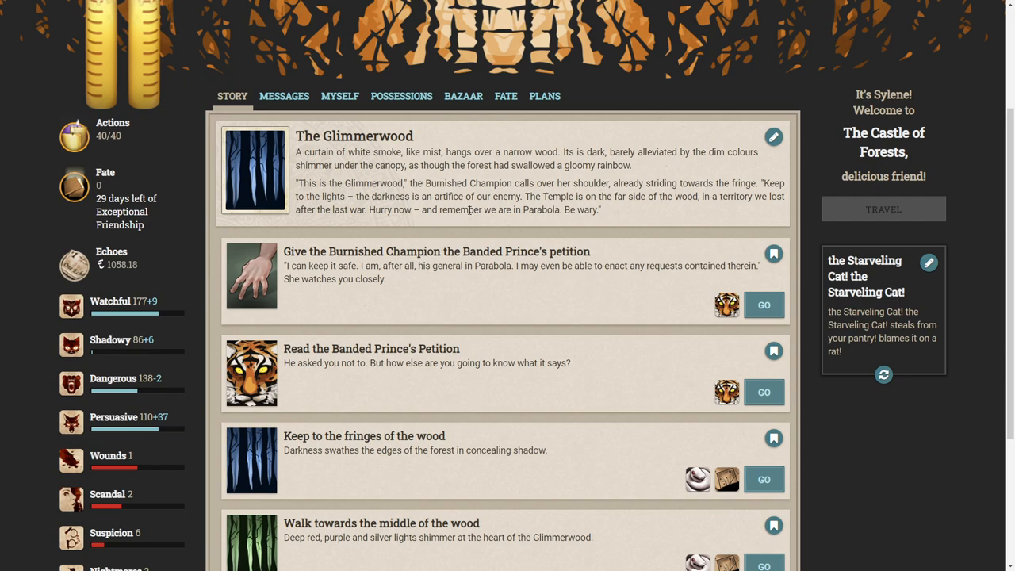
Scroll down the Glimmerwood storylet toward the Banded Prince's Petition option.
scroll(down, 3)
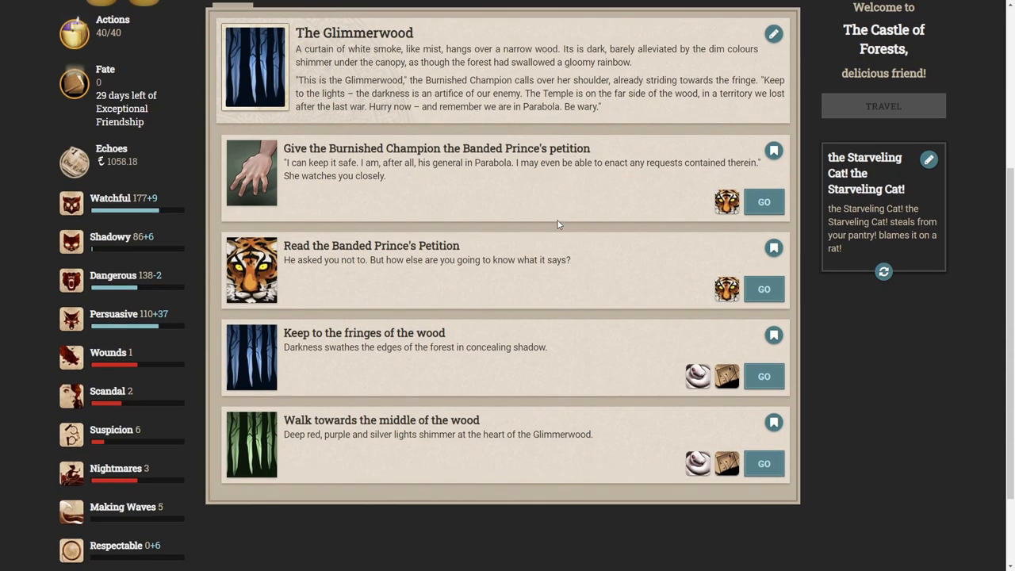
scroll(down, 3)
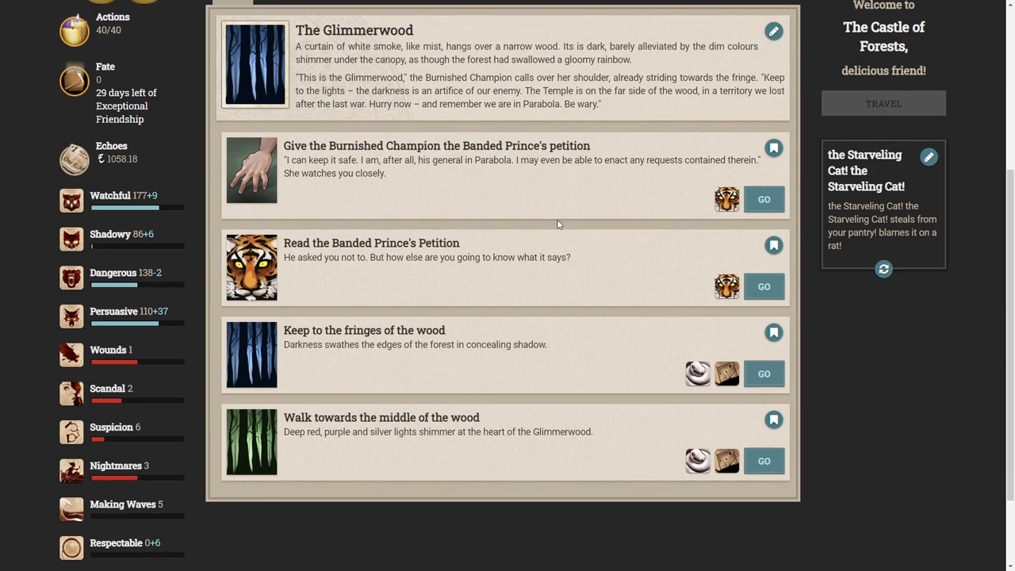
mouse_move(437, 183)
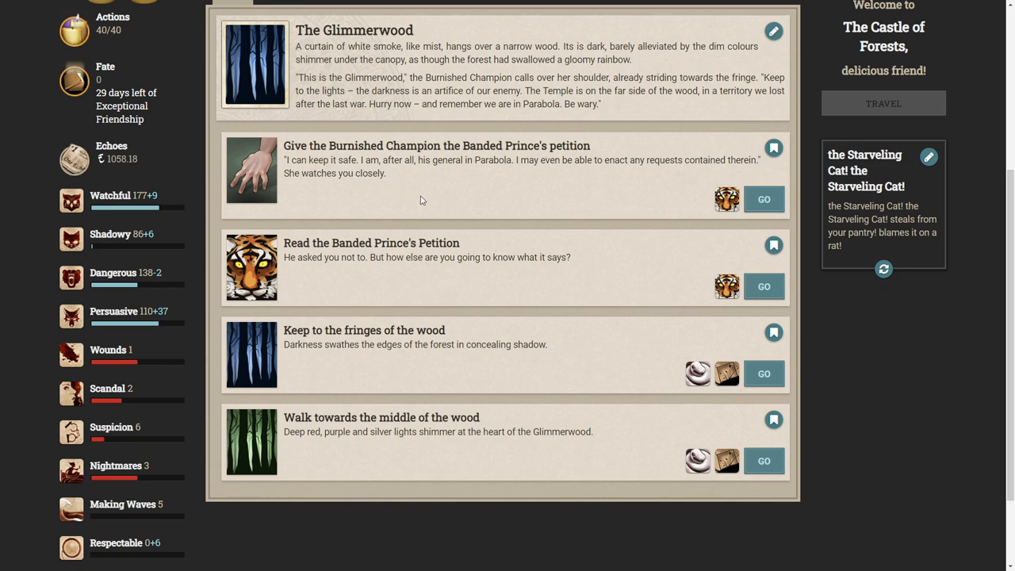
mouse_move(452, 273)
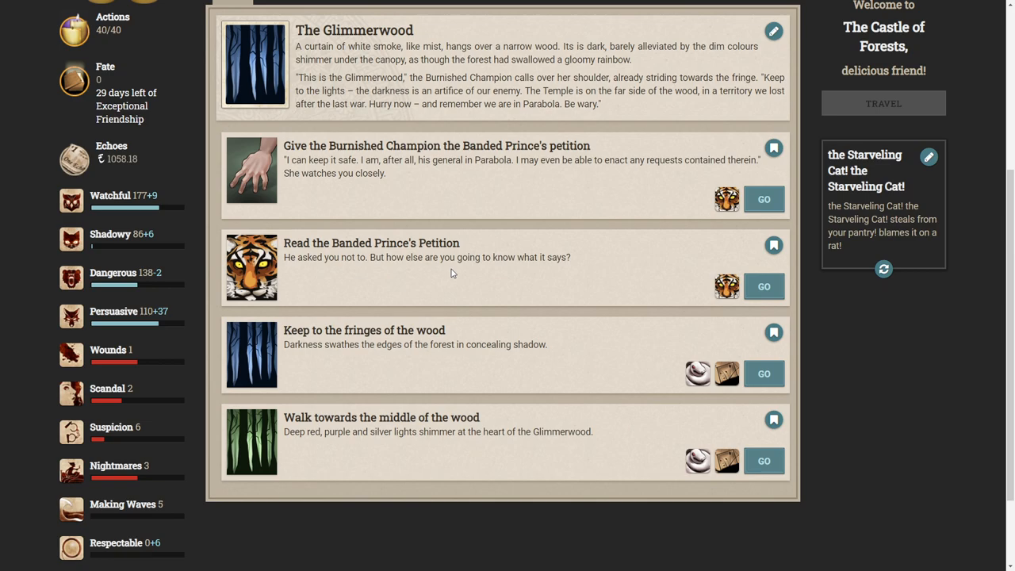
mouse_move(402, 343)
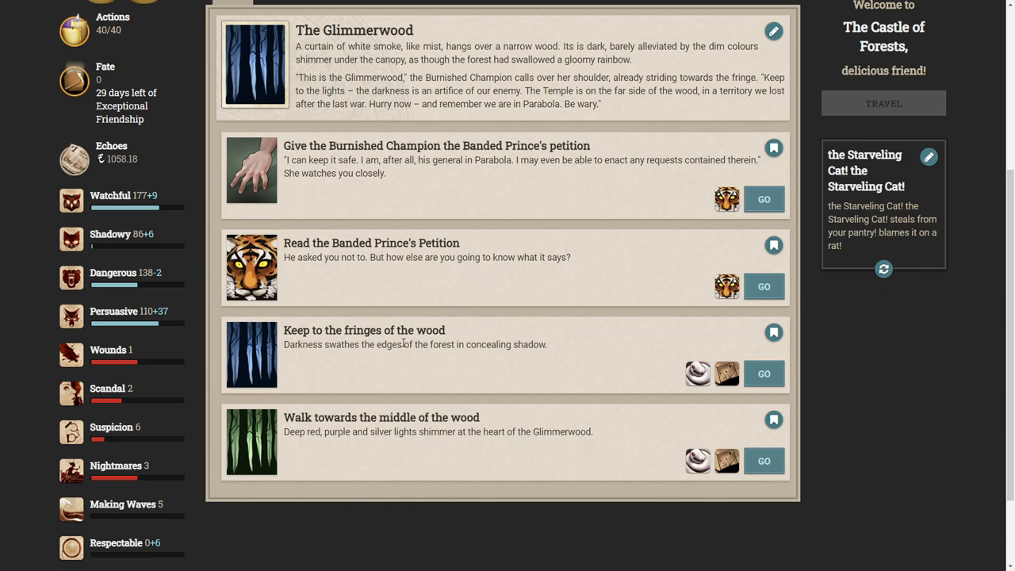
mouse_move(362, 344)
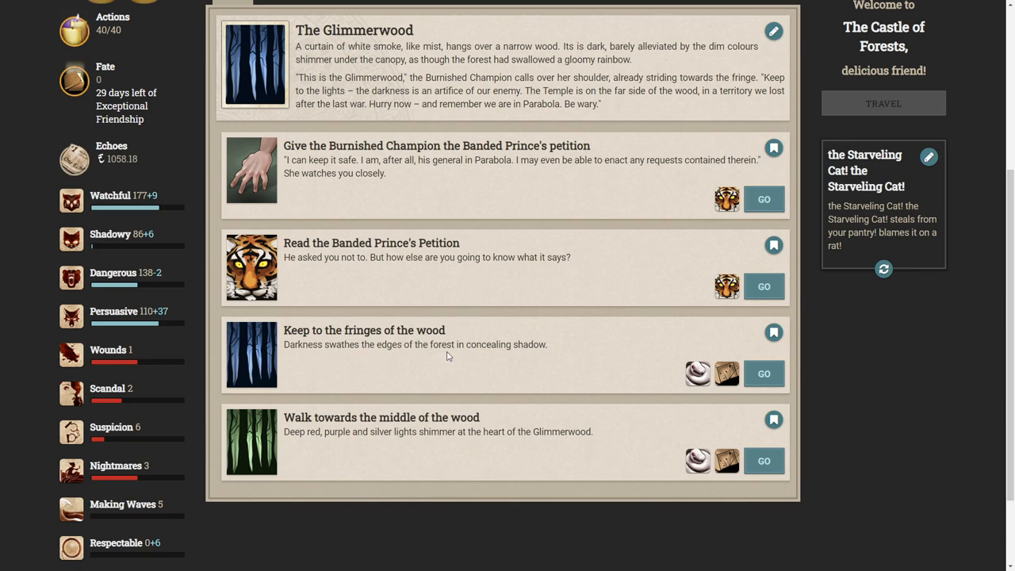
mouse_move(444, 364)
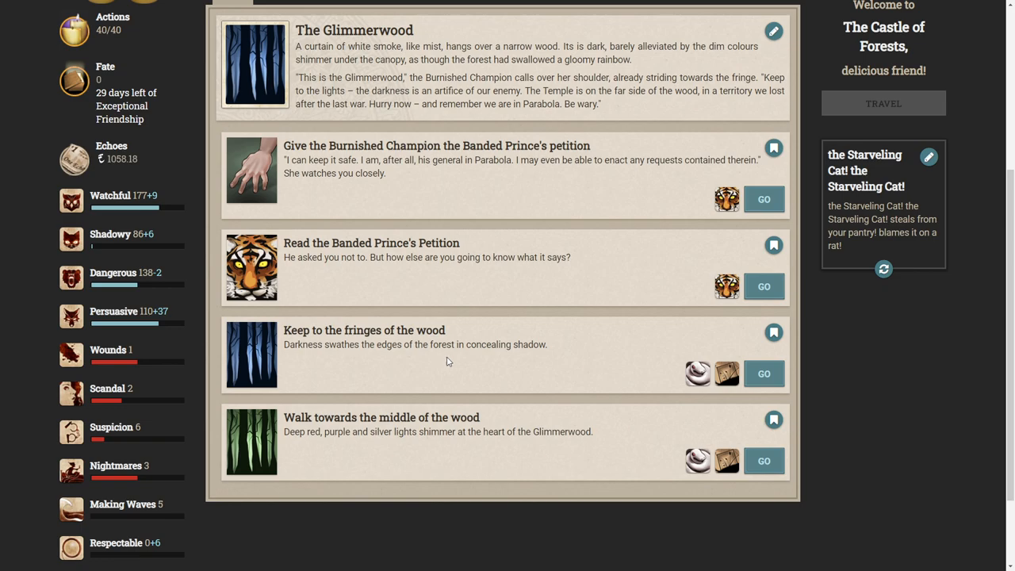
mouse_move(452, 361)
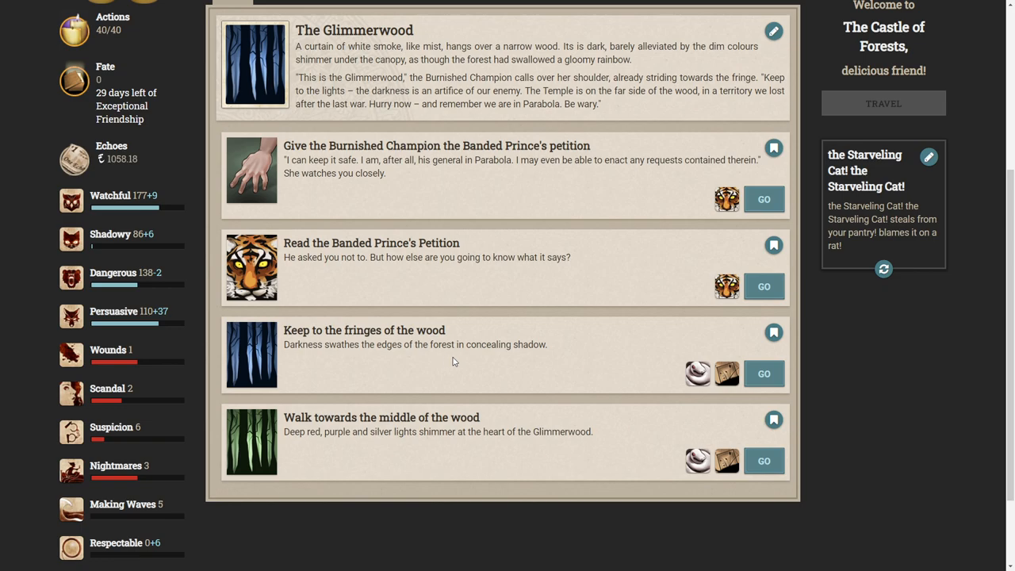
mouse_move(528, 342)
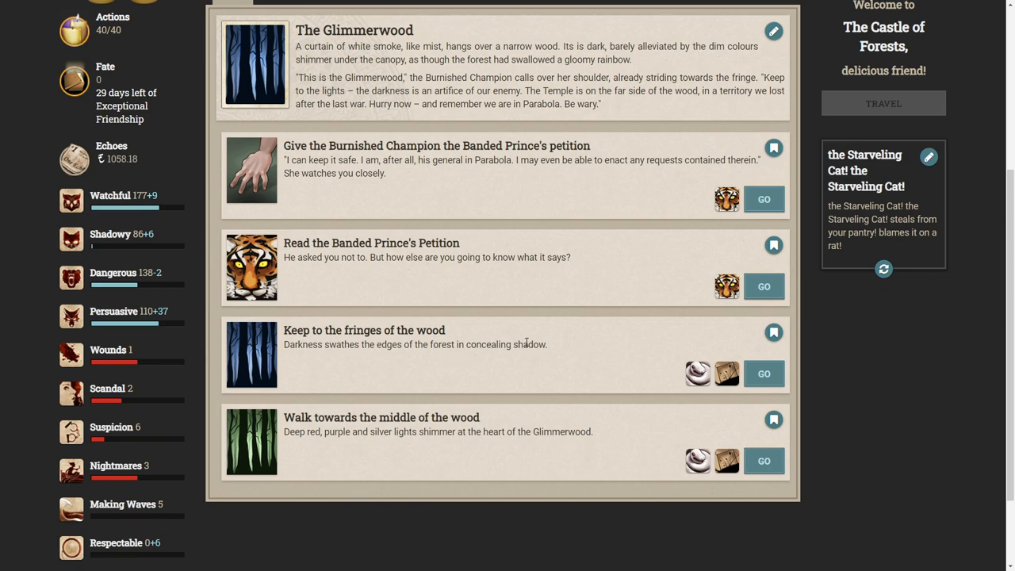
mouse_move(526, 343)
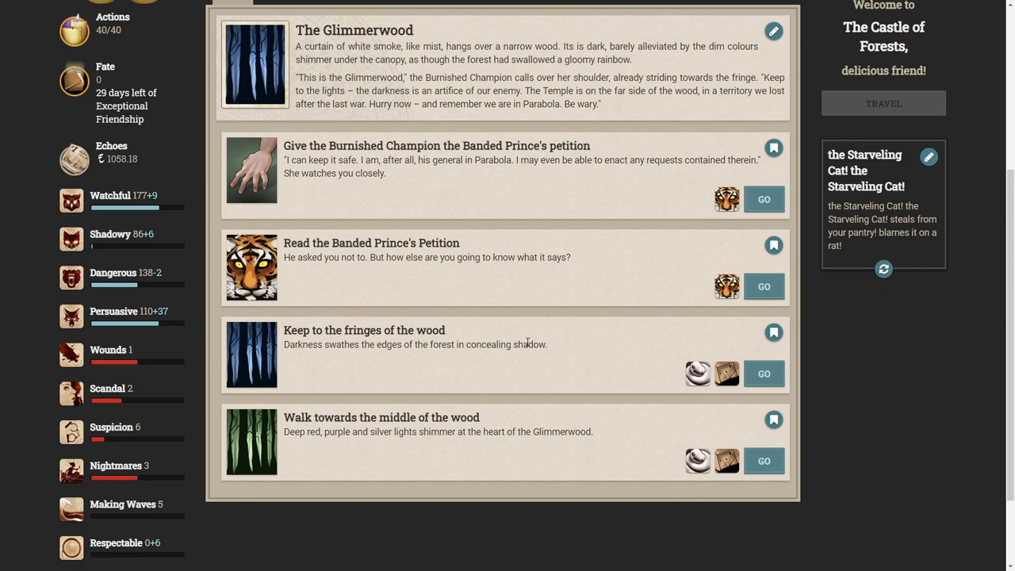
mouse_move(482, 235)
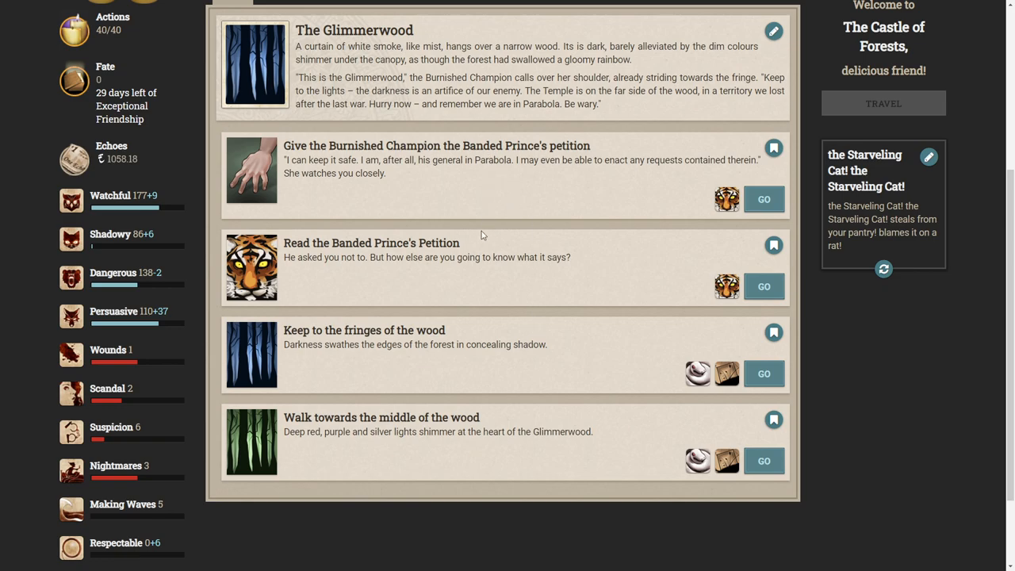
mouse_move(498, 232)
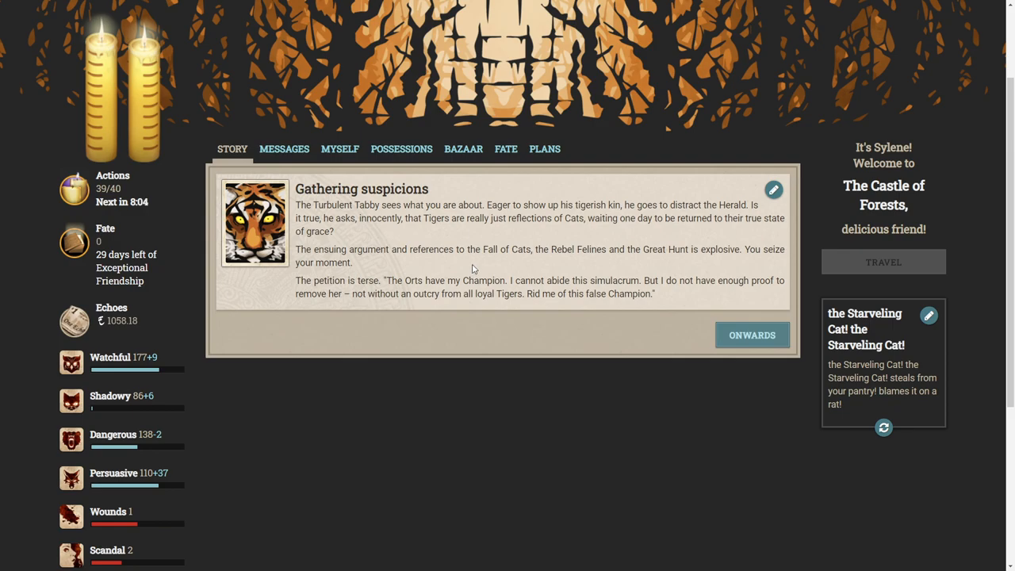
mouse_move(508, 262)
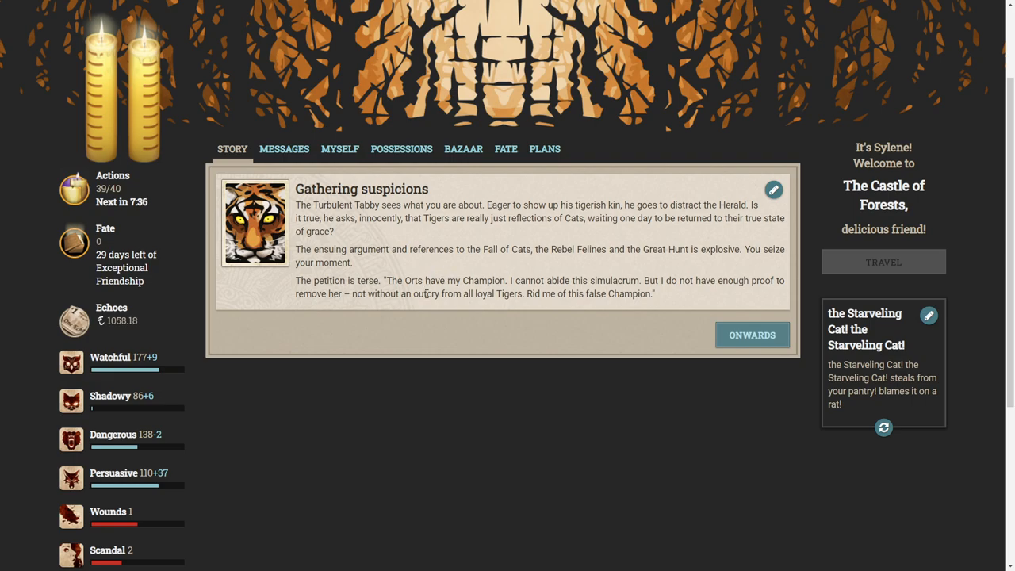
mouse_move(484, 293)
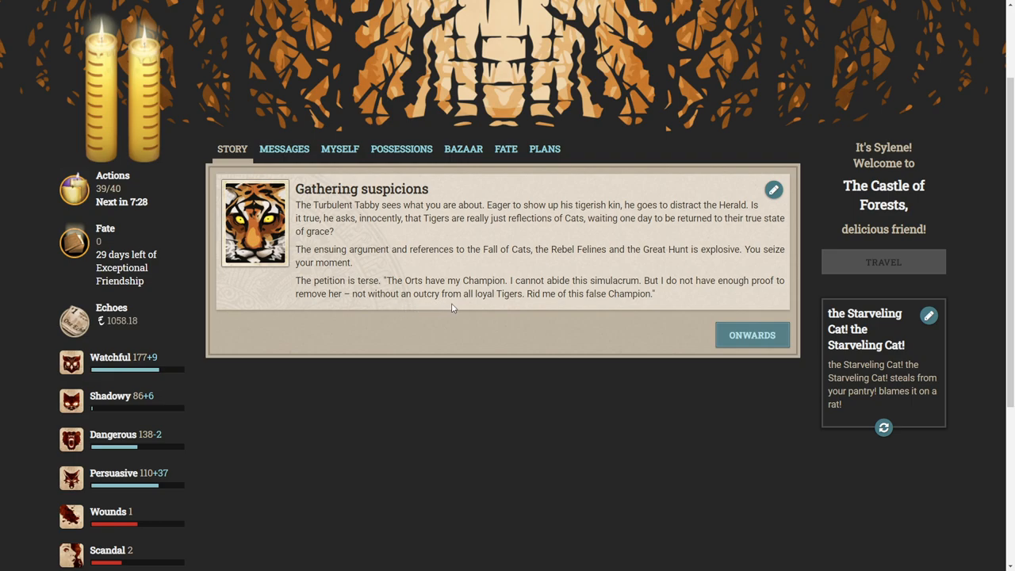
mouse_move(531, 307)
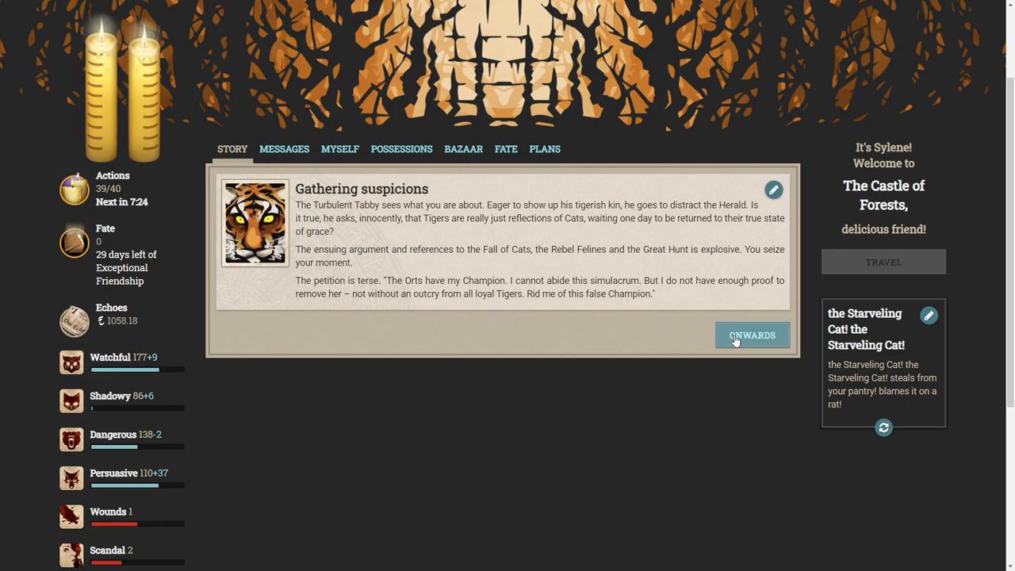
Move on from Gathering suspicions back to the Glimmerwood's two wood paths.
click(751, 335)
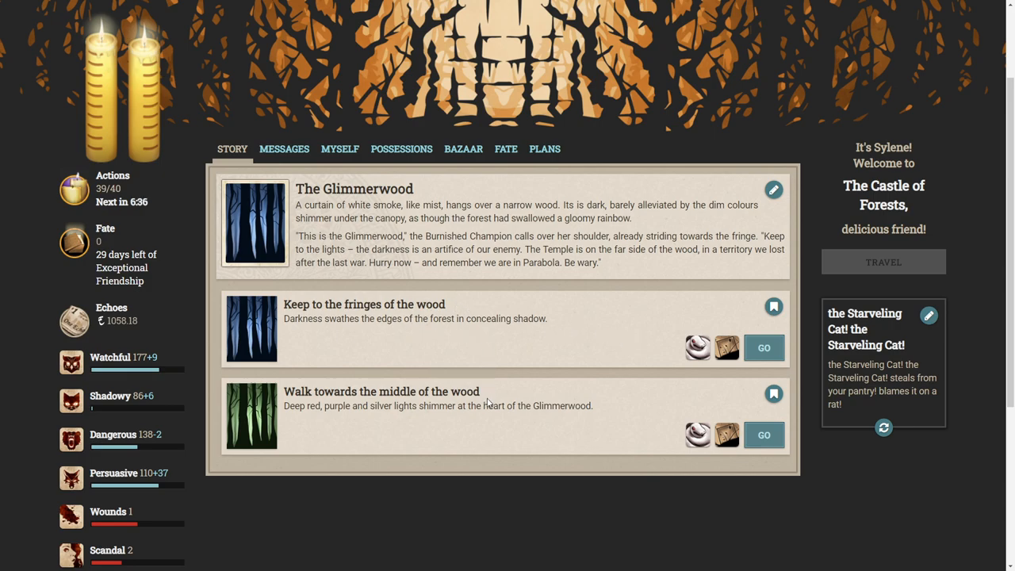
mouse_move(698, 347)
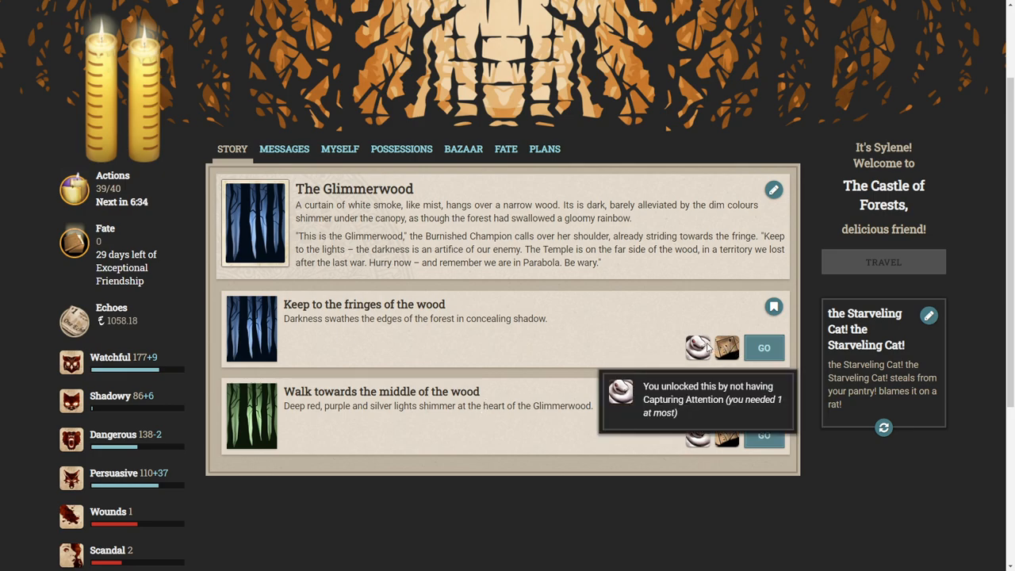
mouse_move(432, 378)
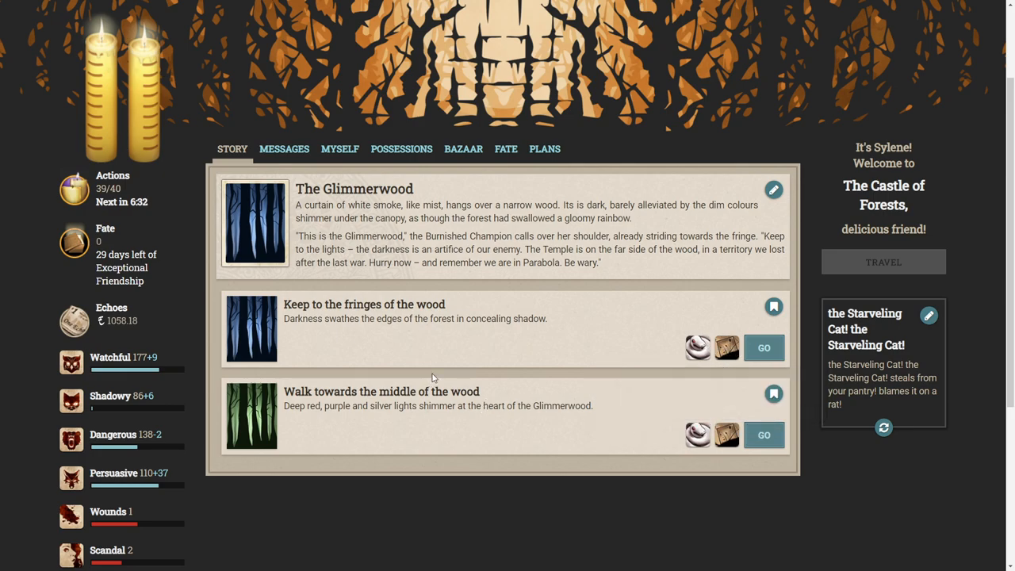
mouse_move(764, 347)
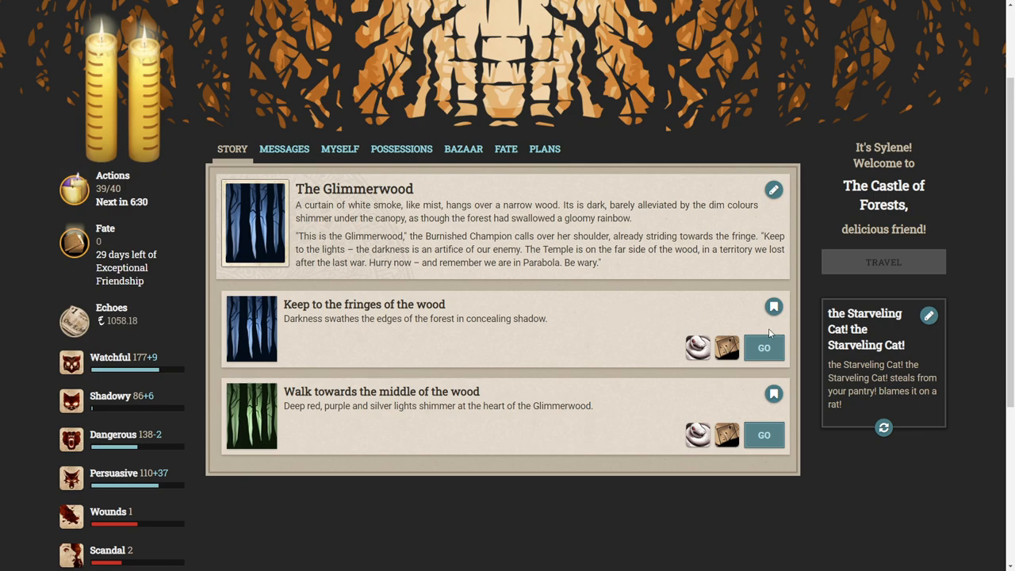
Choose to skirt the edges of the Glimmerwood, bringing up 'Skirting the edges'.
click(763, 348)
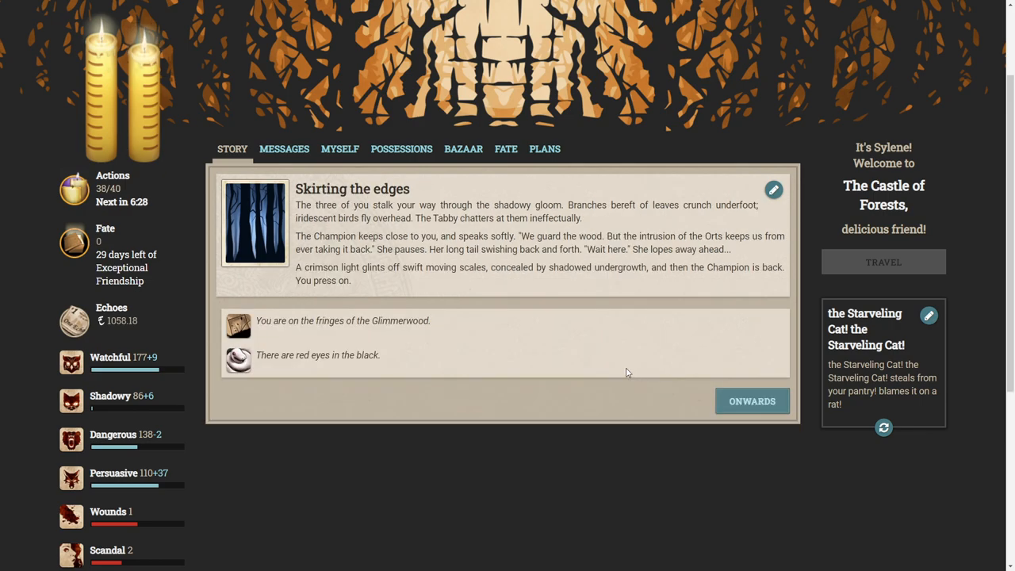
mouse_move(634, 375)
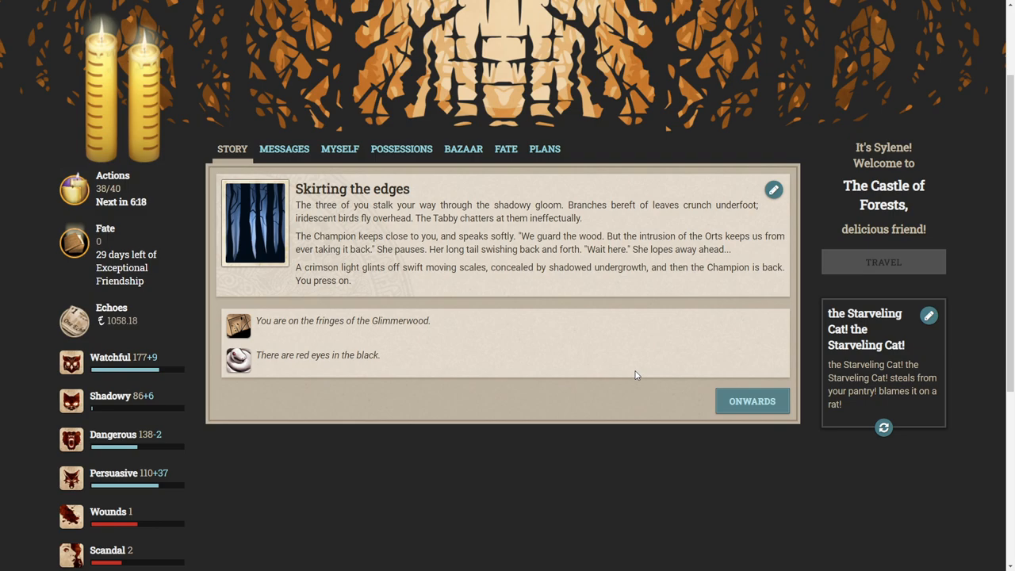
mouse_move(483, 314)
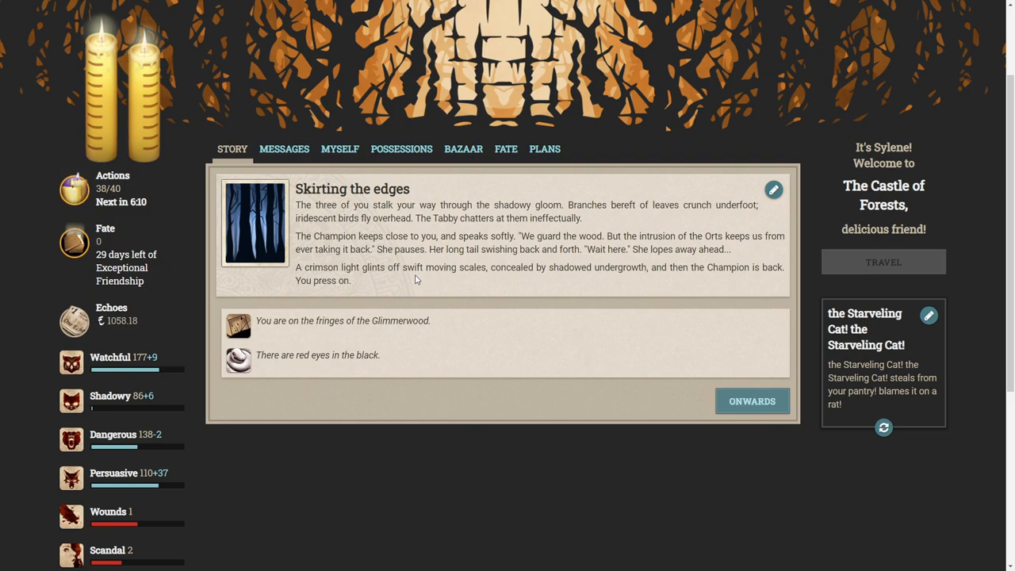
mouse_move(536, 265)
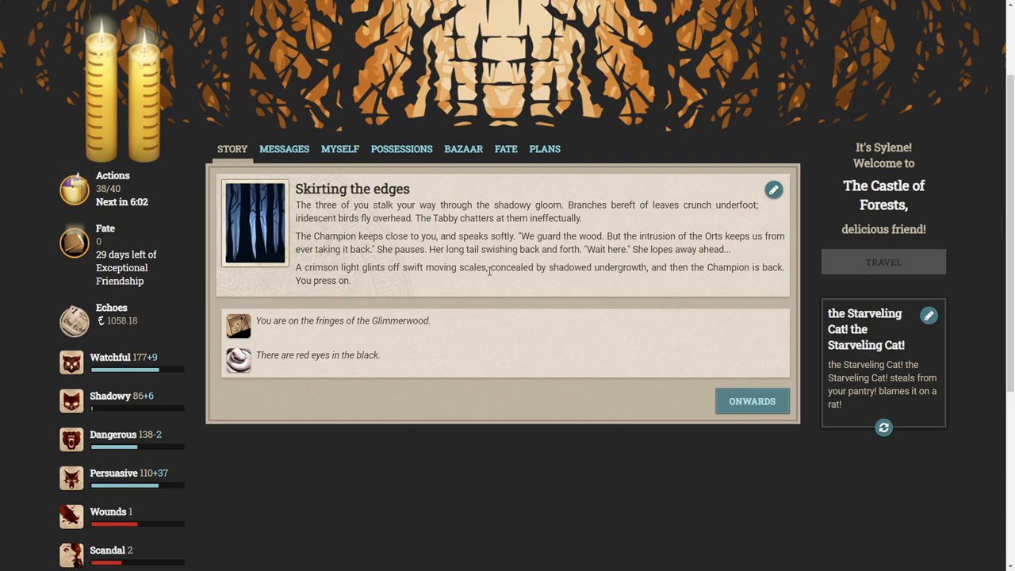
mouse_move(493, 281)
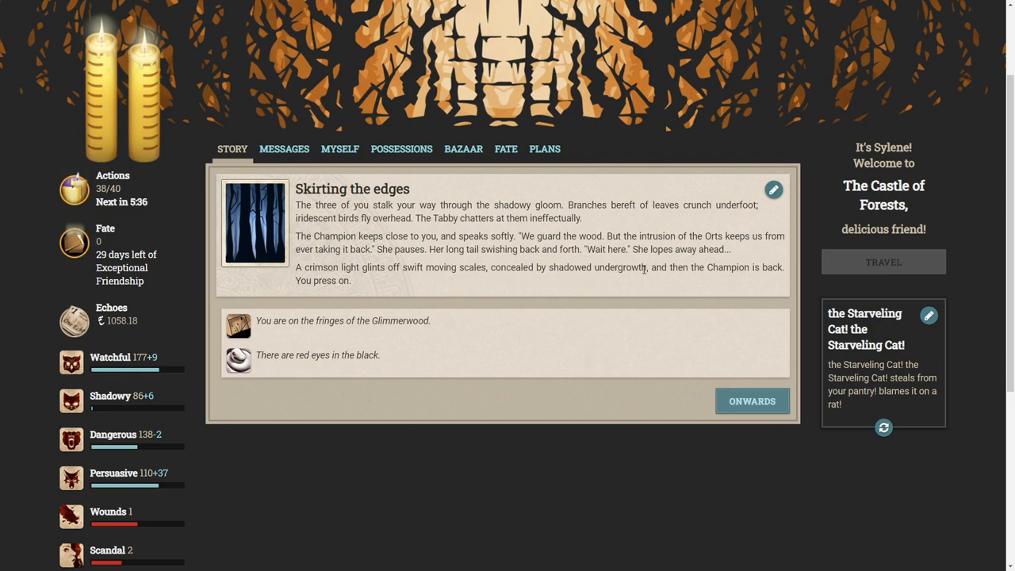
mouse_move(644, 276)
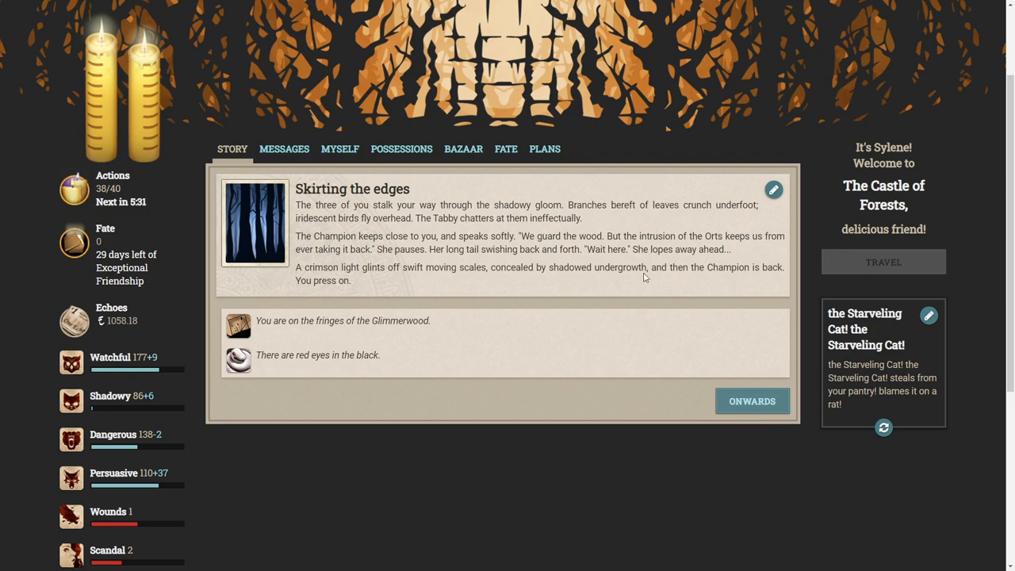
Continue past Skirting the edges to the Red Marches / Silvered Mire fork.
click(751, 400)
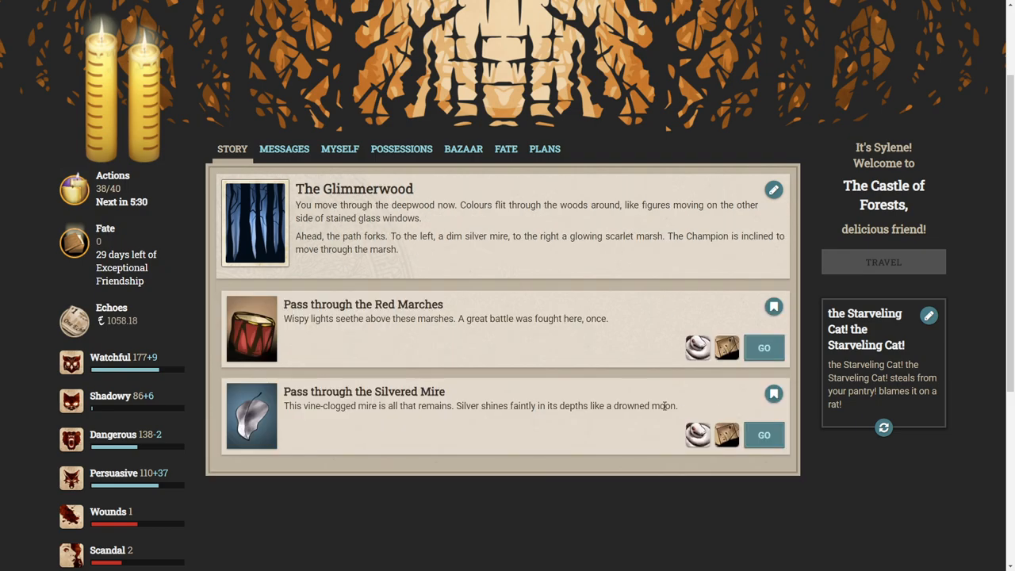
mouse_move(635, 384)
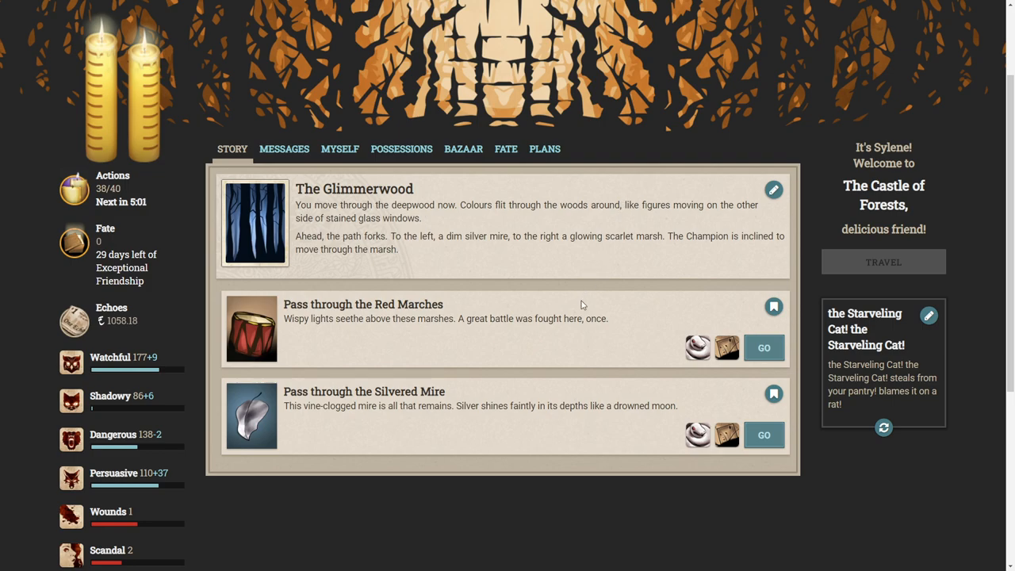
mouse_move(473, 410)
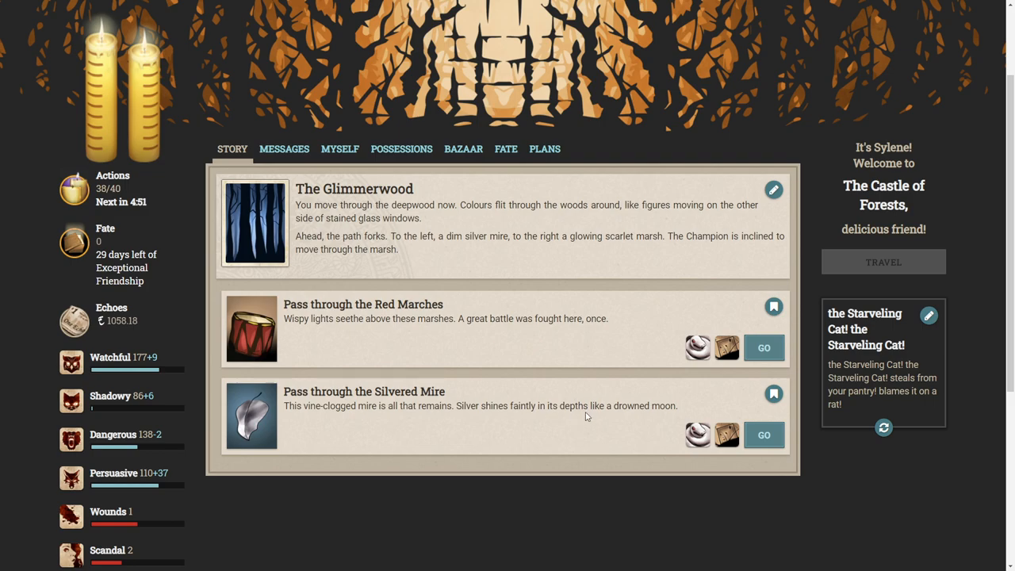
mouse_move(635, 355)
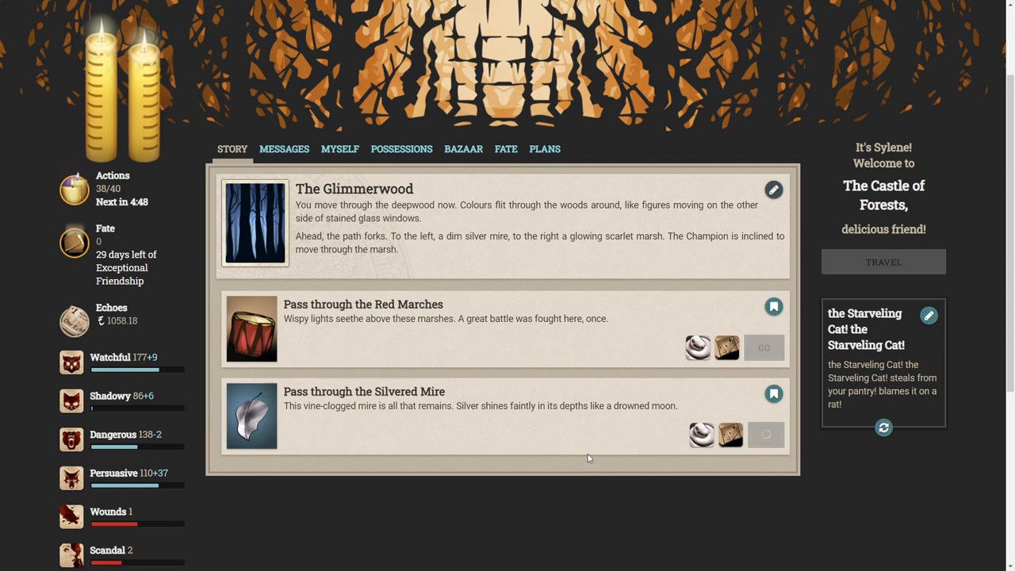
Pass through the Silvered Mire, reaching the Drowned gifts outcome.
click(765, 435)
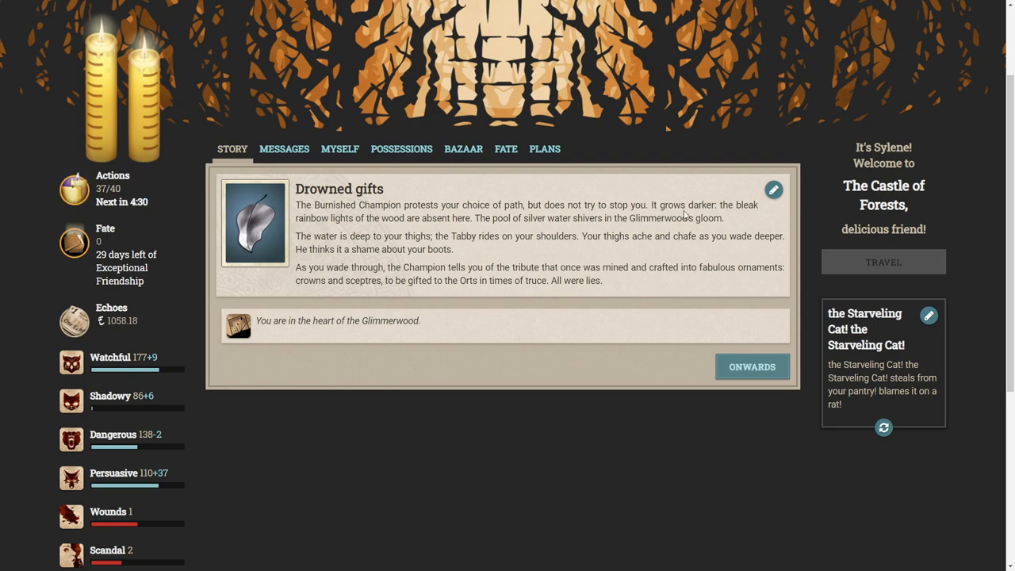
mouse_move(740, 222)
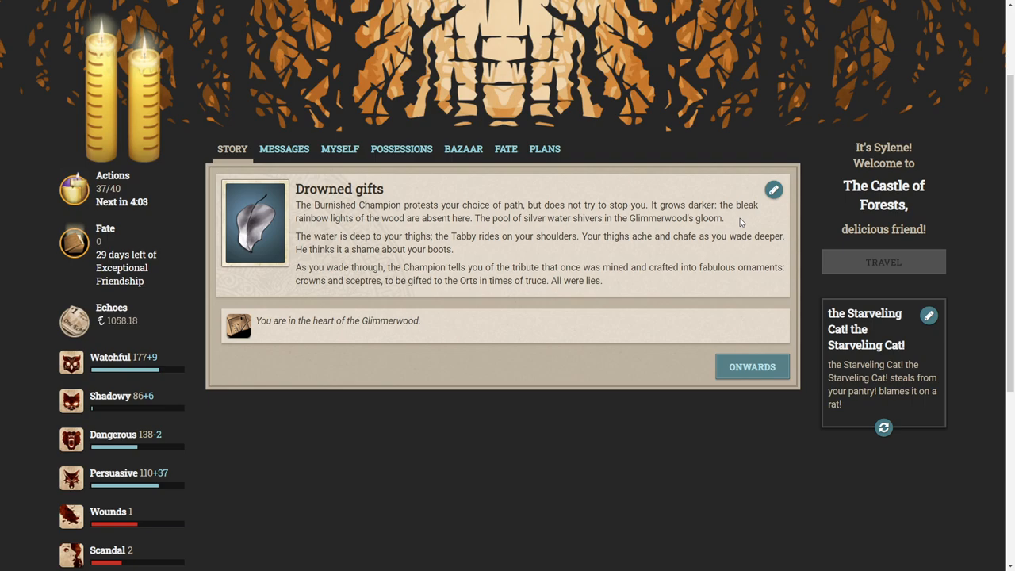
mouse_move(696, 215)
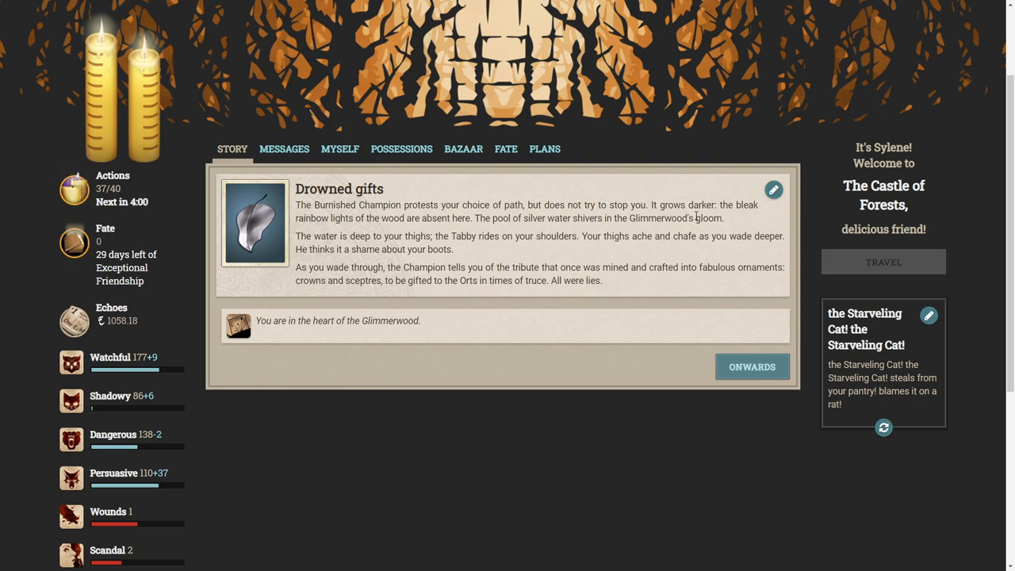
Continue past Drowned gifts to the foul marsh offering Follow the Wispways.
click(751, 366)
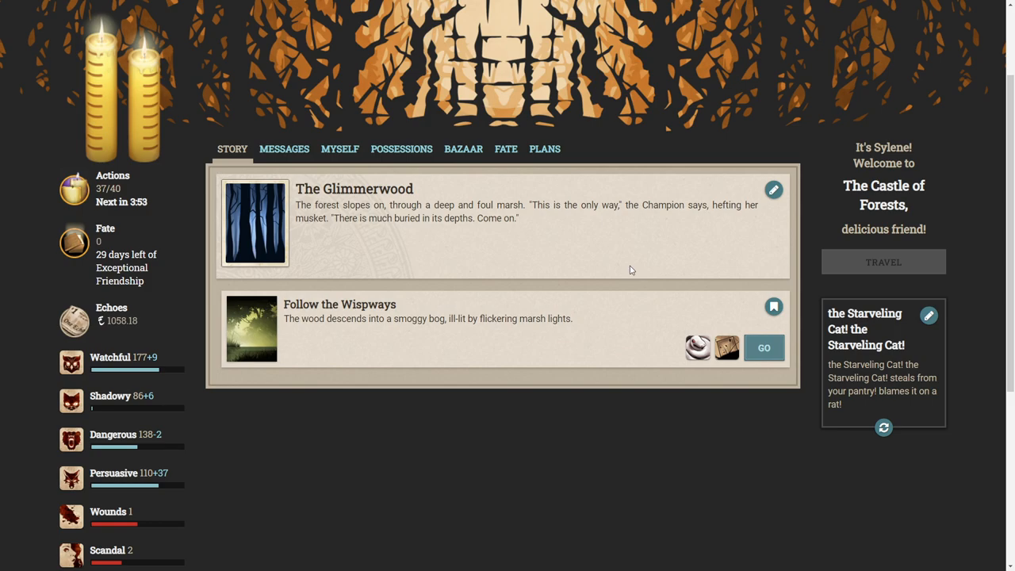
mouse_move(545, 226)
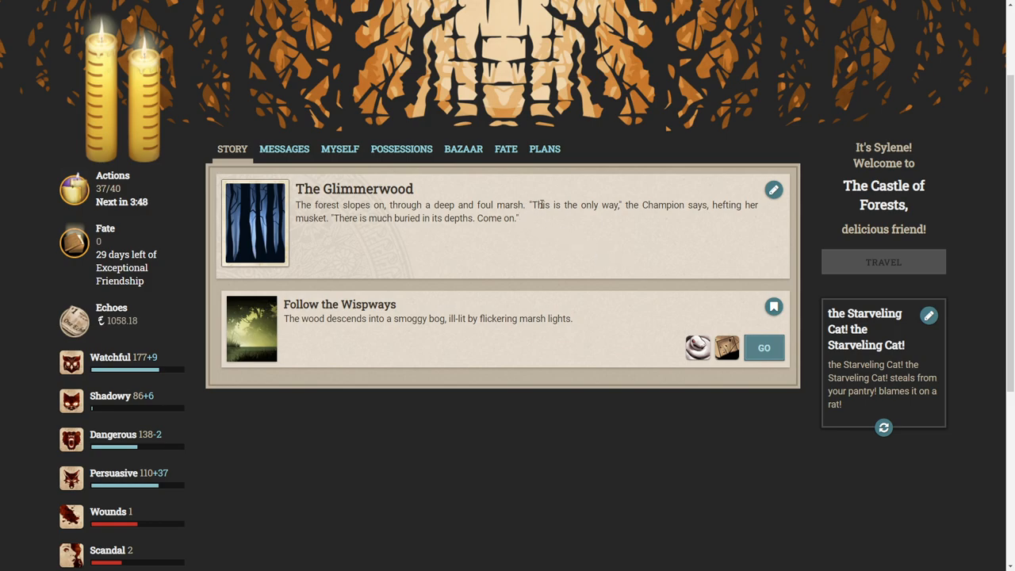
mouse_move(651, 215)
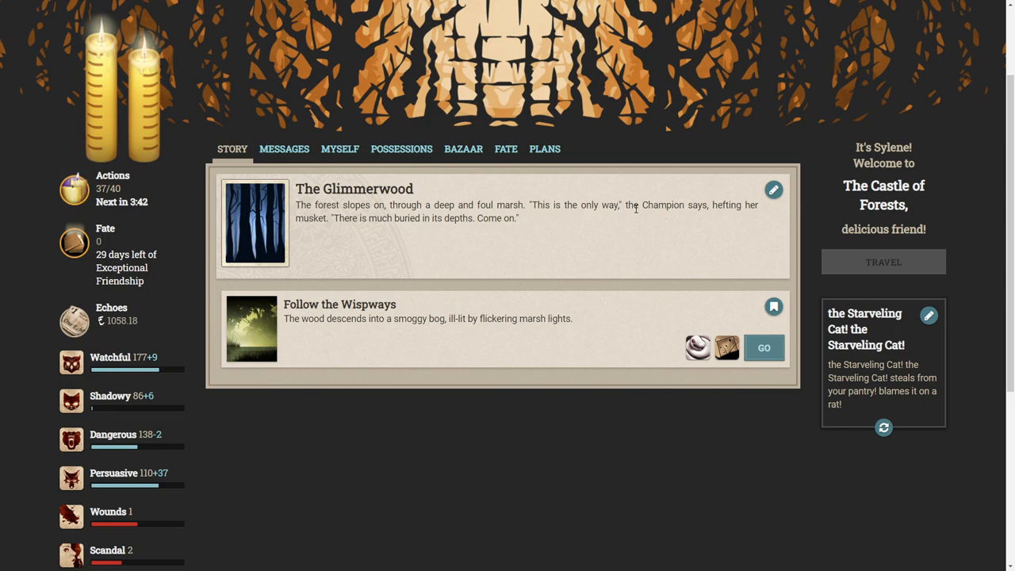
mouse_move(630, 225)
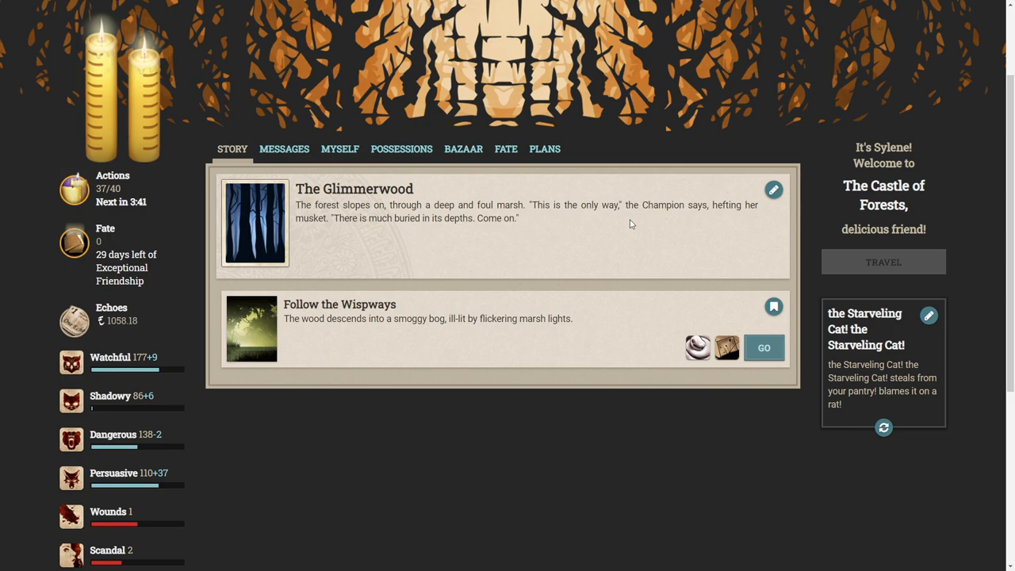
mouse_move(441, 305)
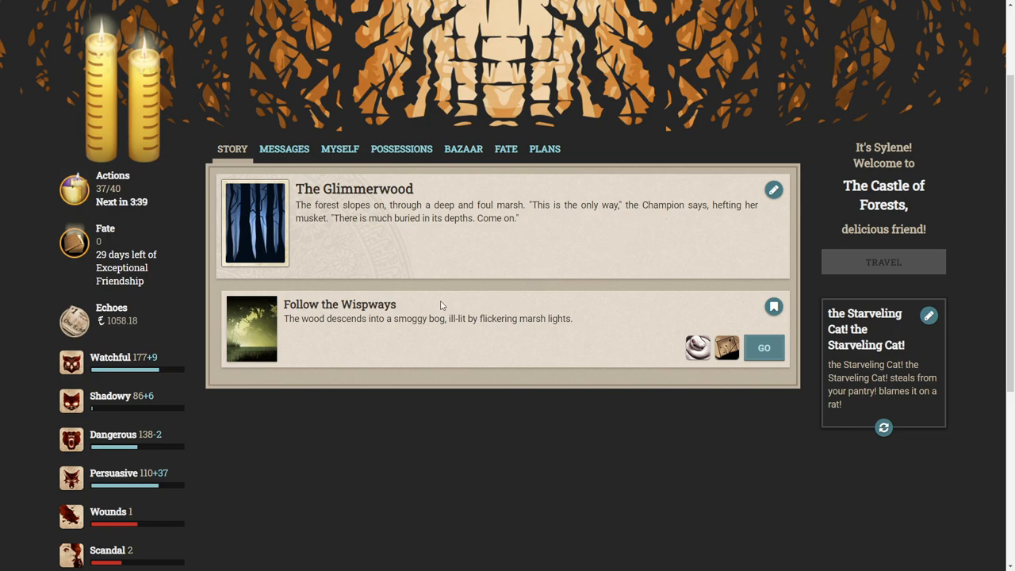
mouse_move(327, 331)
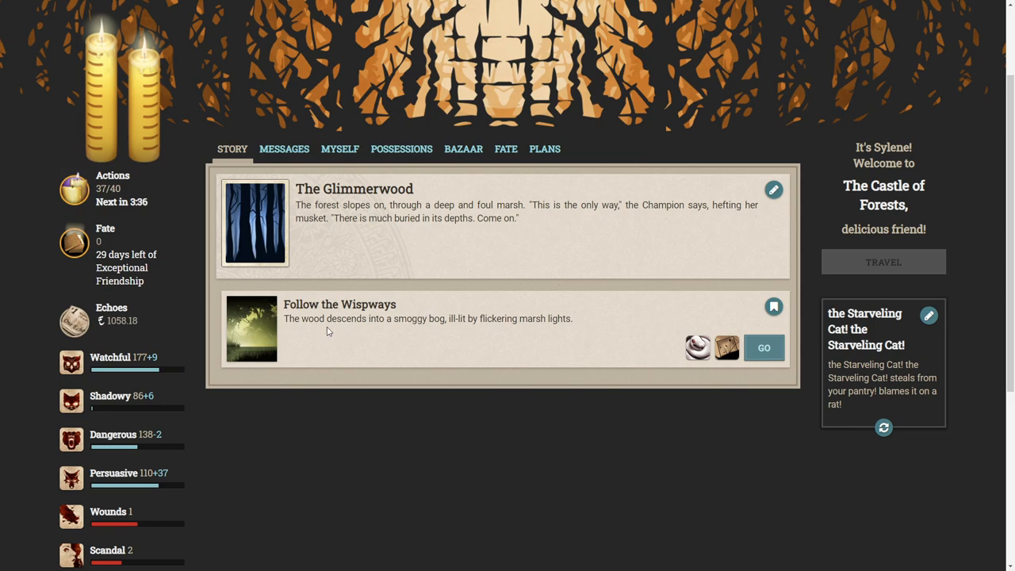
mouse_move(336, 358)
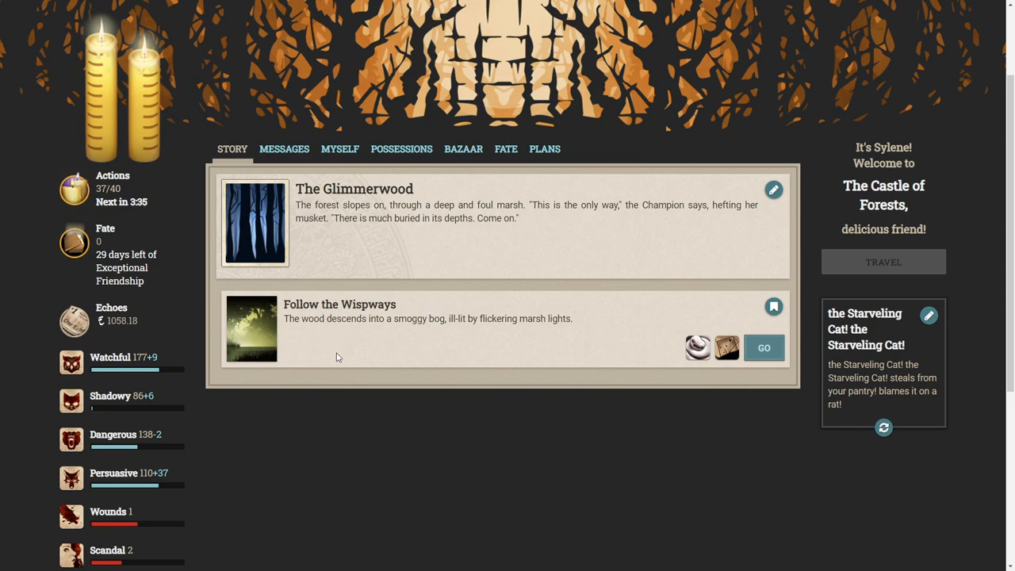
mouse_move(373, 343)
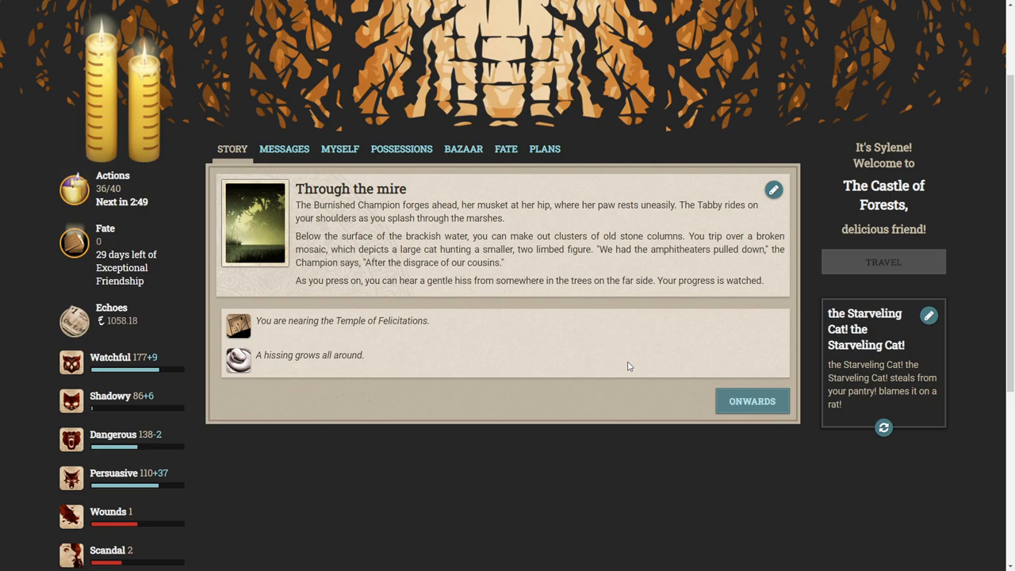
mouse_move(566, 370)
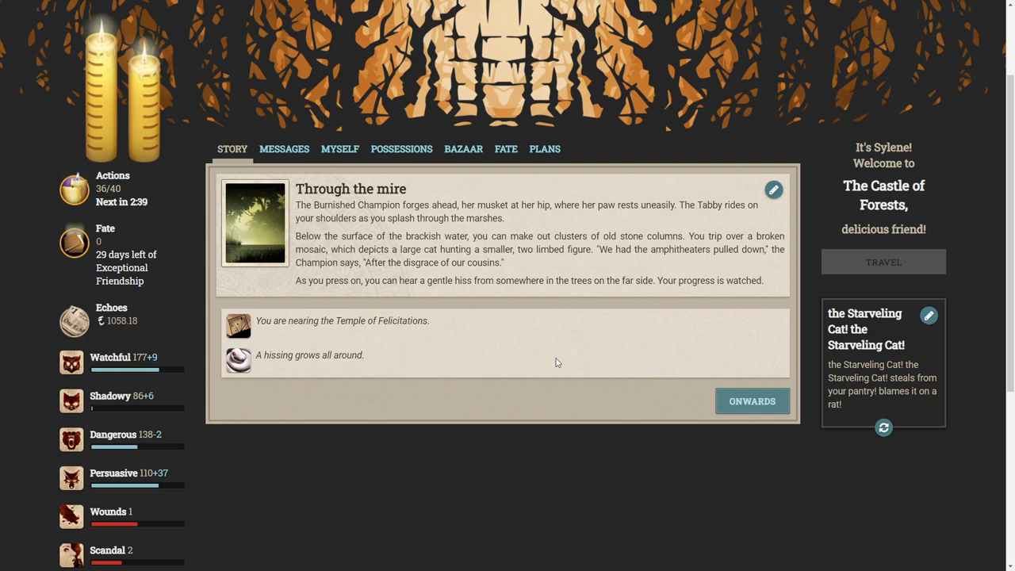
click(751, 400)
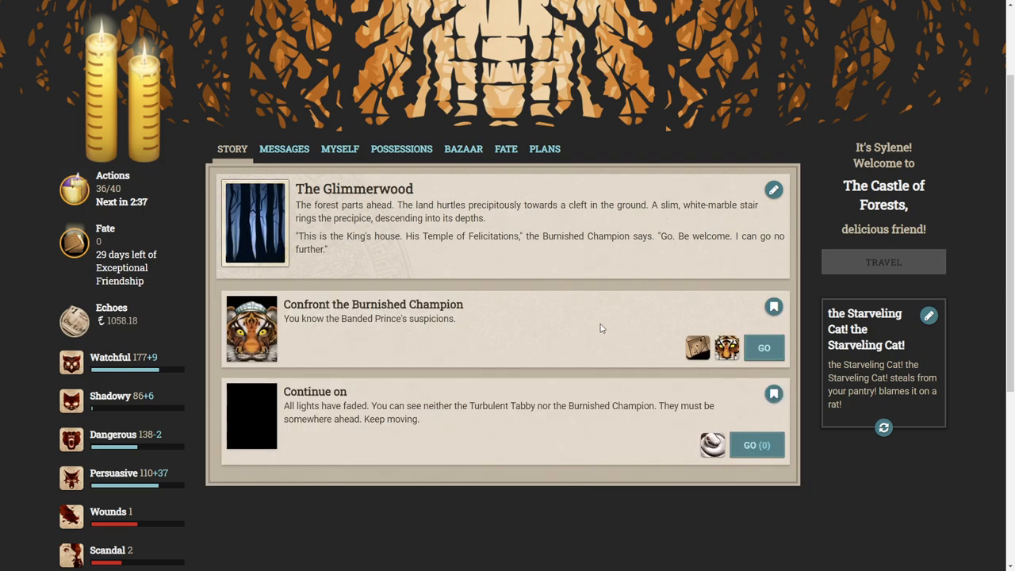
mouse_move(615, 295)
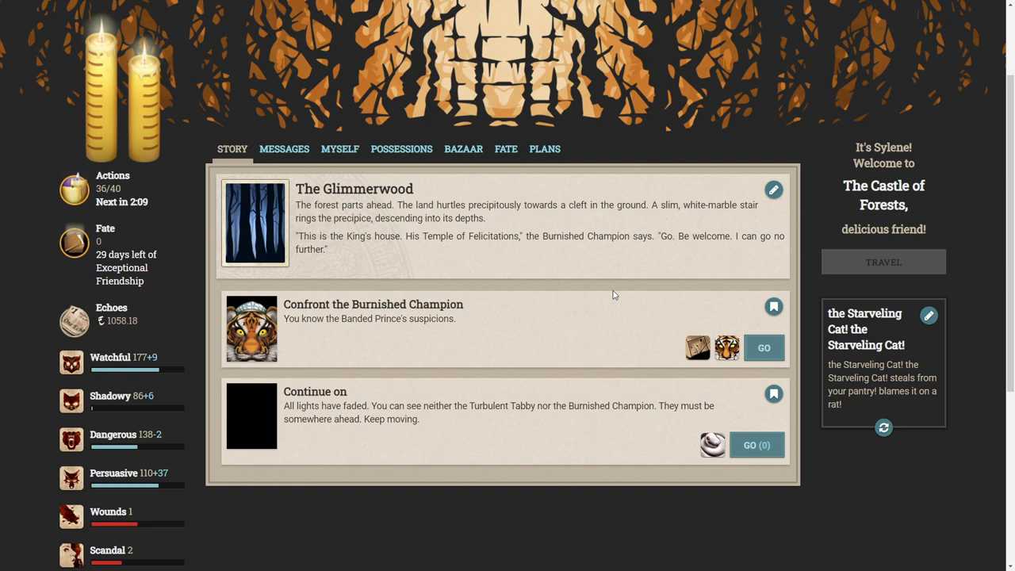
mouse_move(619, 296)
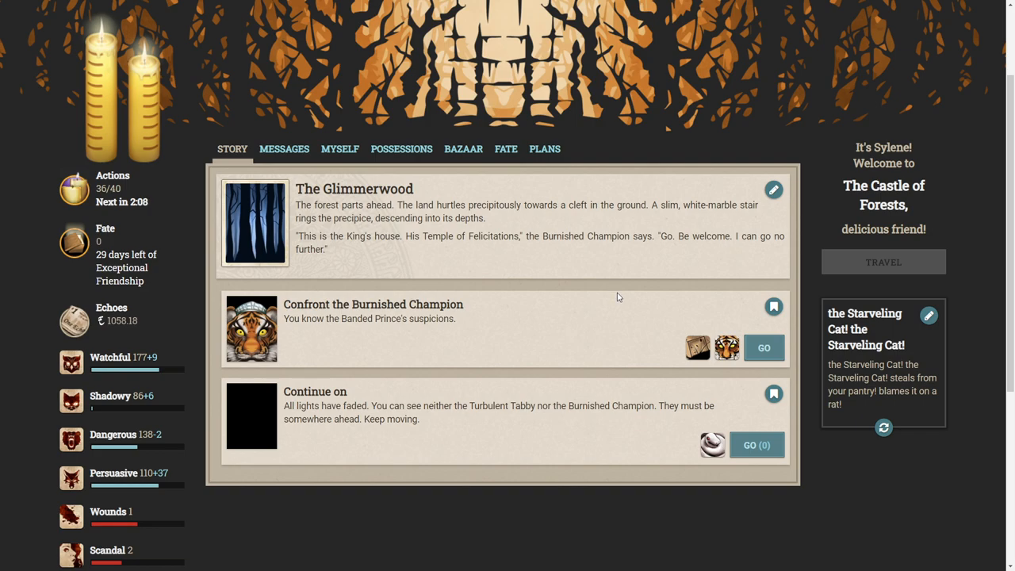
mouse_move(490, 334)
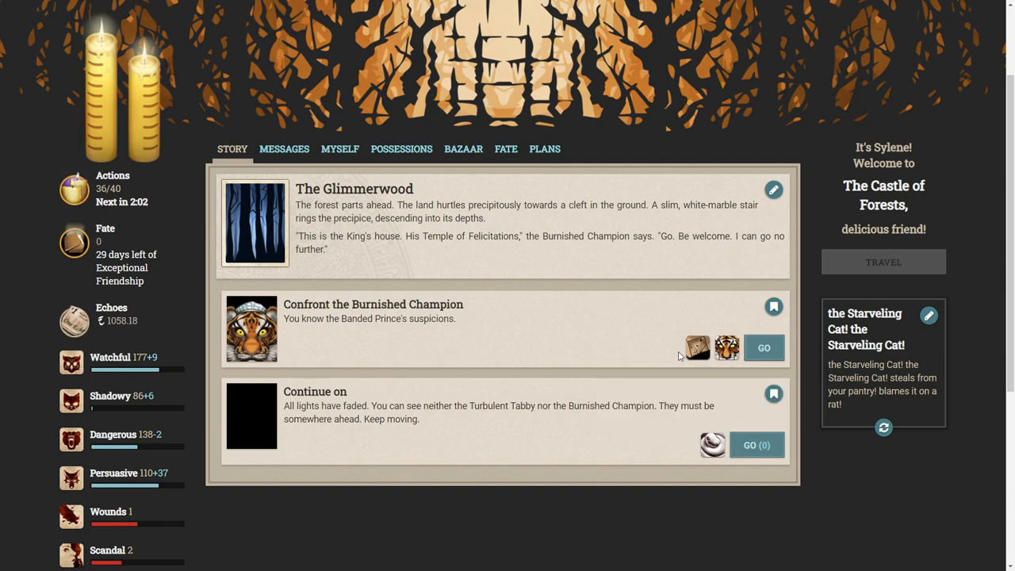
mouse_move(763, 347)
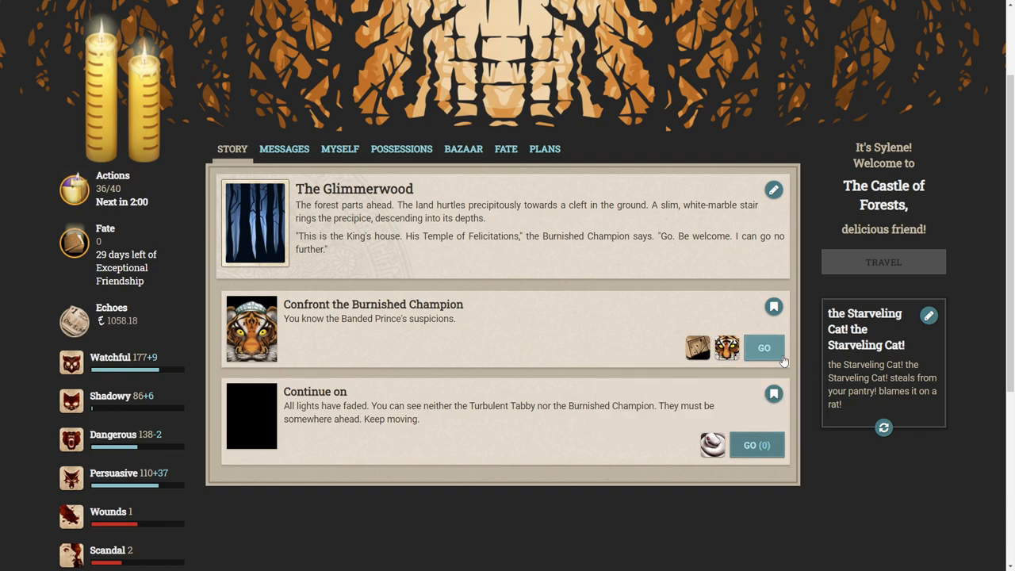
Confront the Burnished Champion, bringing up the 'An end?' outcome.
click(764, 347)
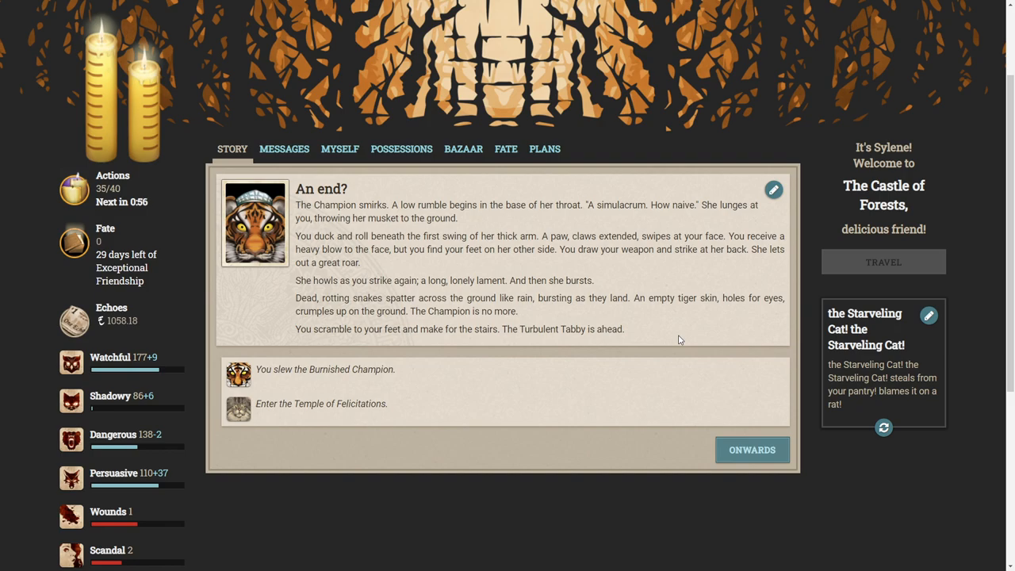
Continue past 'An end?' to the Temple of Felicitations.
click(751, 450)
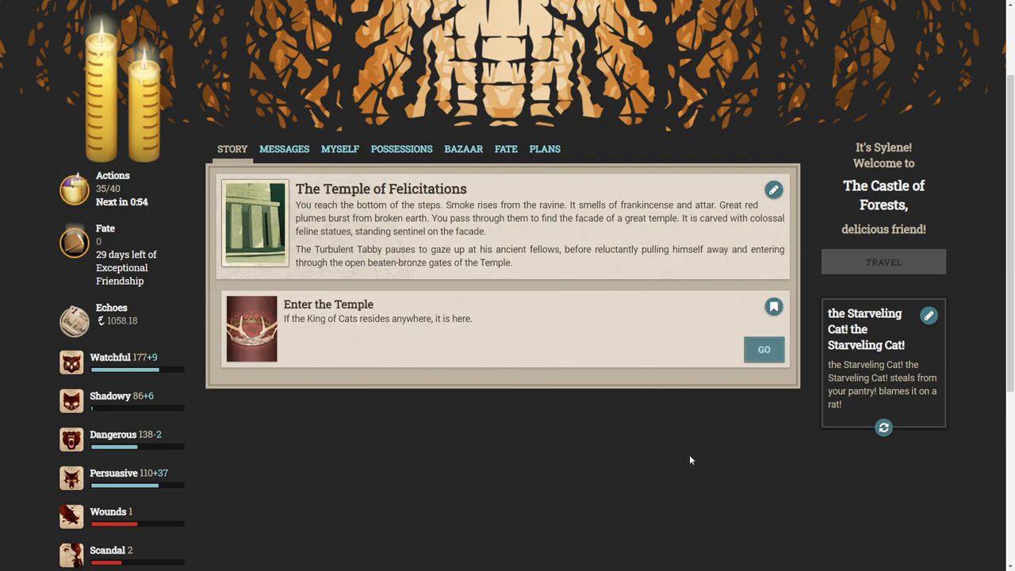
mouse_move(685, 411)
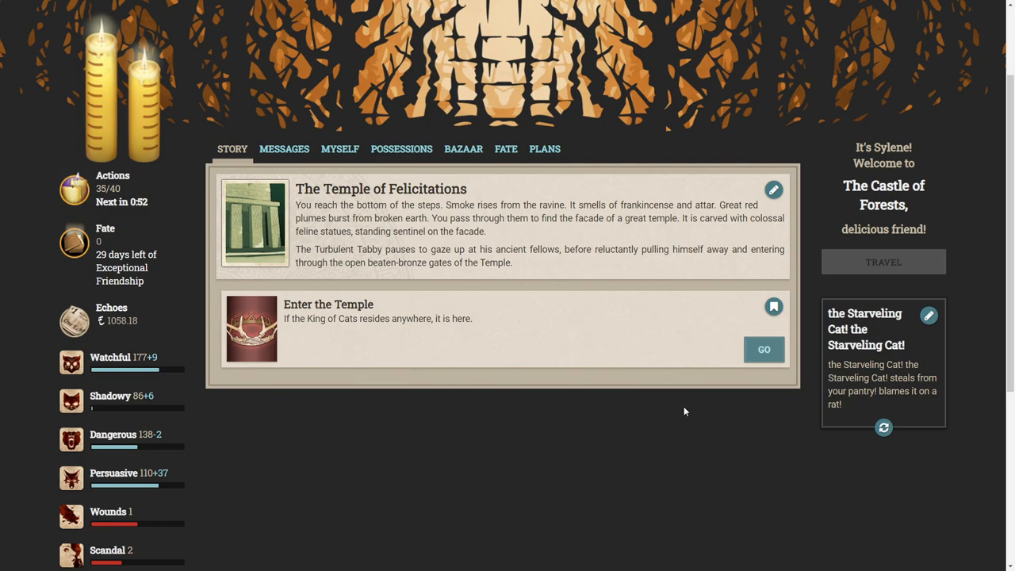
mouse_move(714, 417)
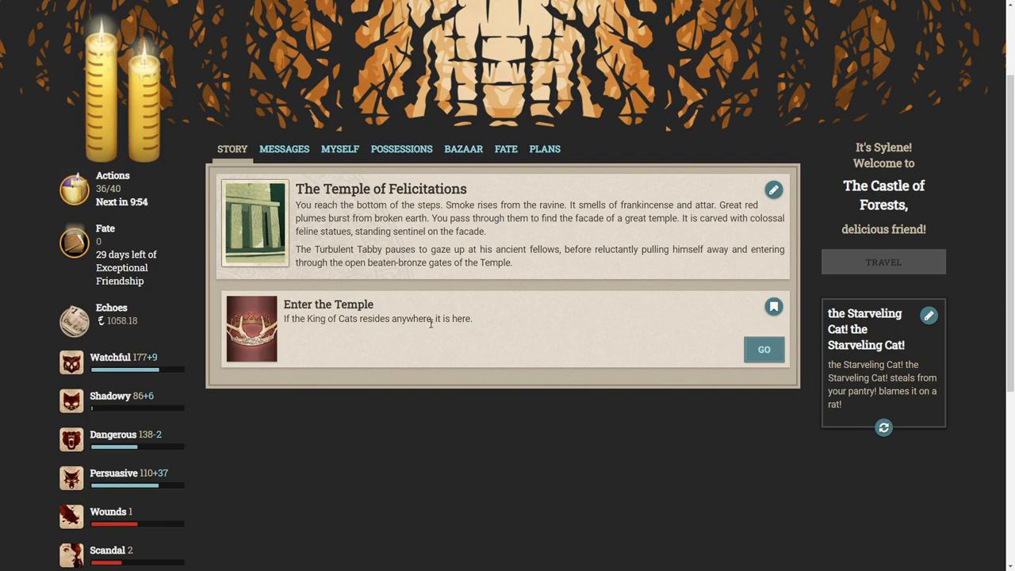
click(763, 349)
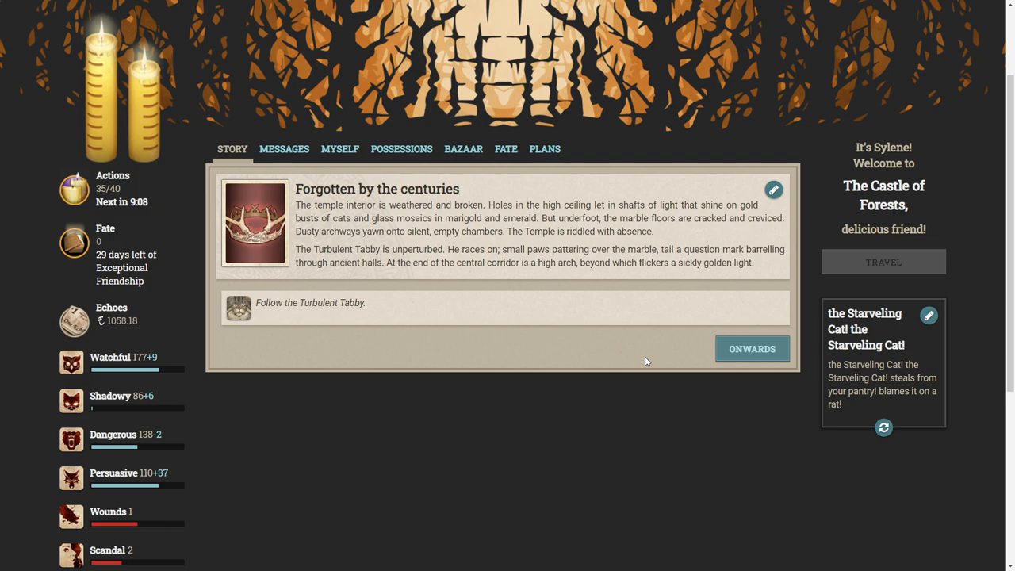
Continue past 'Forgotten by the centuries' into the King of Cats' chamber.
click(751, 349)
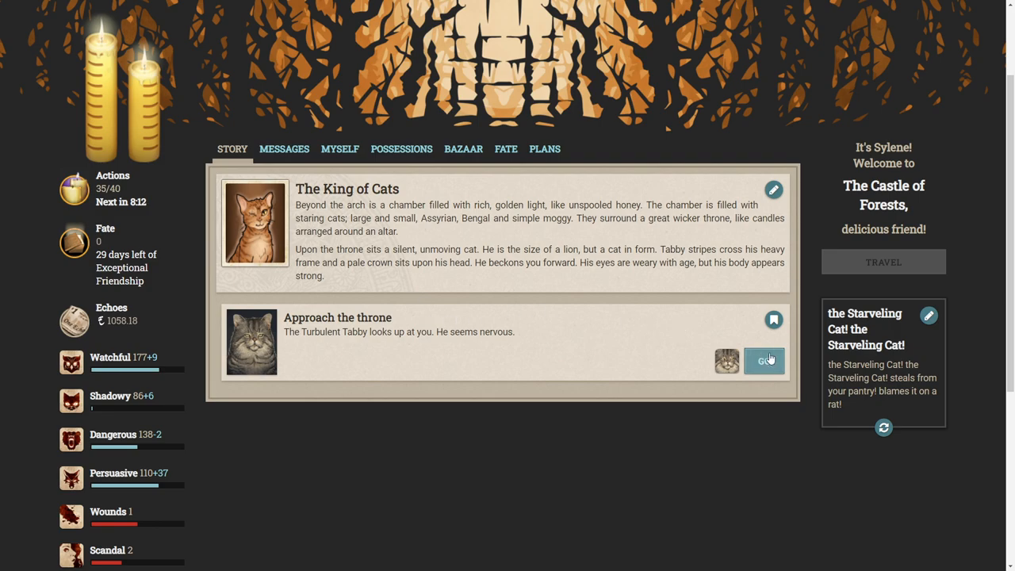
Approach the King of Cats' throne, bringing up the Supplication outcome.
click(764, 360)
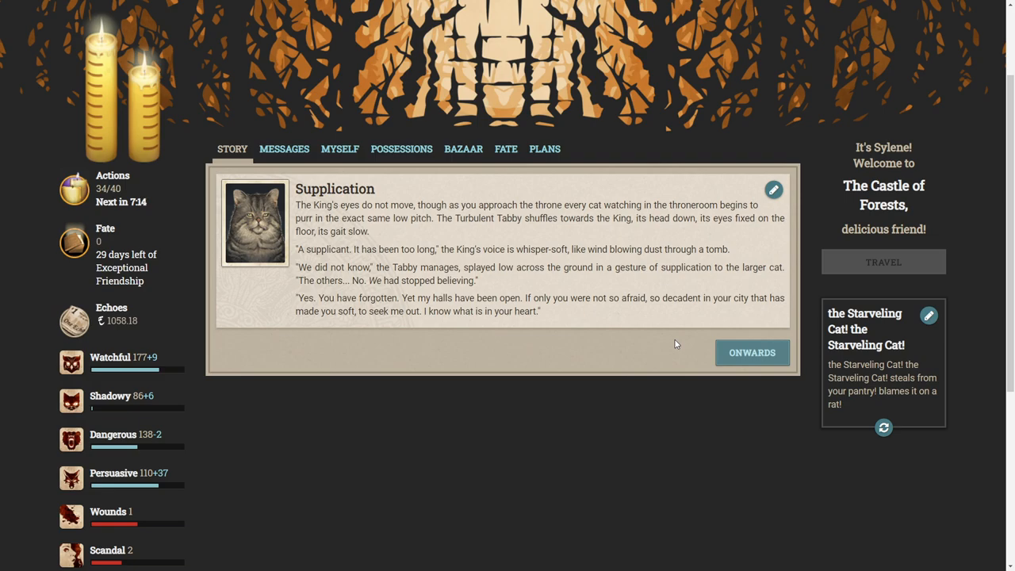
mouse_move(687, 335)
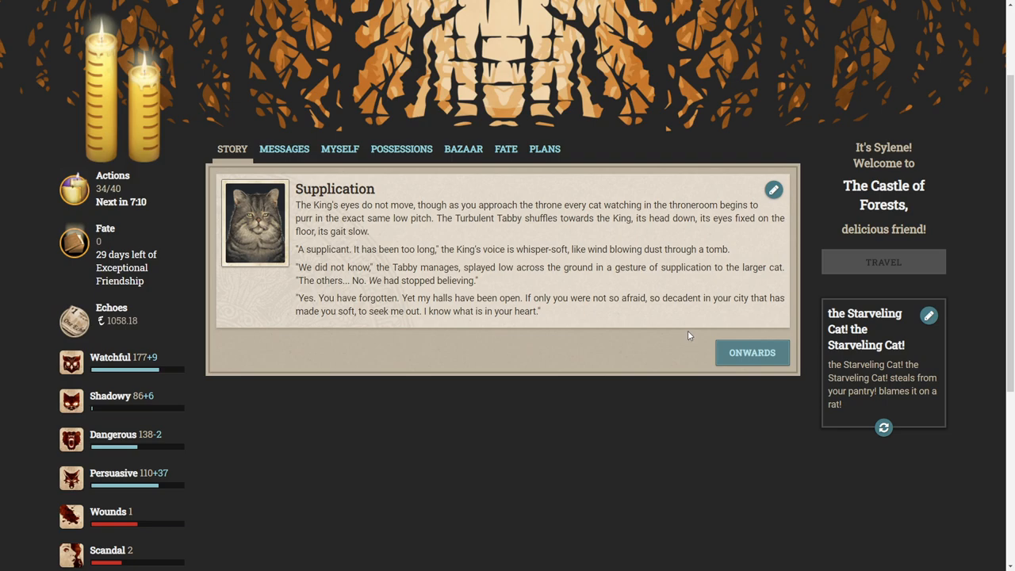
Continue past the Supplication result to the King of Cats' dismissal.
click(751, 352)
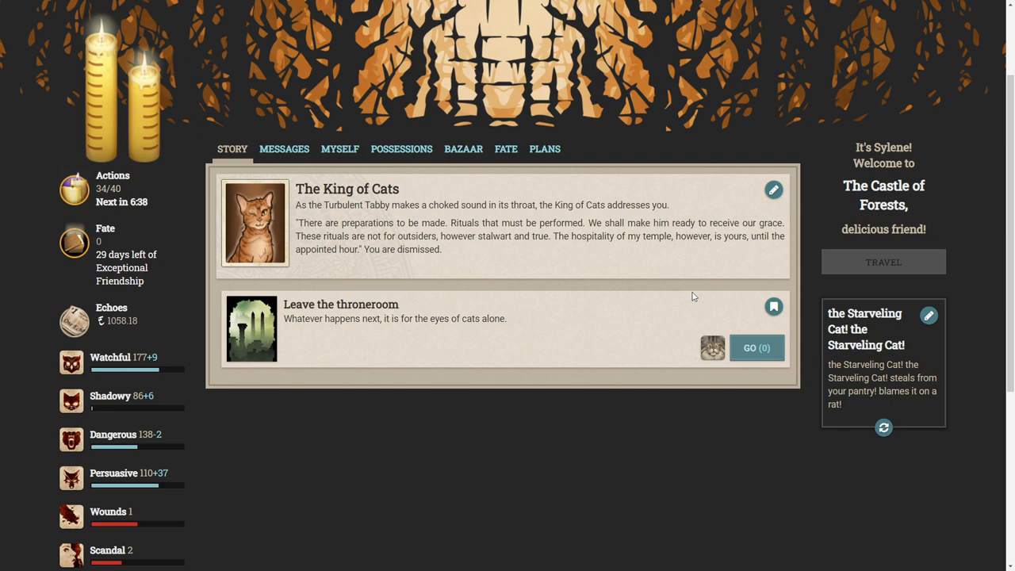
mouse_move(533, 334)
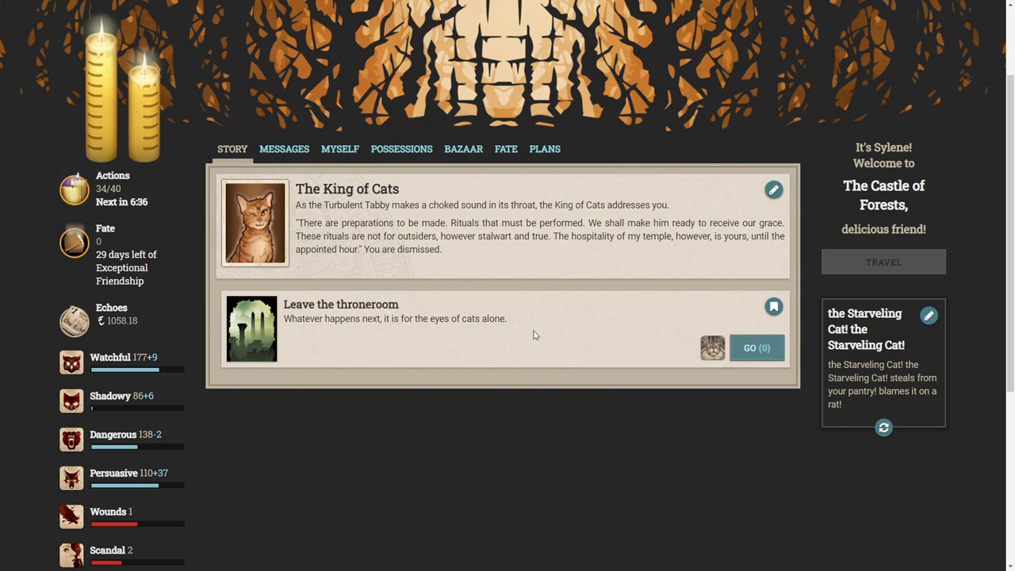
mouse_move(428, 315)
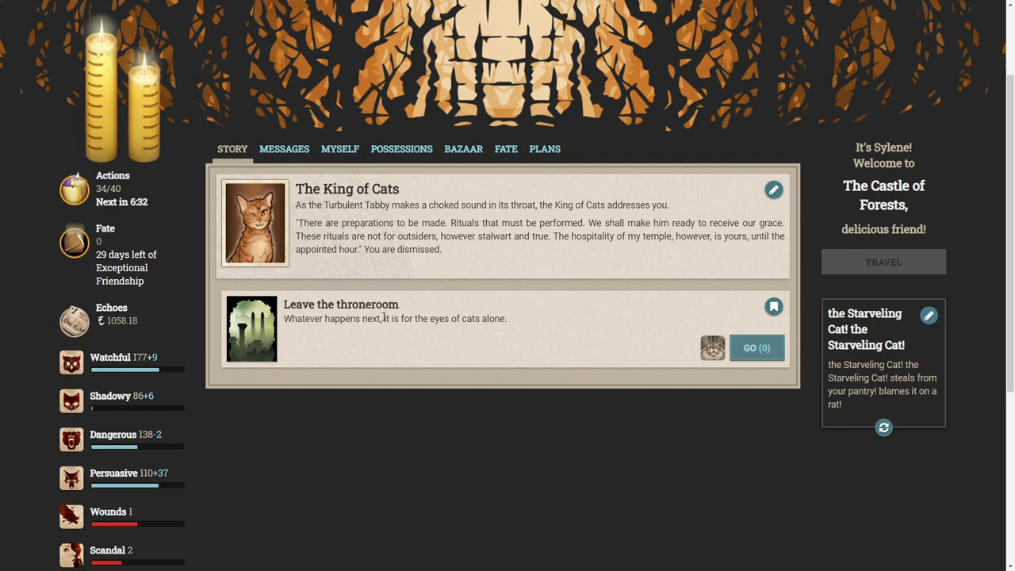
Leave the throneroom for The Antechambers of Felicitation.
click(755, 347)
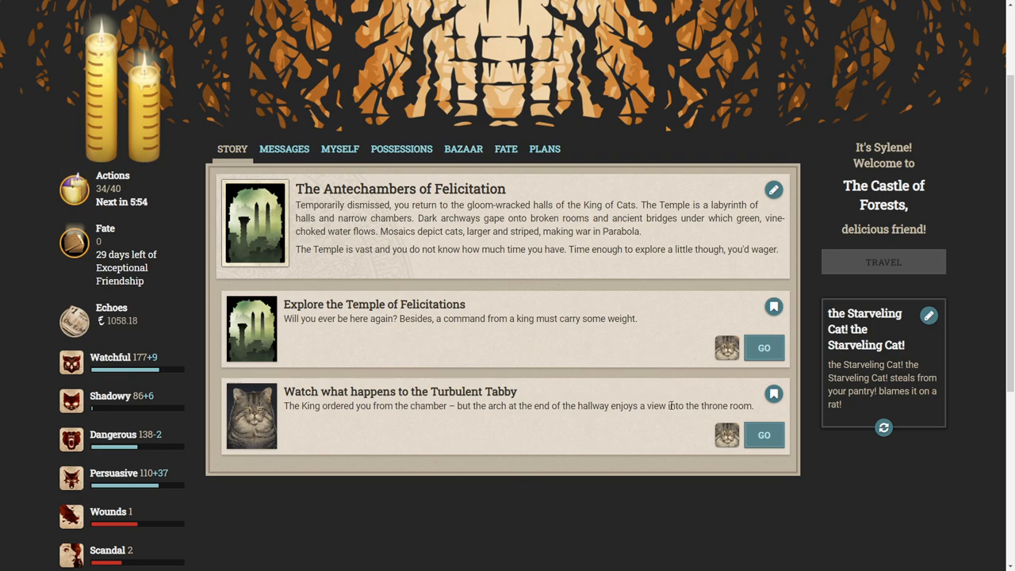
mouse_move(311, 388)
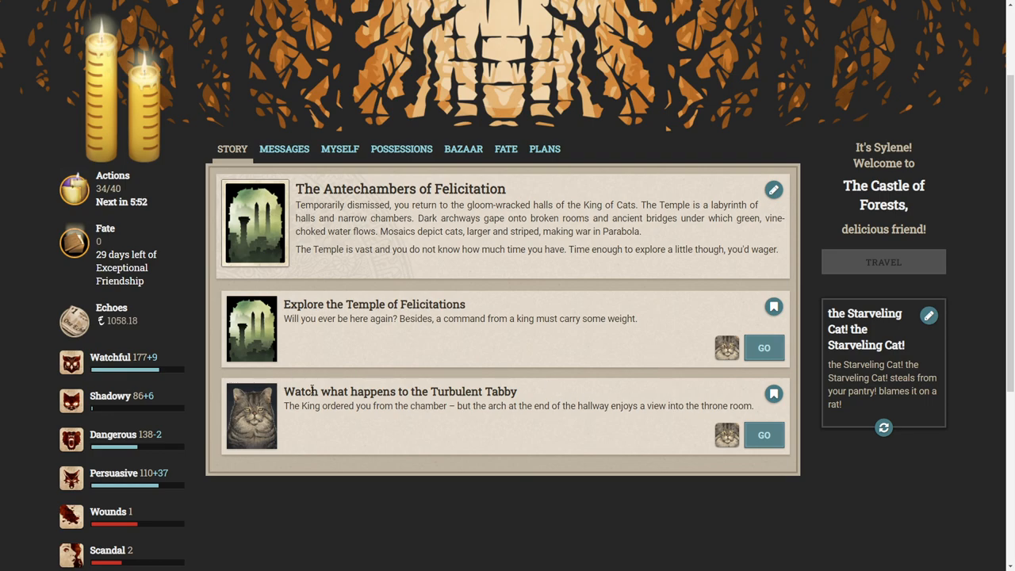
mouse_move(450, 406)
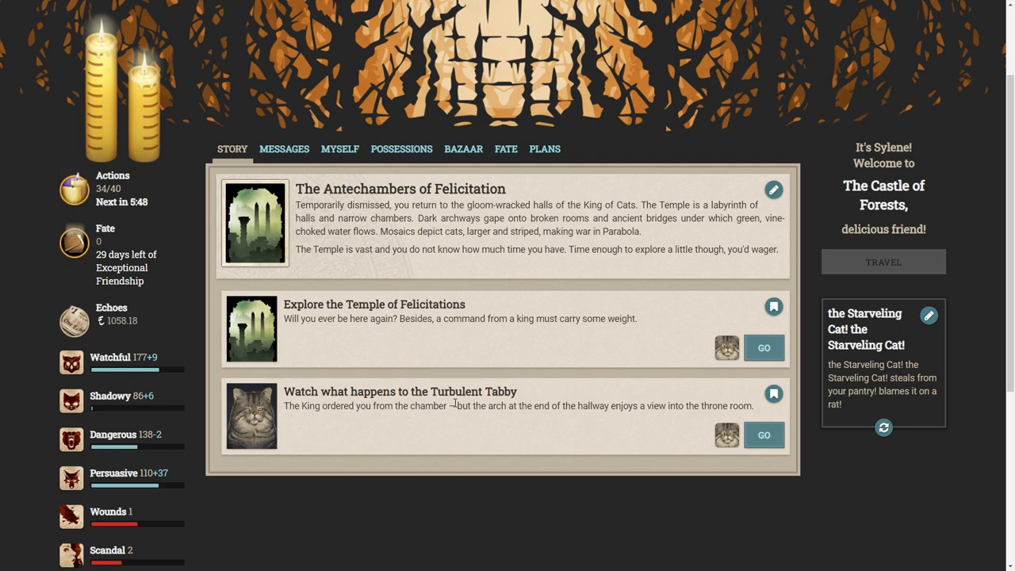
mouse_move(355, 367)
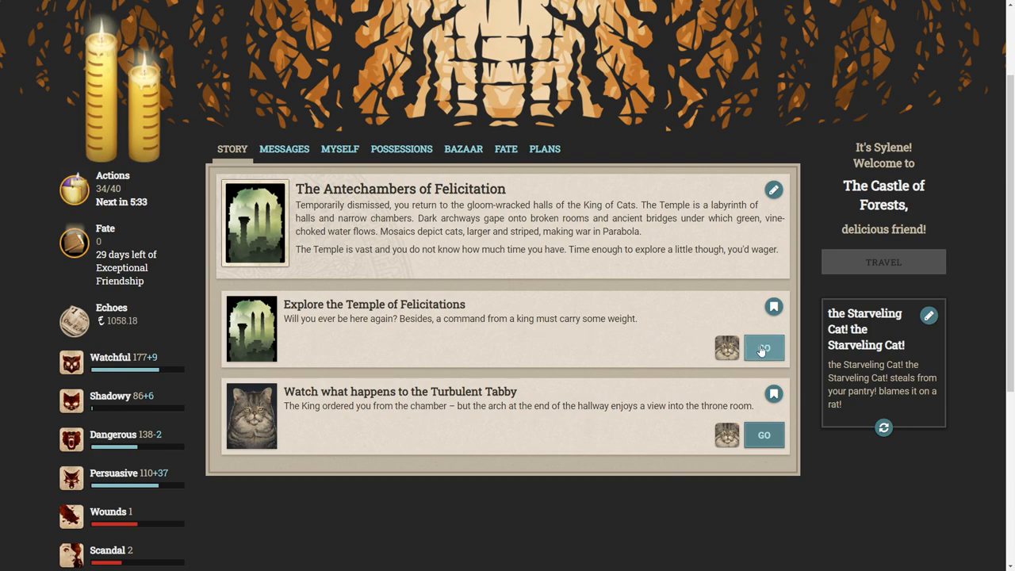
Explore the Temple of Felicitations, reaching the Broken laws result.
click(763, 348)
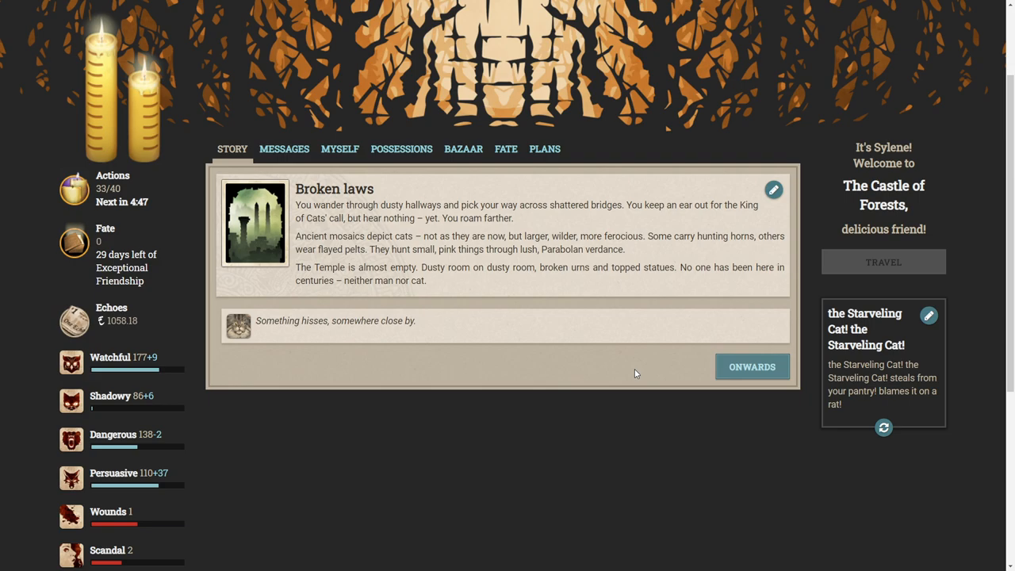
mouse_move(281, 341)
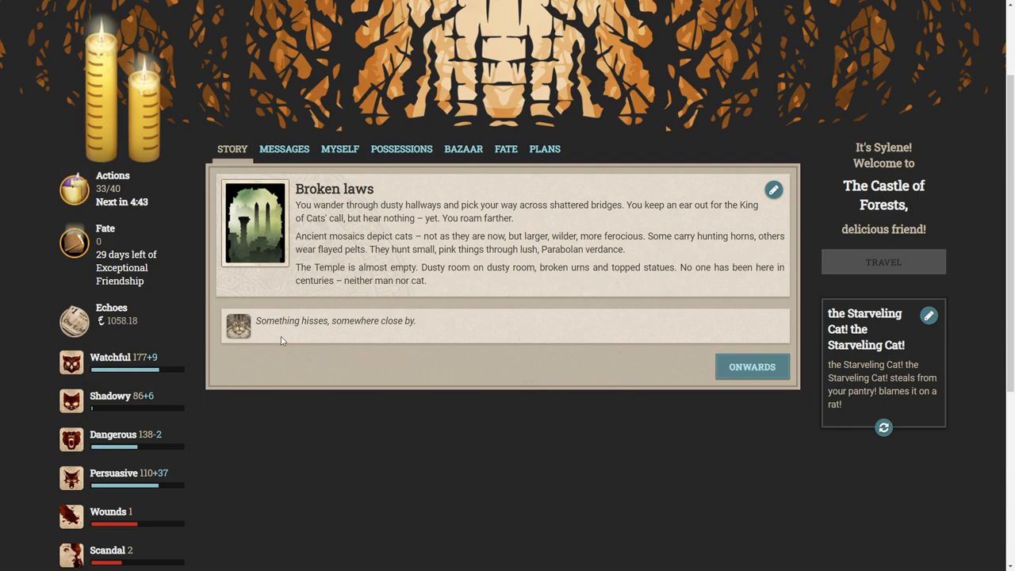
mouse_move(618, 329)
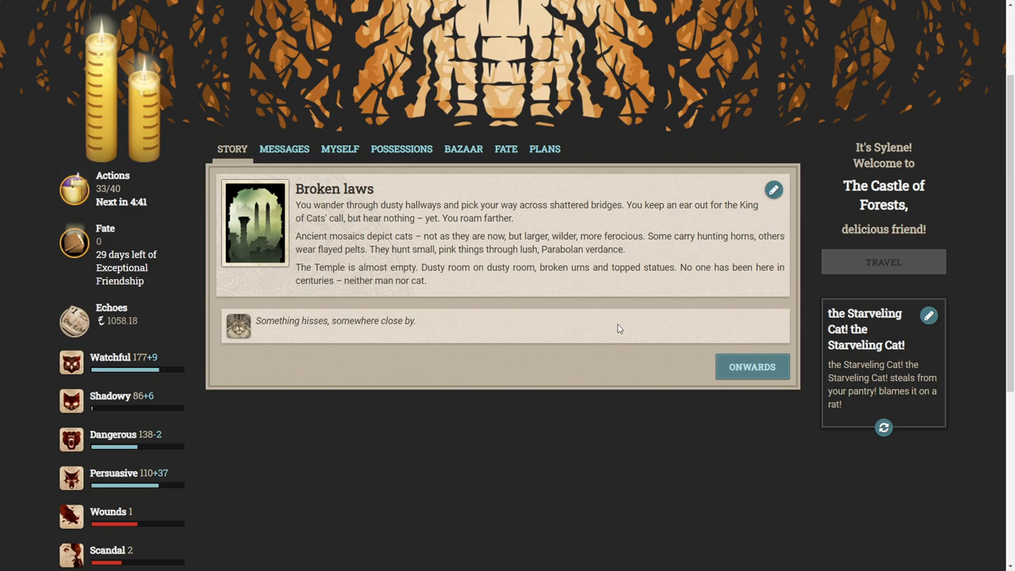
Continue past Broken laws to reveal 'Investigate a persistent hissing'.
click(751, 367)
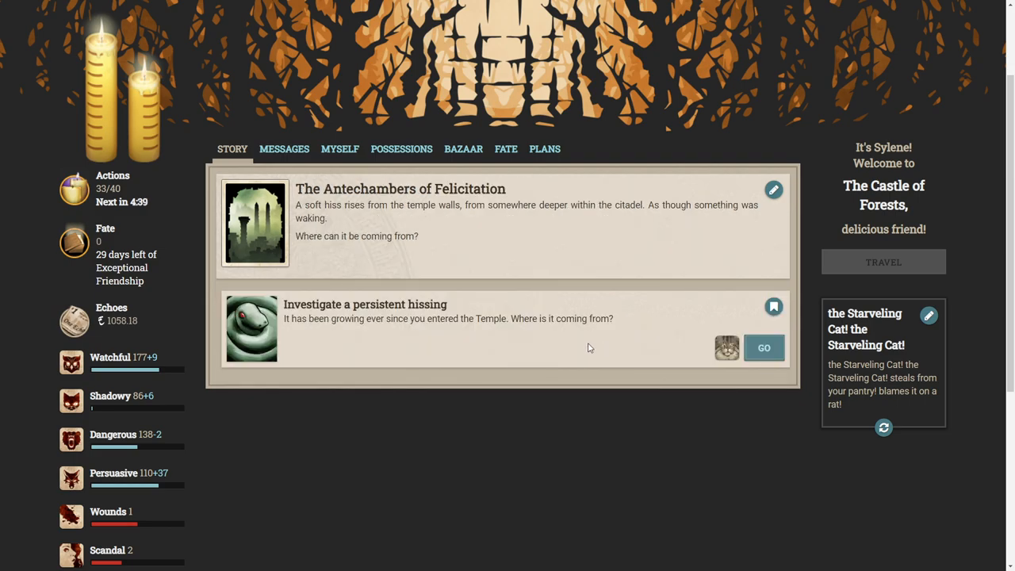
mouse_move(620, 294)
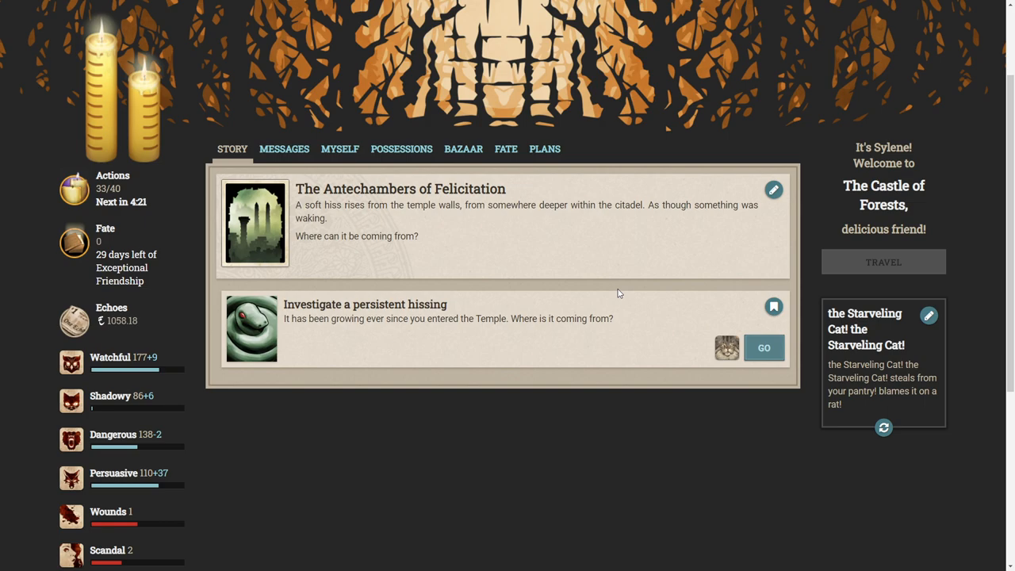
click(763, 348)
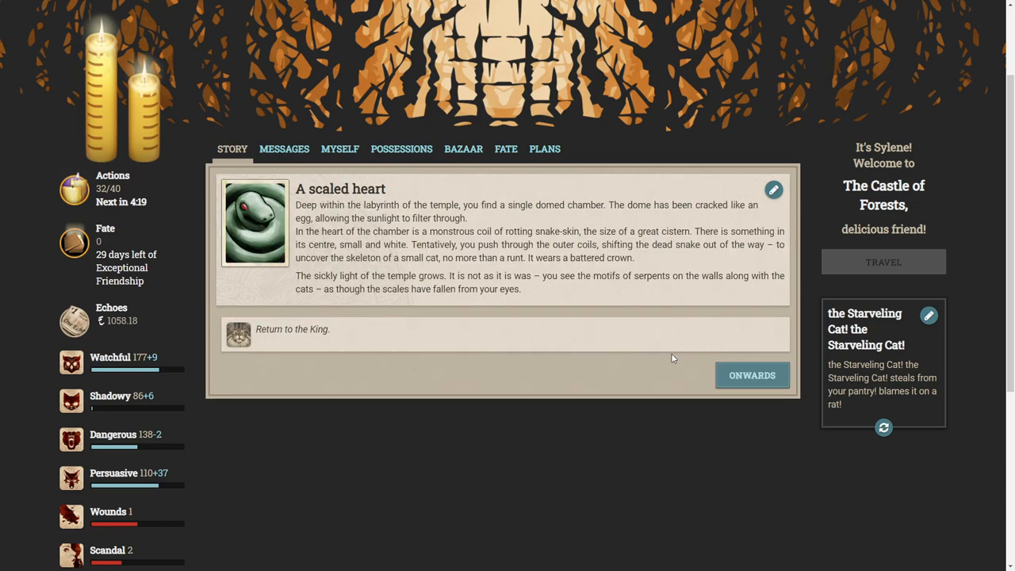
mouse_move(612, 387)
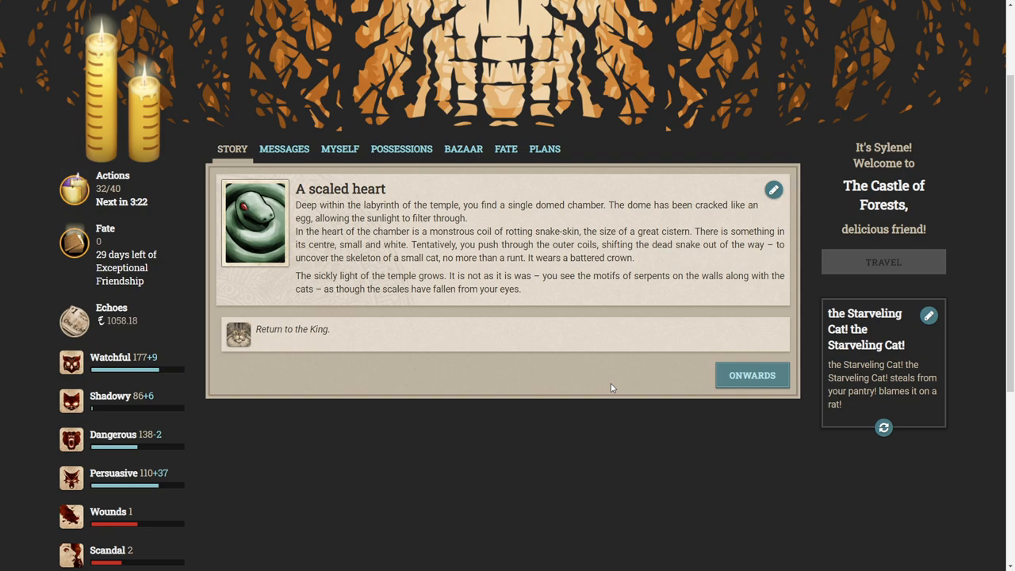
mouse_move(657, 326)
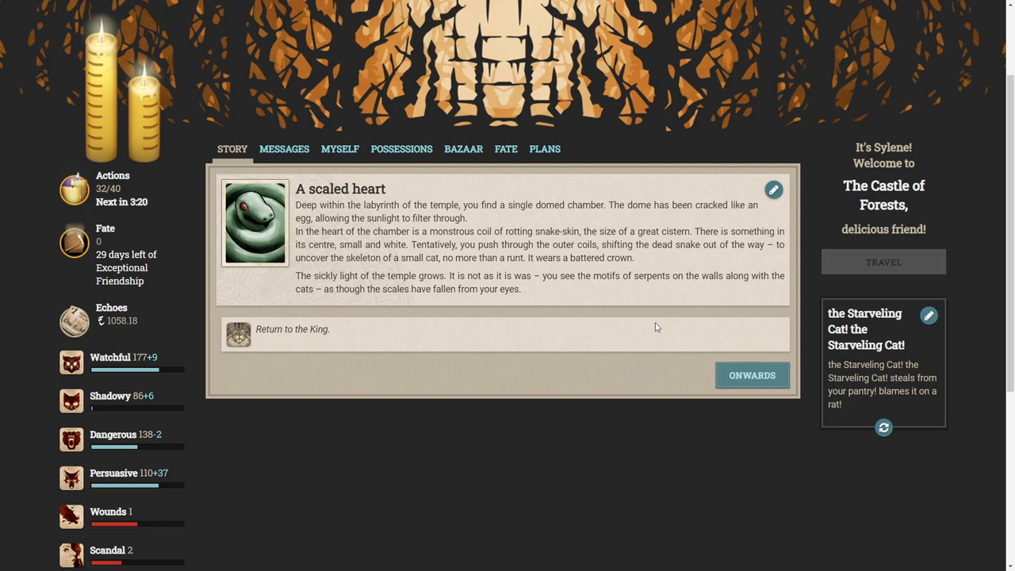
mouse_move(666, 302)
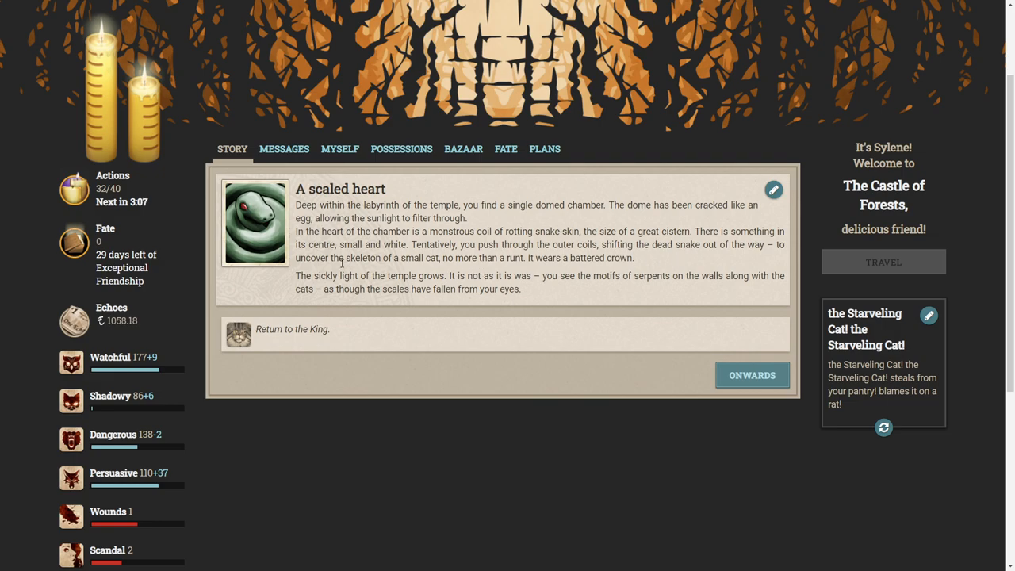
mouse_move(498, 262)
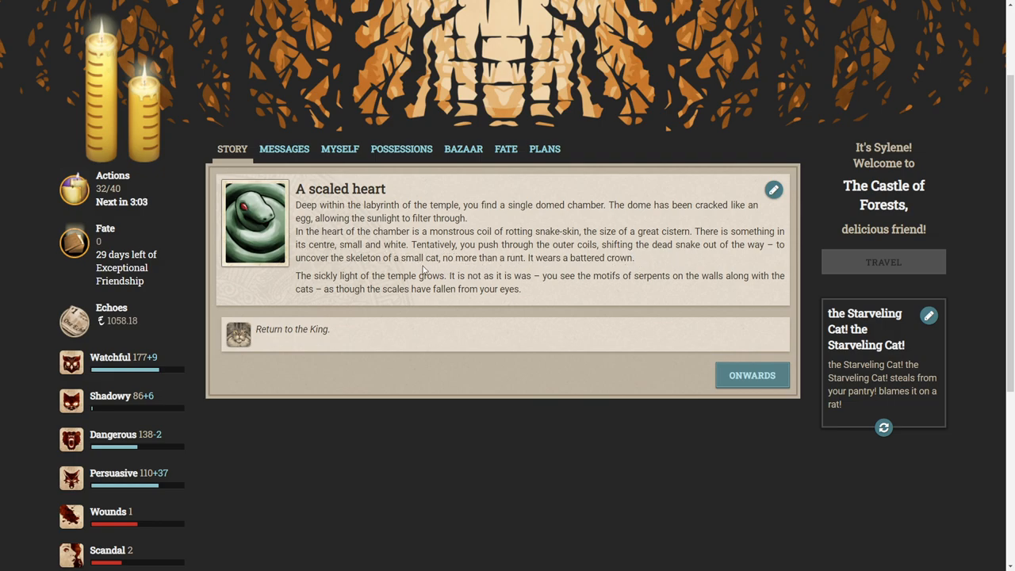
mouse_move(663, 288)
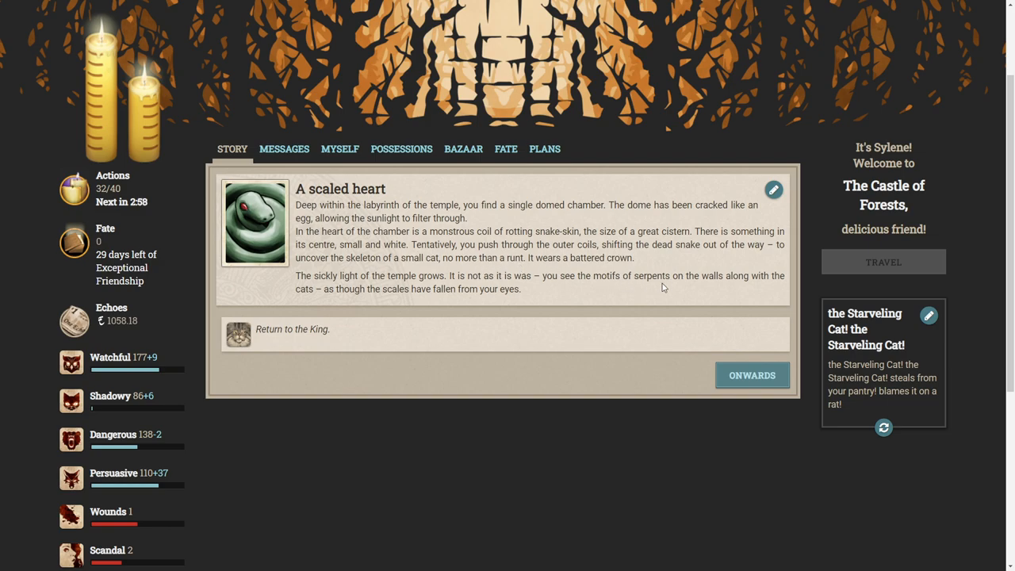
mouse_move(635, 287)
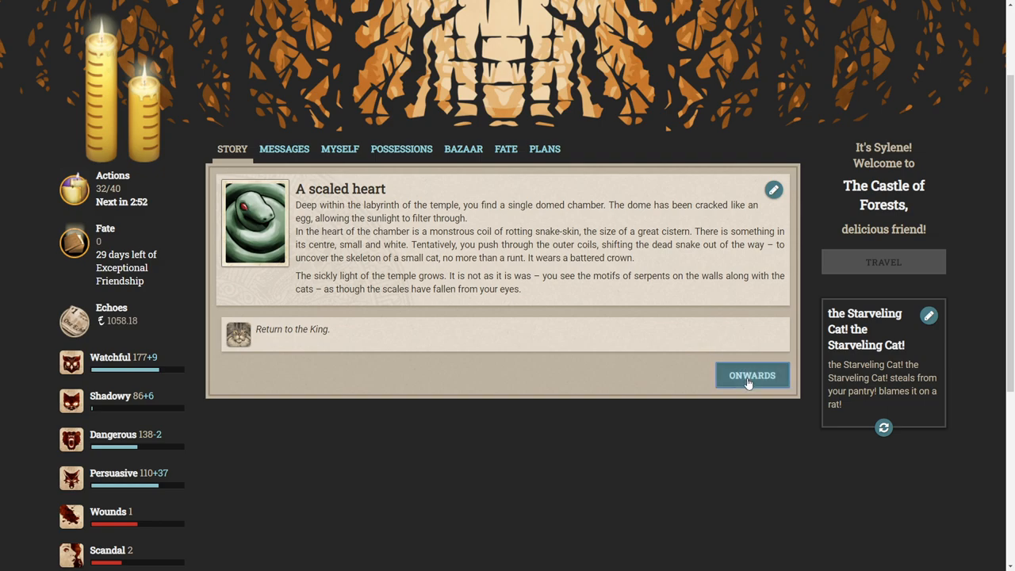
Continue past 'A scaled heart' to the Antechambers offering Return to the King.
click(751, 374)
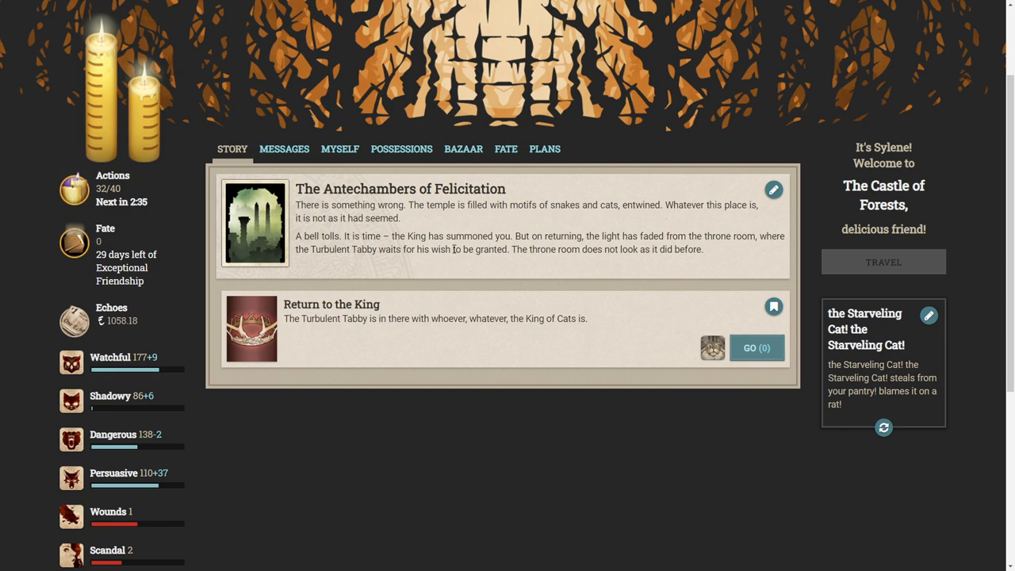
mouse_move(453, 259)
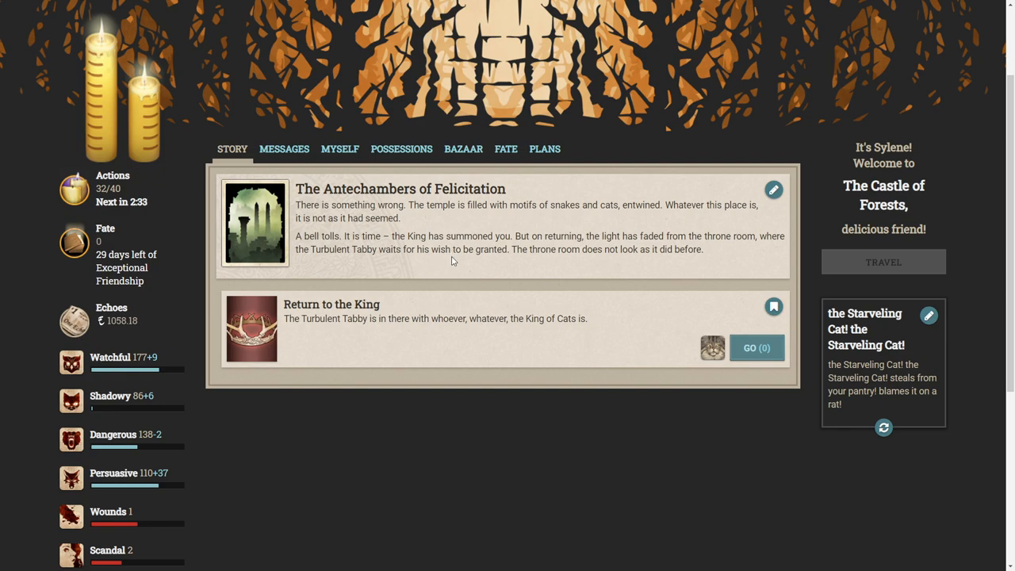
mouse_move(464, 279)
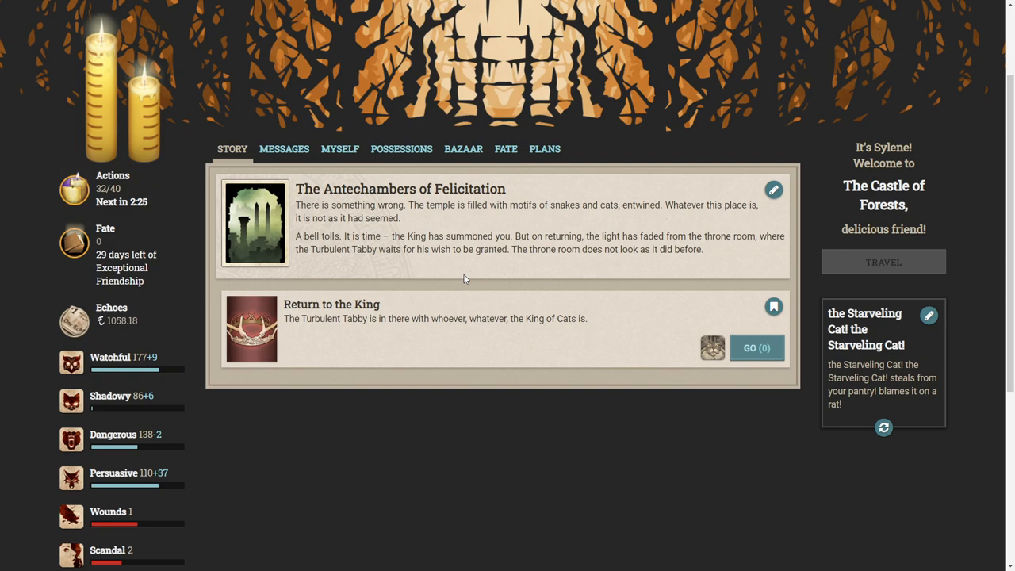
mouse_move(499, 279)
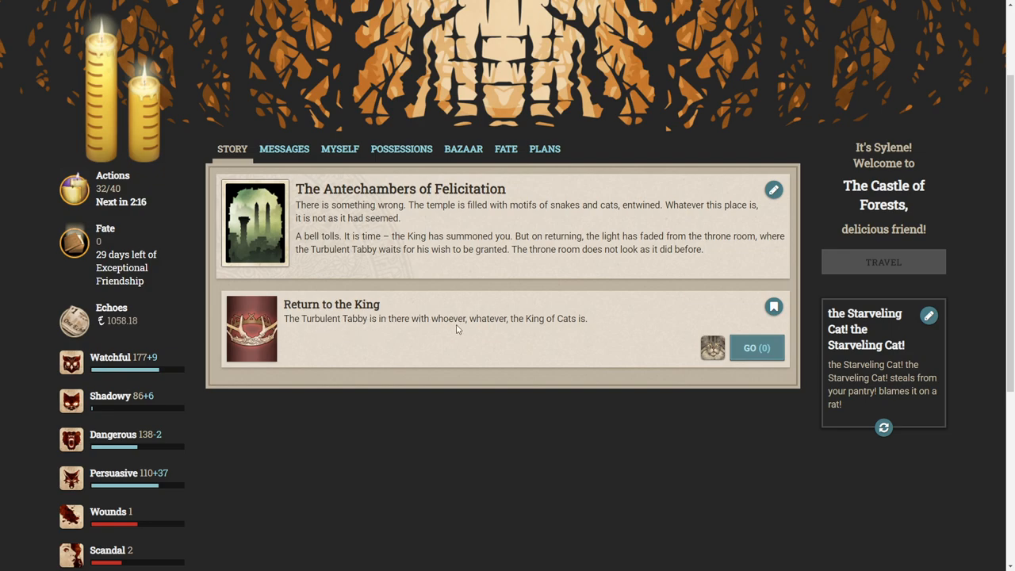
Choose Return to the King, opening Go Tell the King of Cats.
click(756, 347)
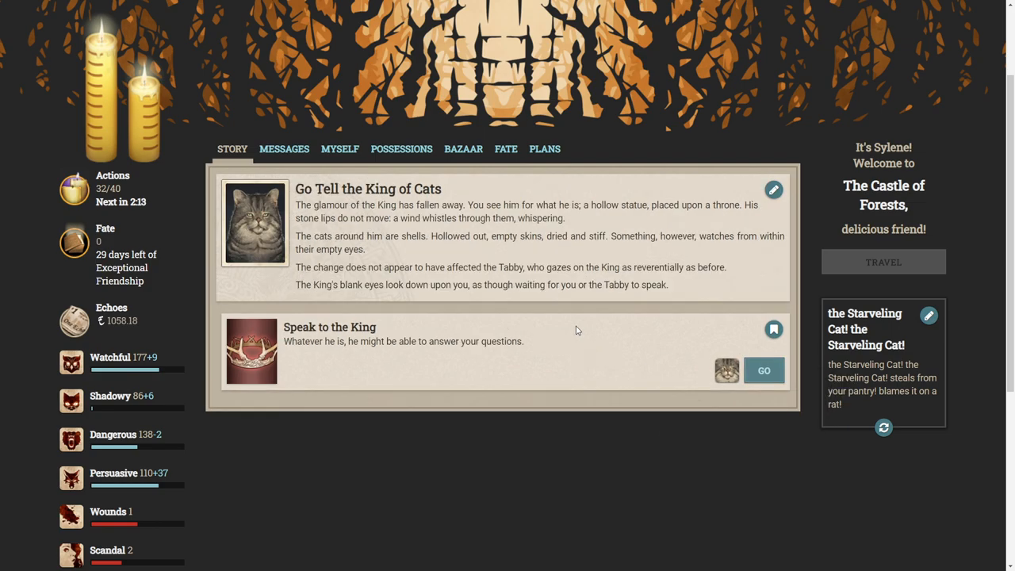
mouse_move(696, 301)
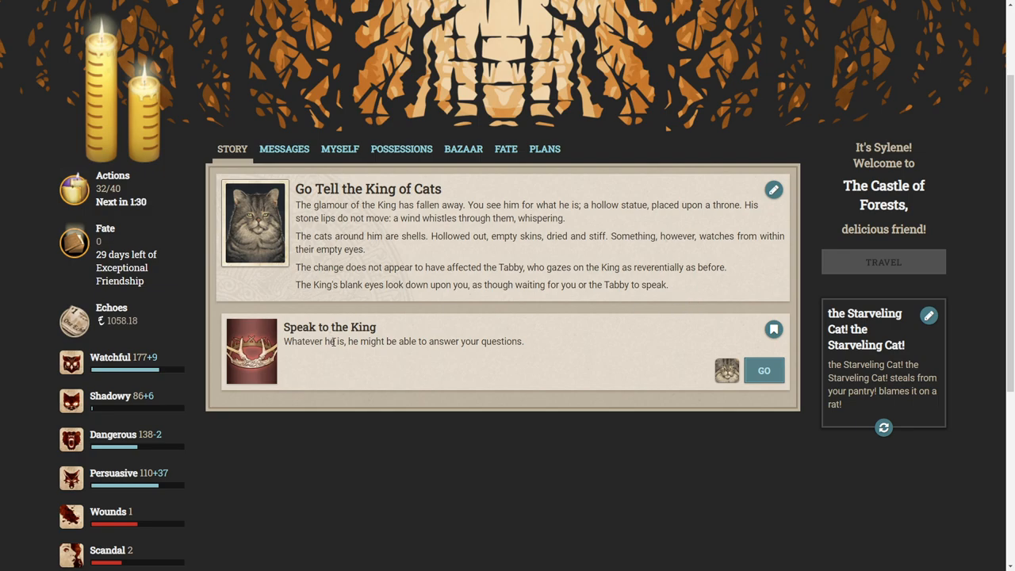
mouse_move(620, 348)
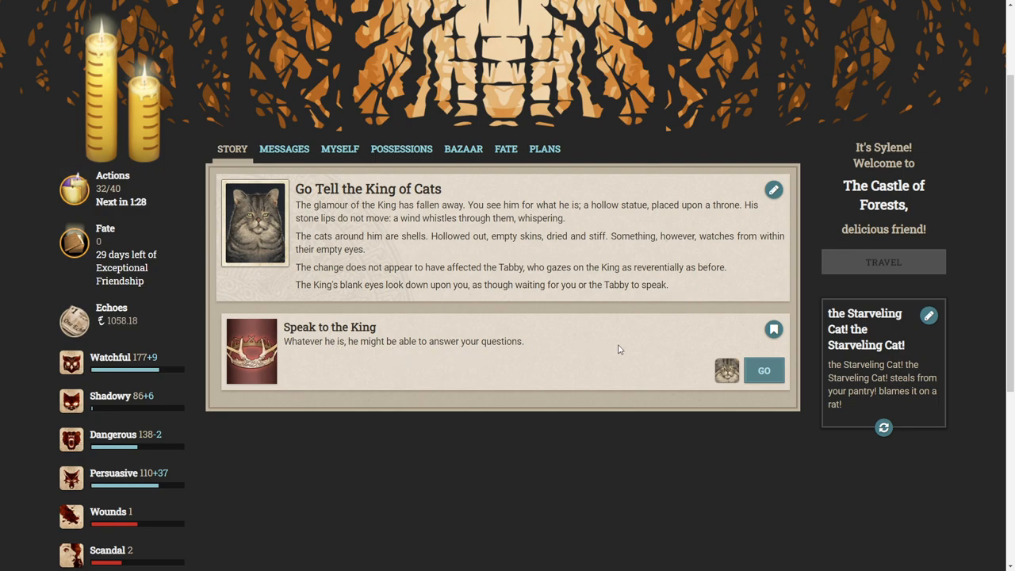
Speak to the King and view the full list of audience questions.
click(763, 370)
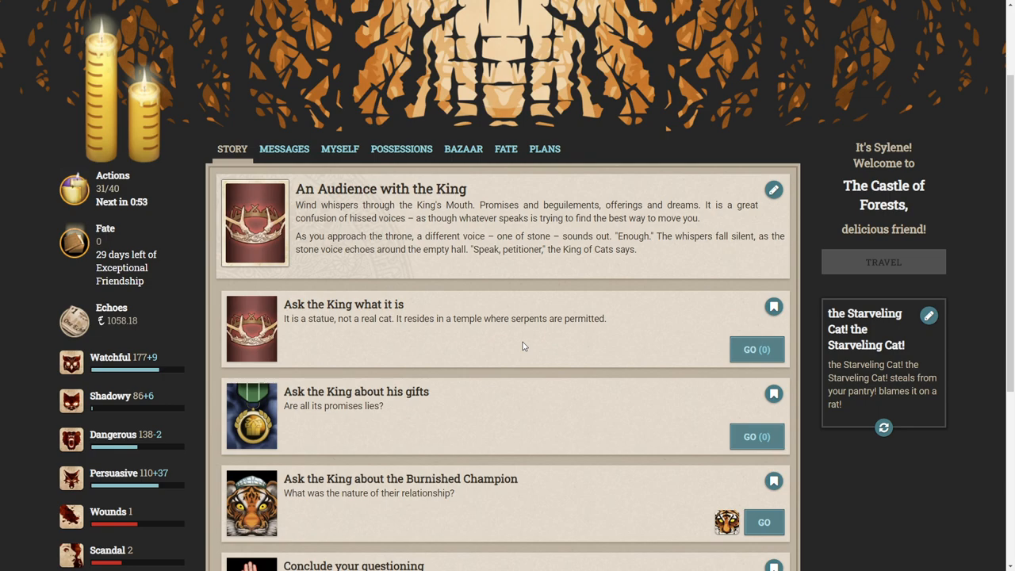
mouse_move(525, 346)
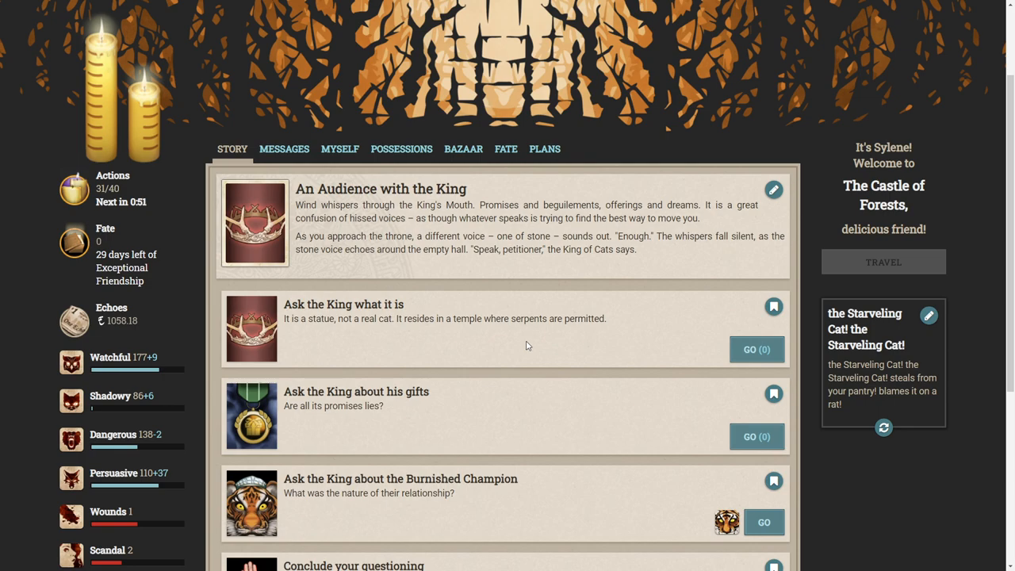
scroll(down, 3)
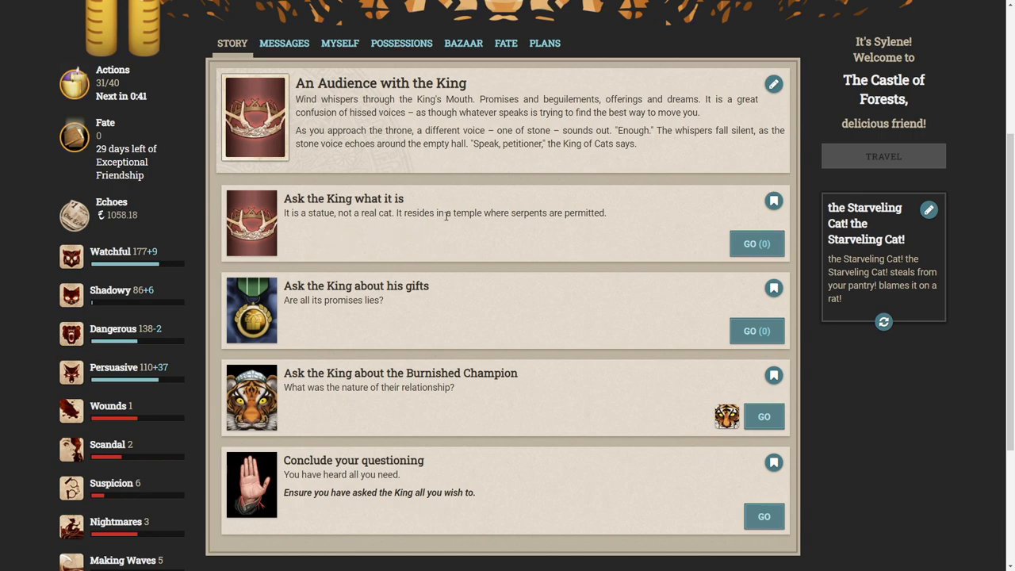
mouse_move(756, 243)
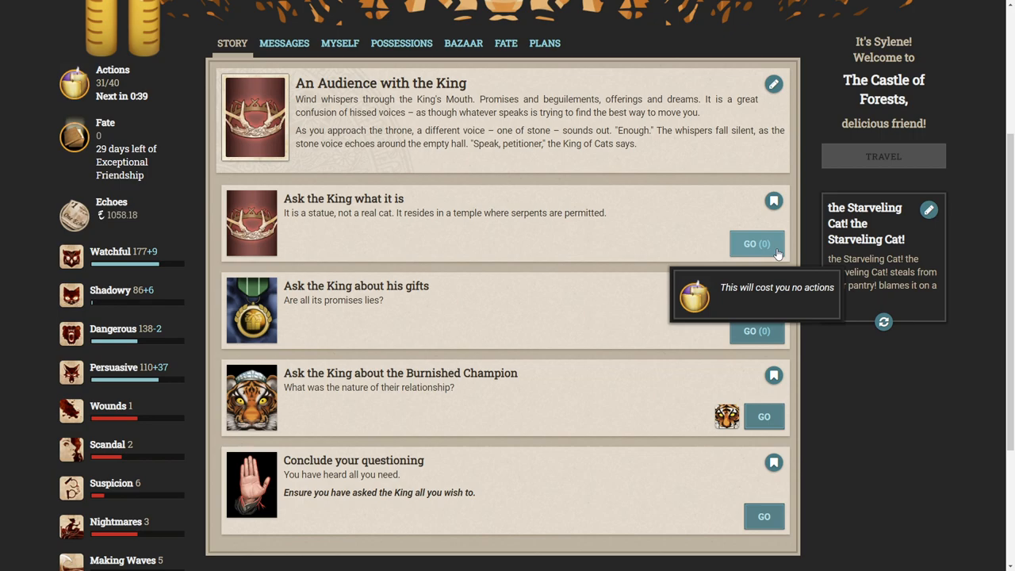
Ask the King what it is, raising Nightmares to 4, and return to questions.
click(756, 244)
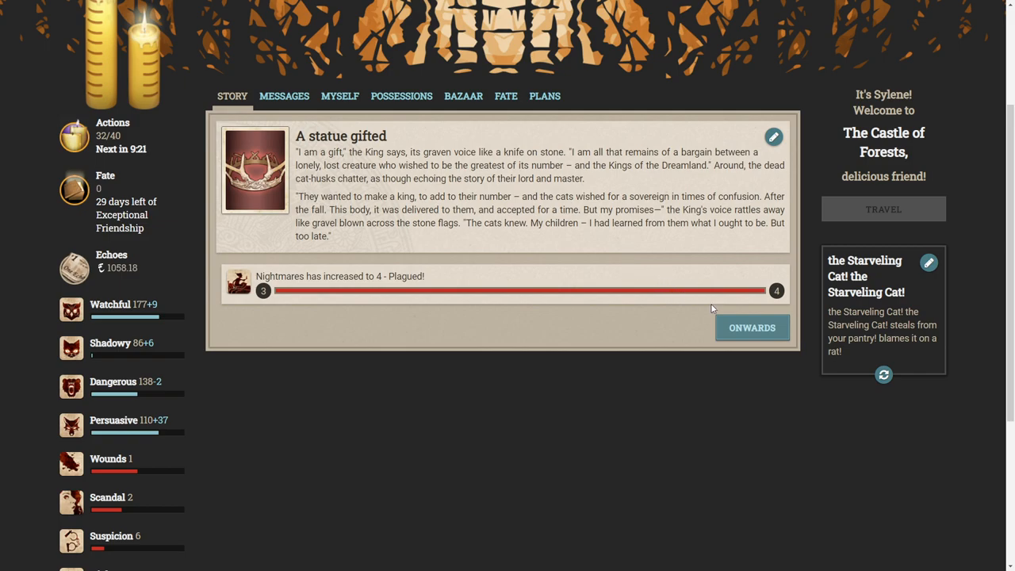
click(751, 328)
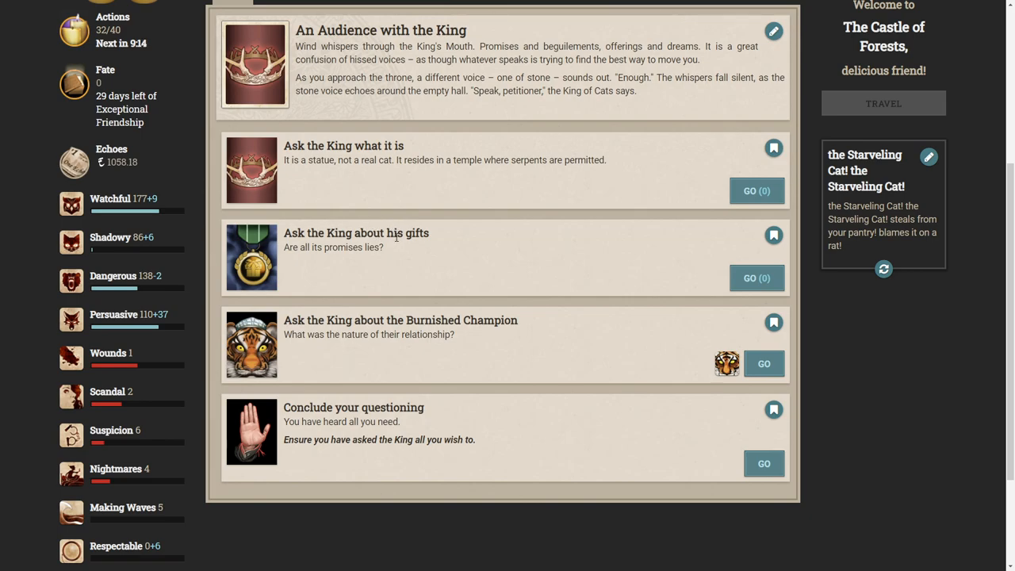
mouse_move(462, 248)
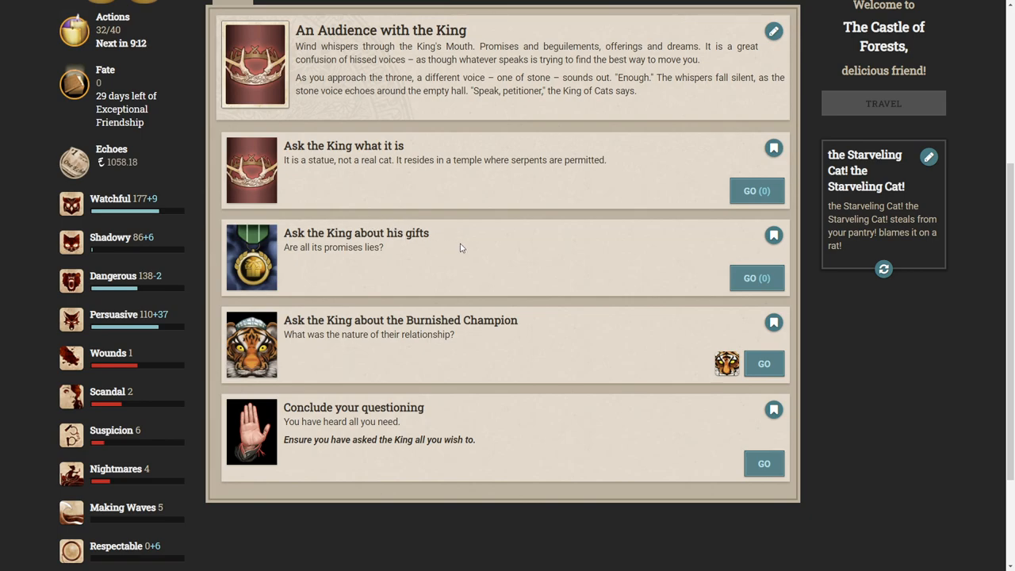
mouse_move(756, 277)
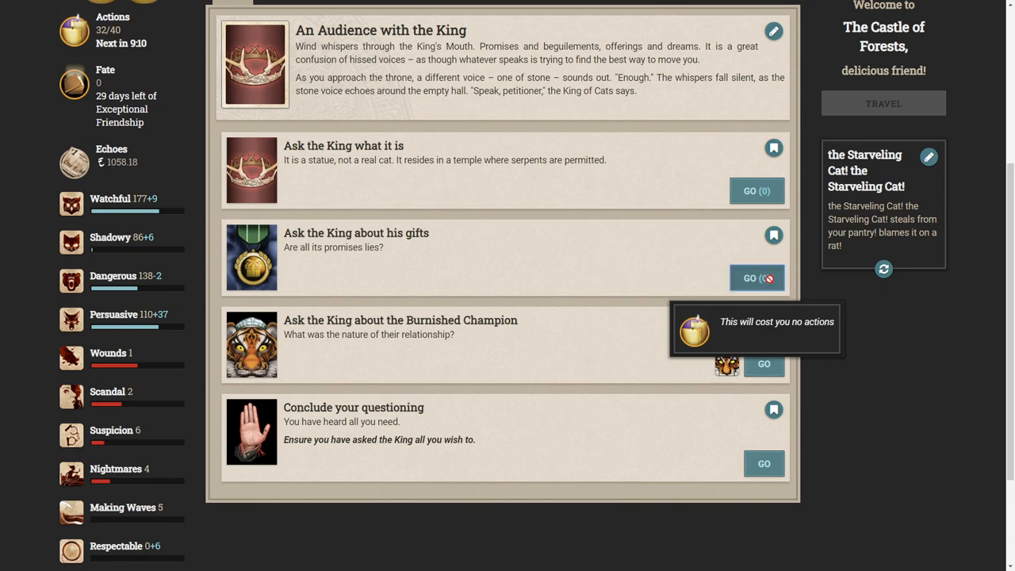
Ask the King about his gifts, then return to and review the questions.
click(756, 278)
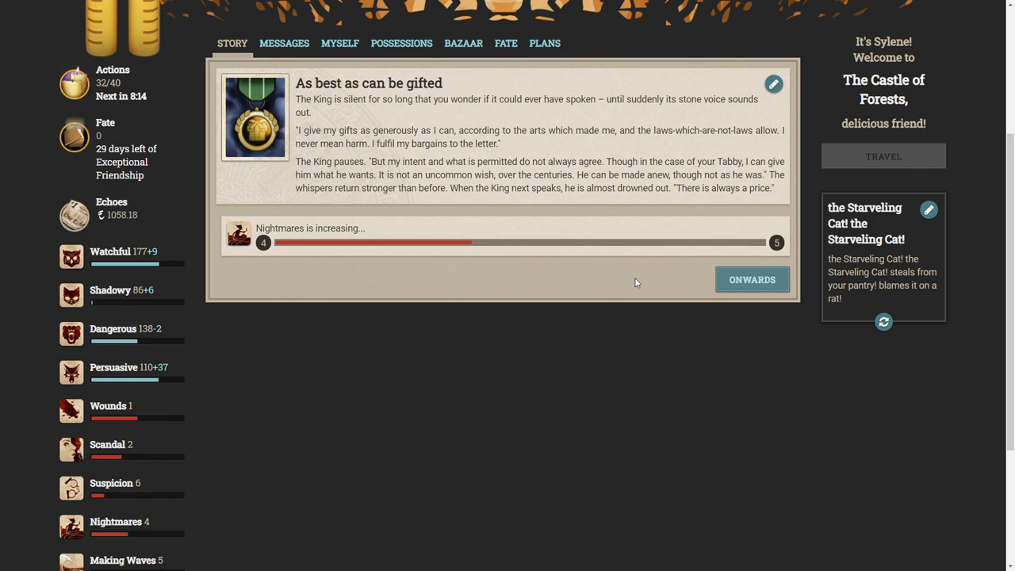
click(751, 279)
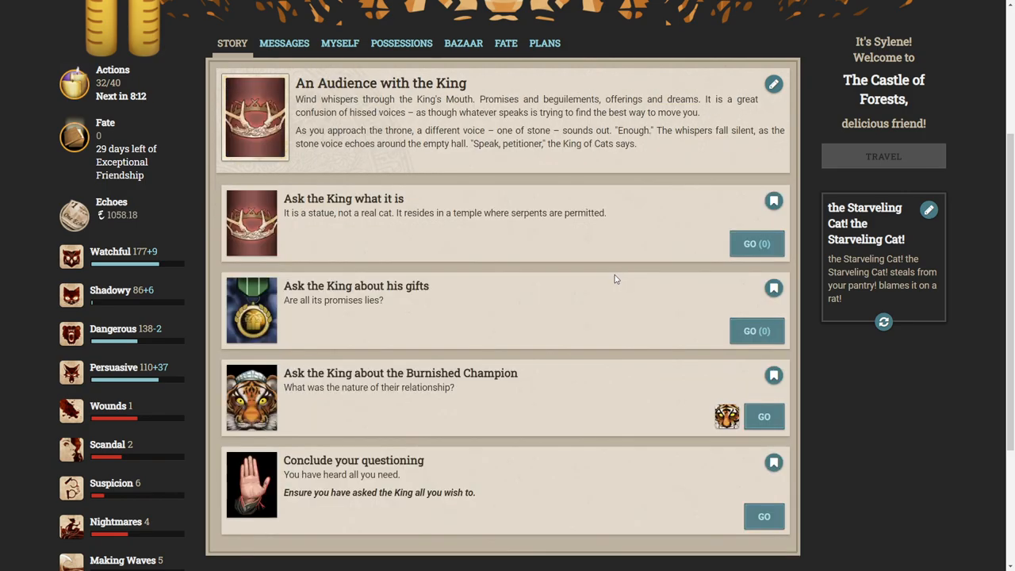
scroll(down, 3)
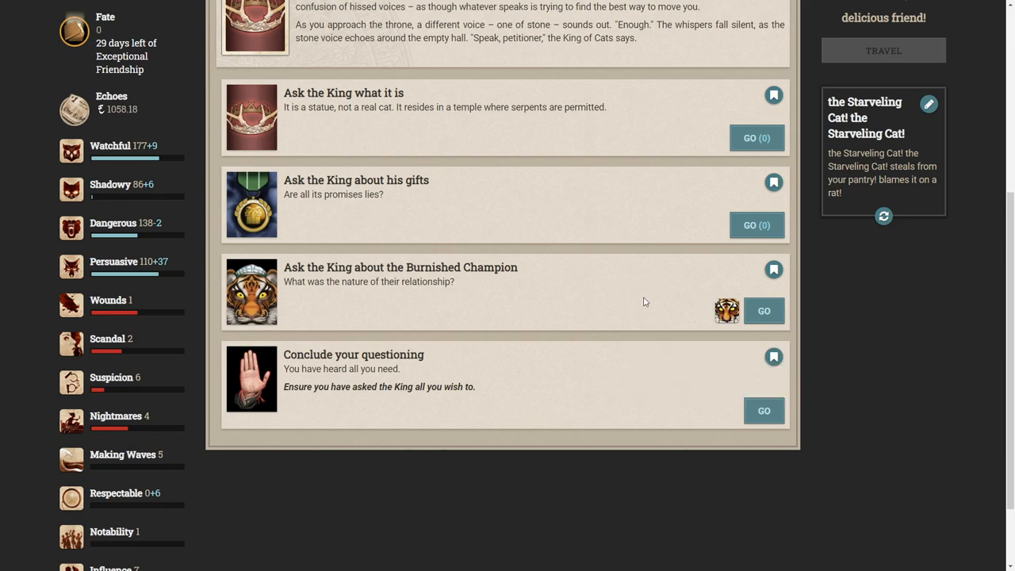
Ask about the Burnished Champion, then continue past 'A rift in power'.
click(763, 310)
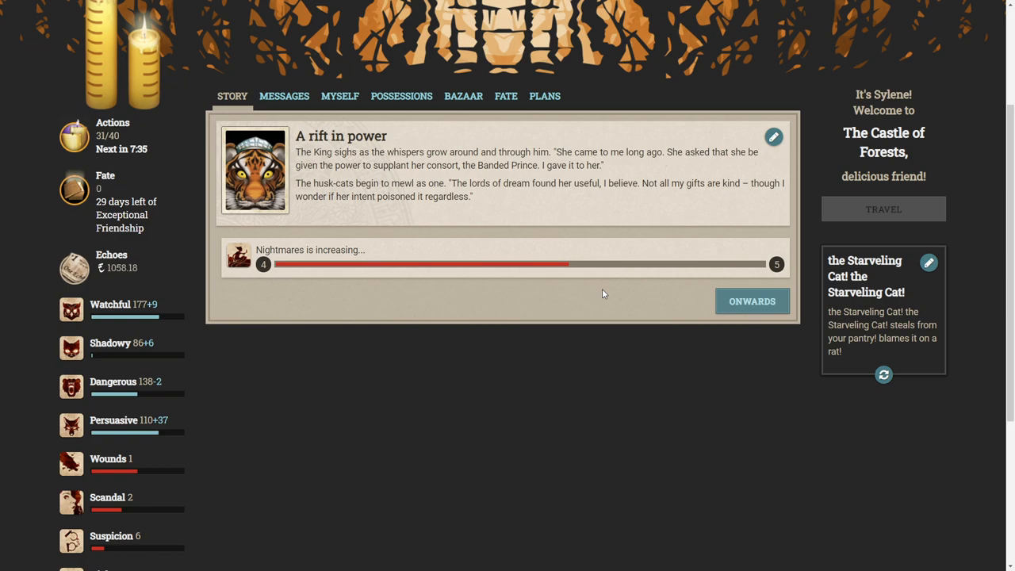
mouse_move(752, 301)
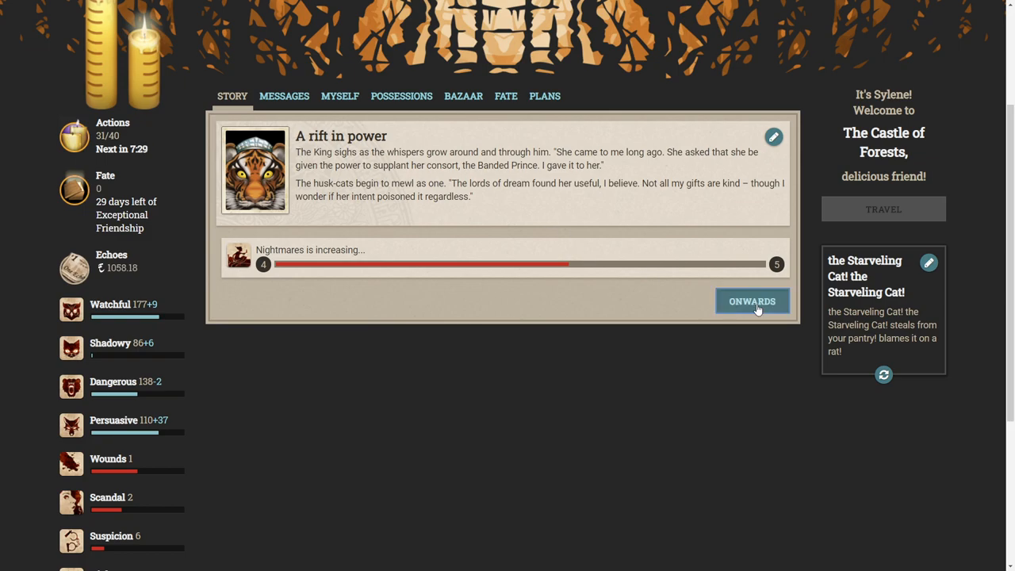
click(751, 301)
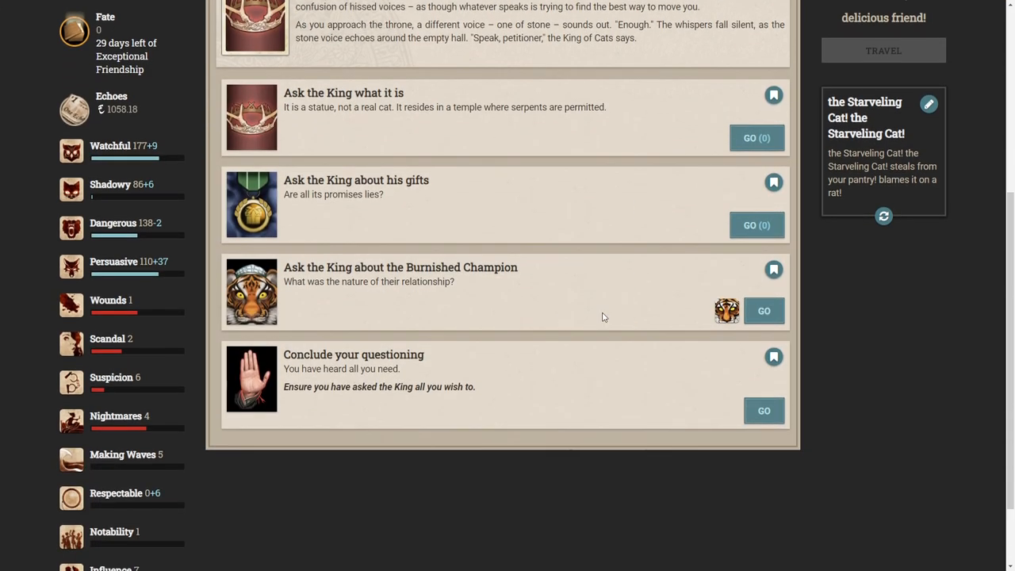
mouse_move(613, 366)
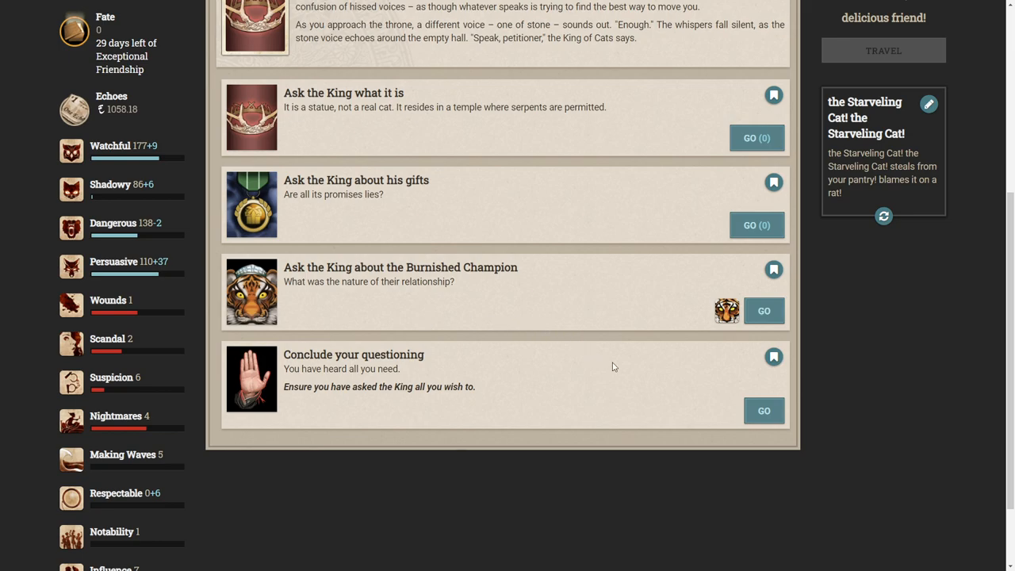
Conclude questioning the King of Cats and move past the 'An end' result.
click(763, 410)
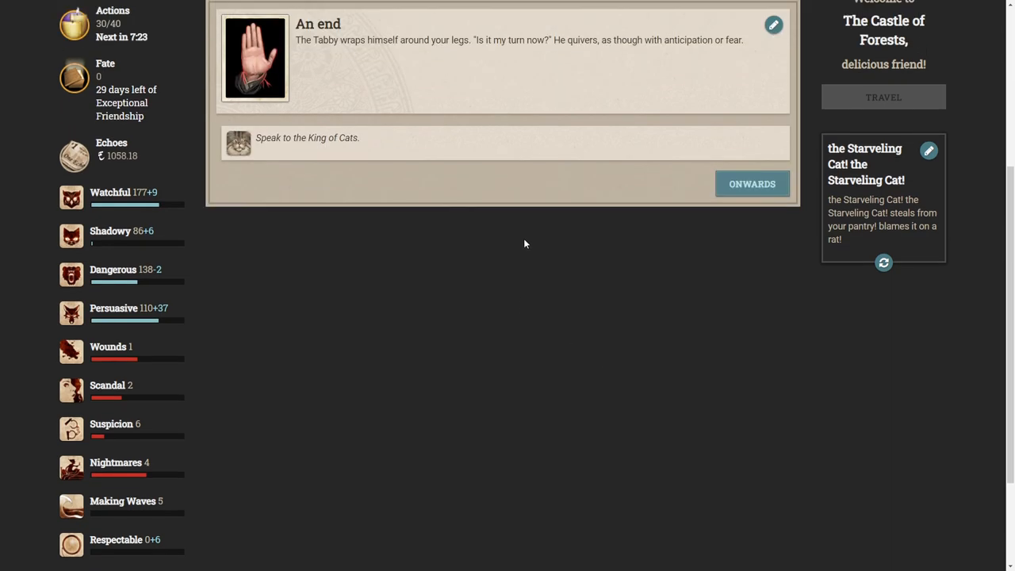
scroll(up, 3)
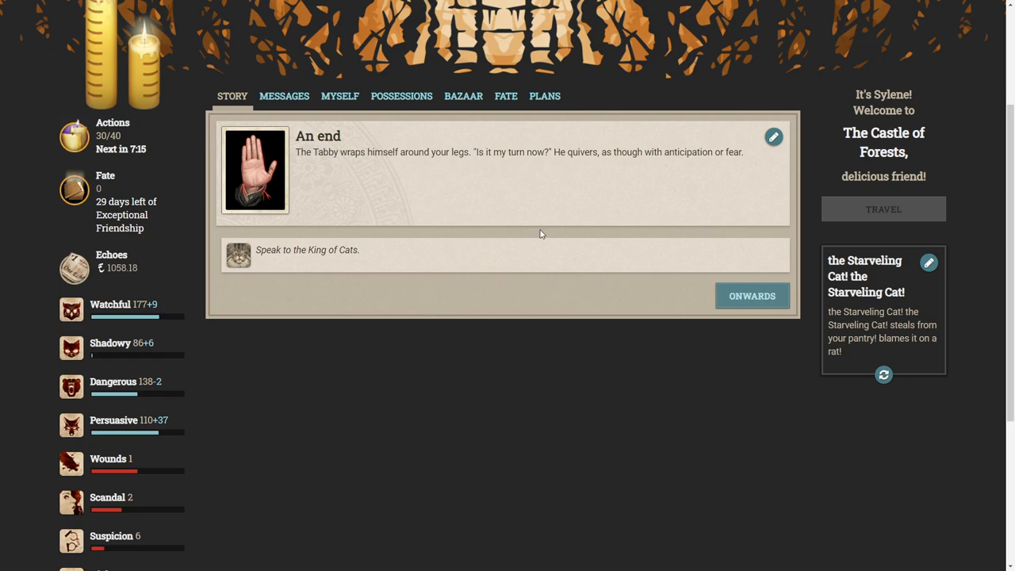
click(751, 296)
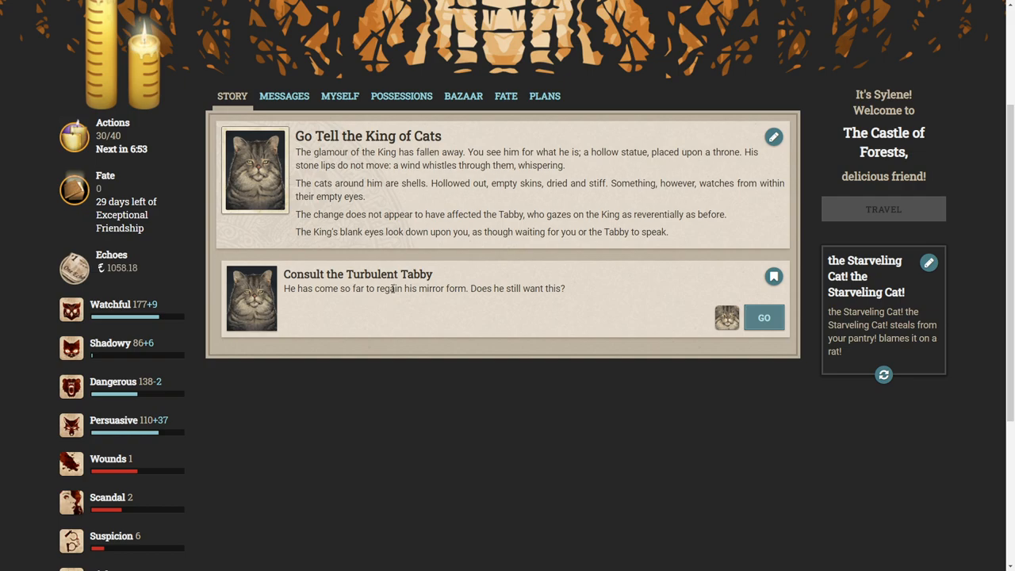
mouse_move(488, 304)
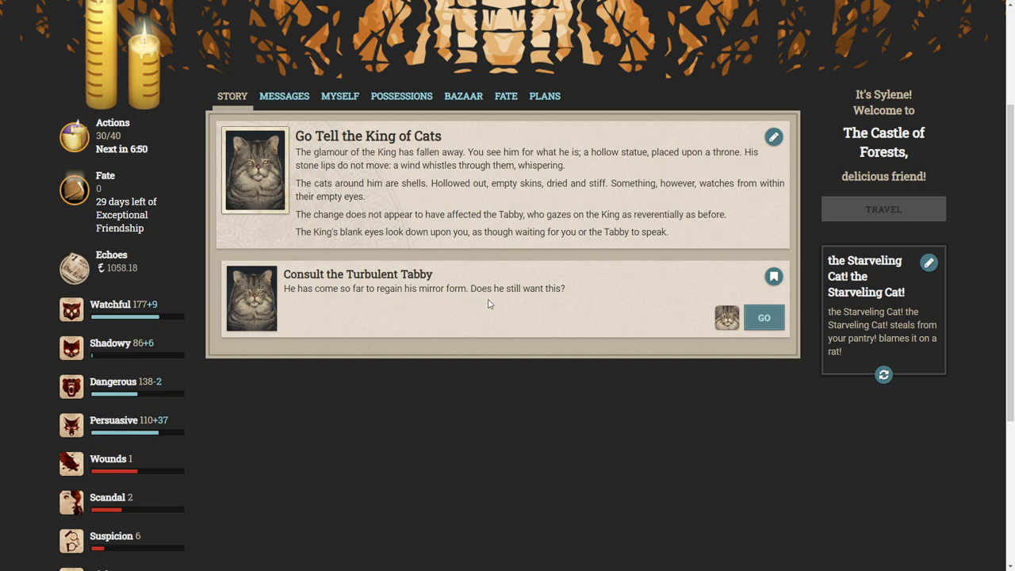
Choose 'Consult the Turbulent Tabby', bringing up 'At the last'.
click(763, 317)
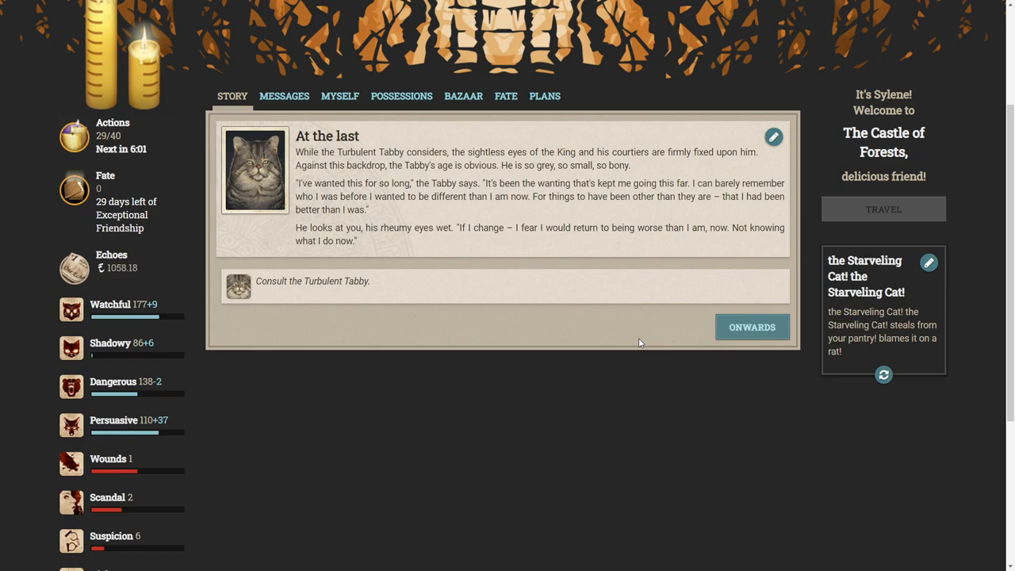
mouse_move(752, 326)
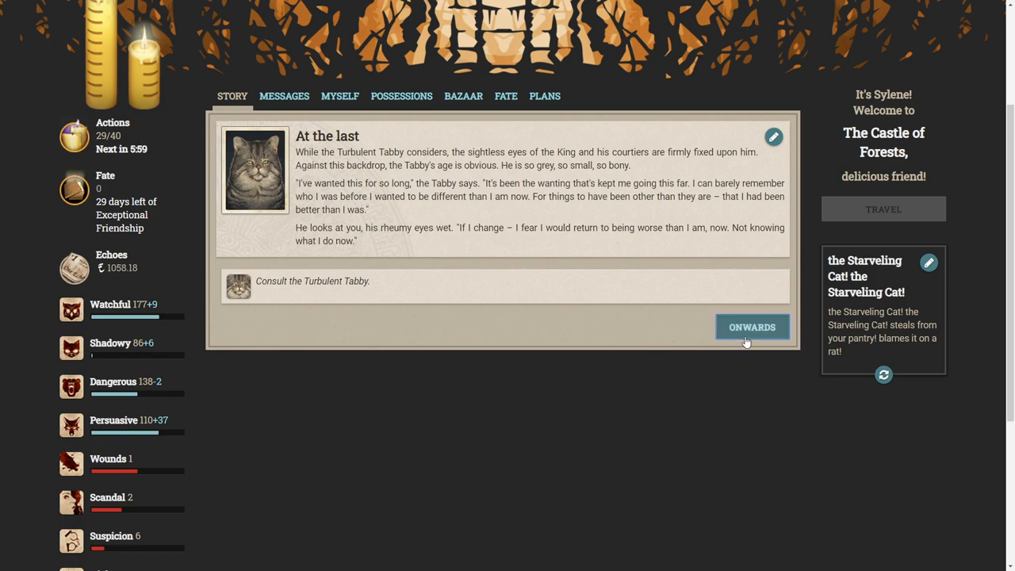
Encourage the Tabby to reject the gift and move past the spurned-gift outcome.
click(751, 327)
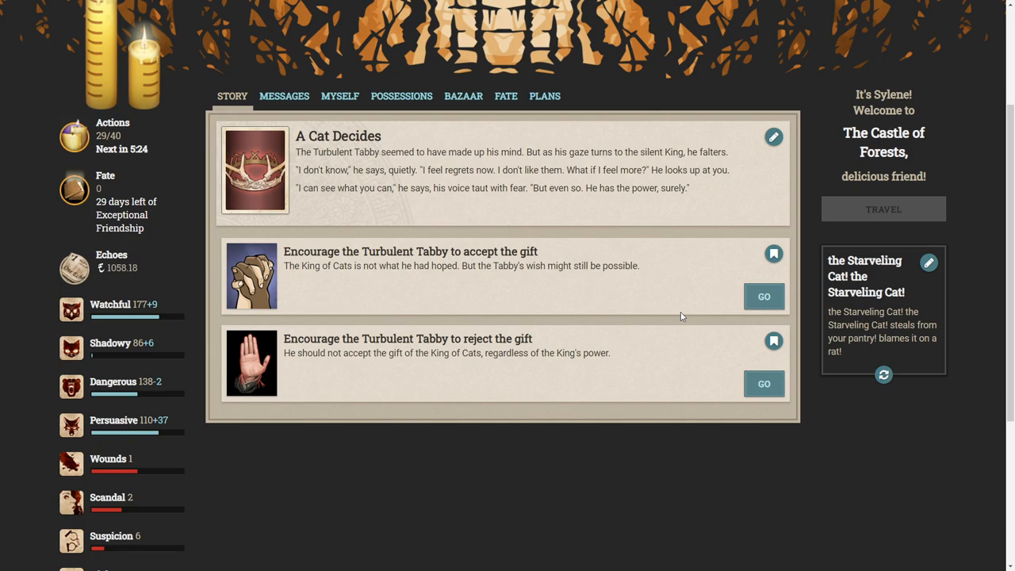
mouse_move(717, 318)
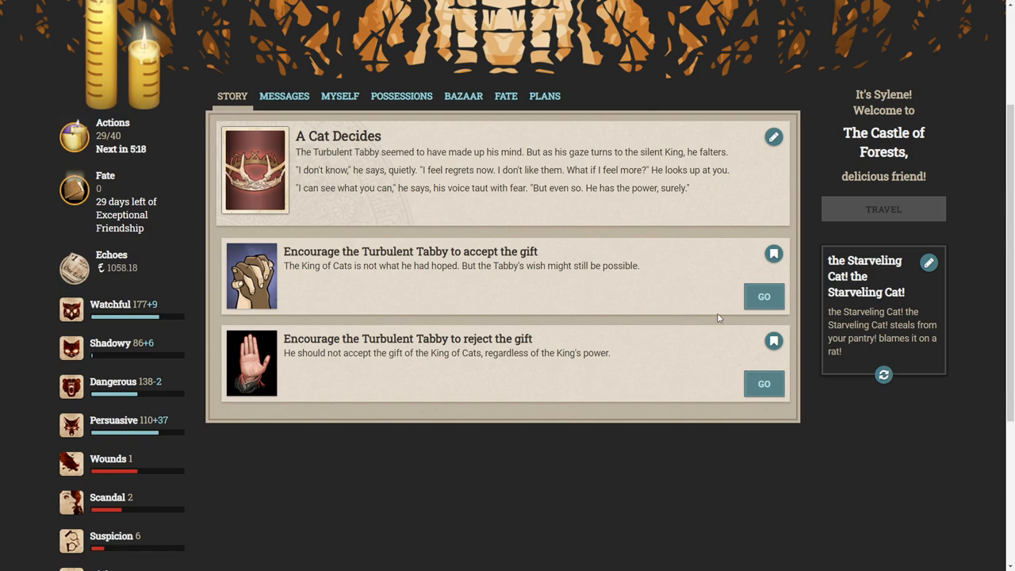
scroll(down, 3)
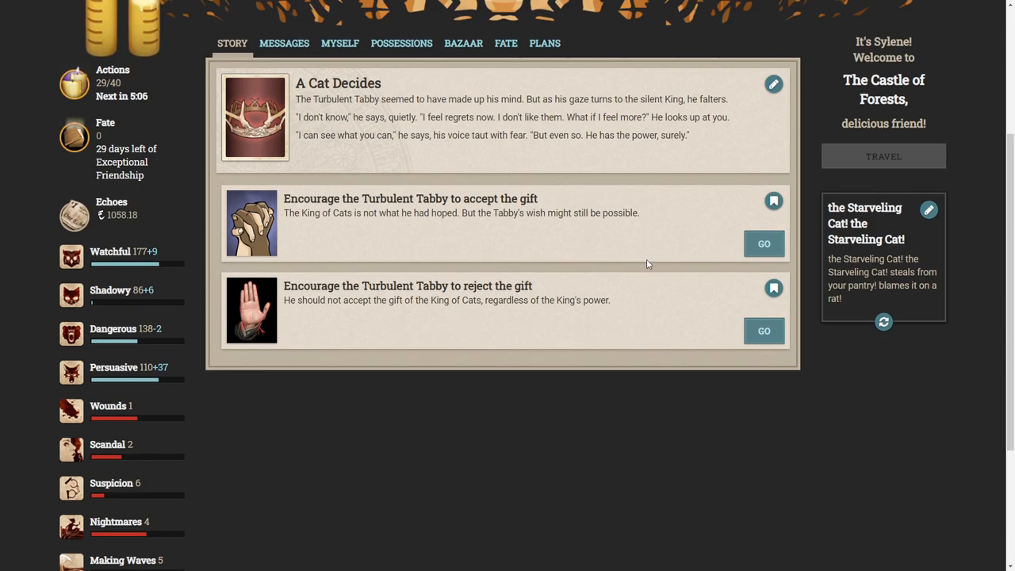
mouse_move(537, 274)
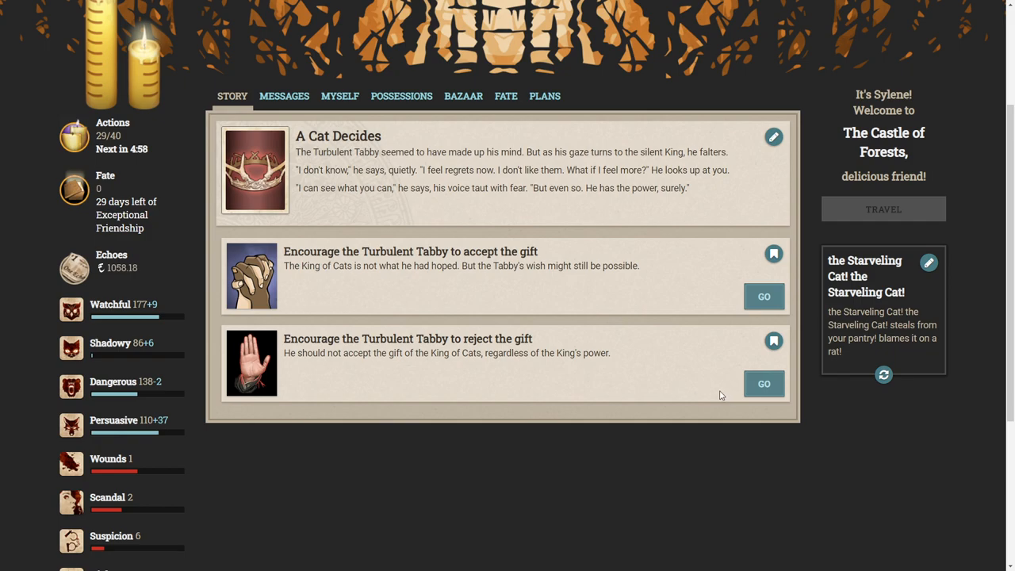
mouse_move(679, 310)
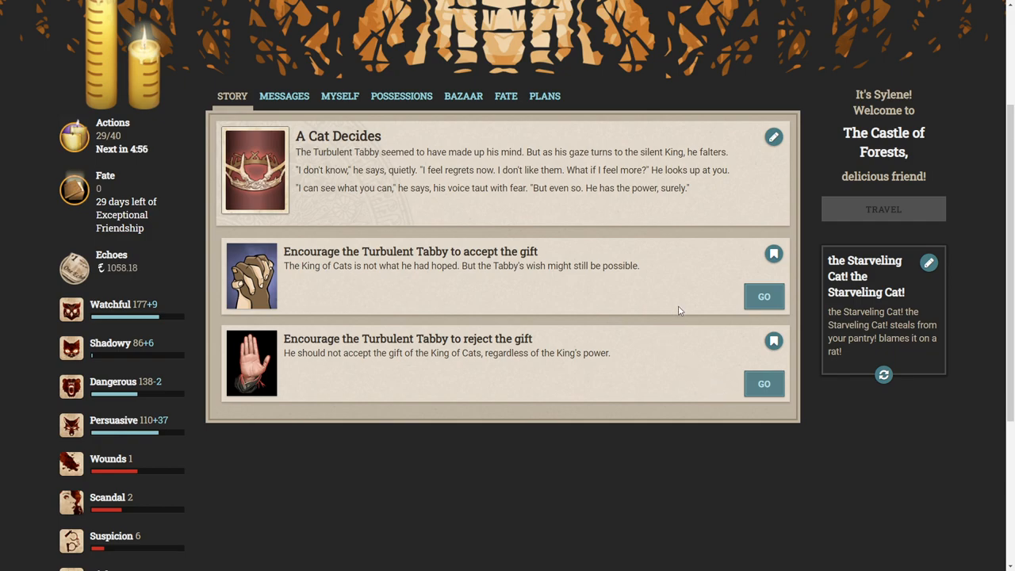
mouse_move(642, 349)
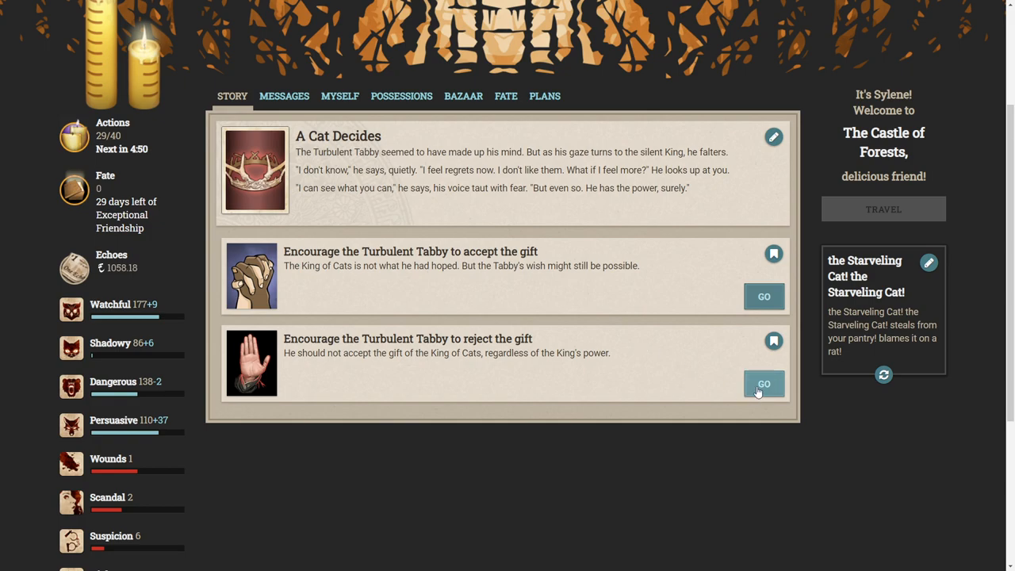
click(764, 384)
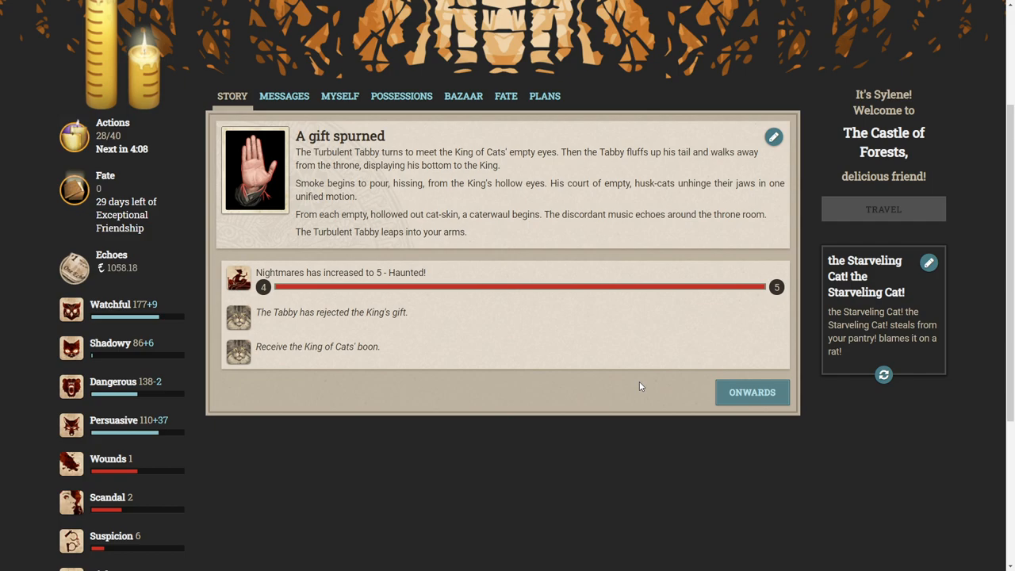
mouse_move(669, 390)
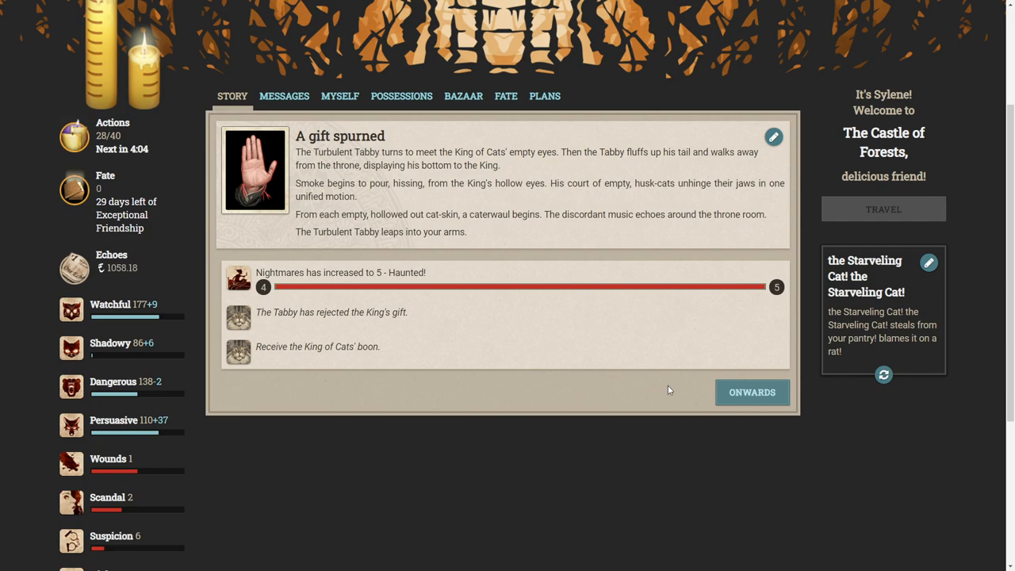
click(751, 391)
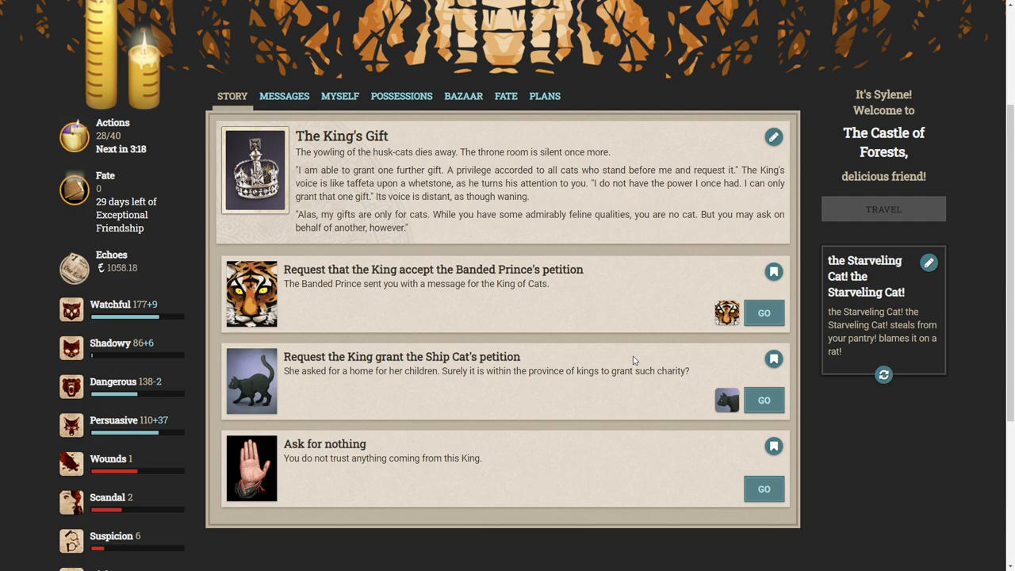
Pick 'Ask for nothing' on The King's Gift storylet.
scroll(down, 3)
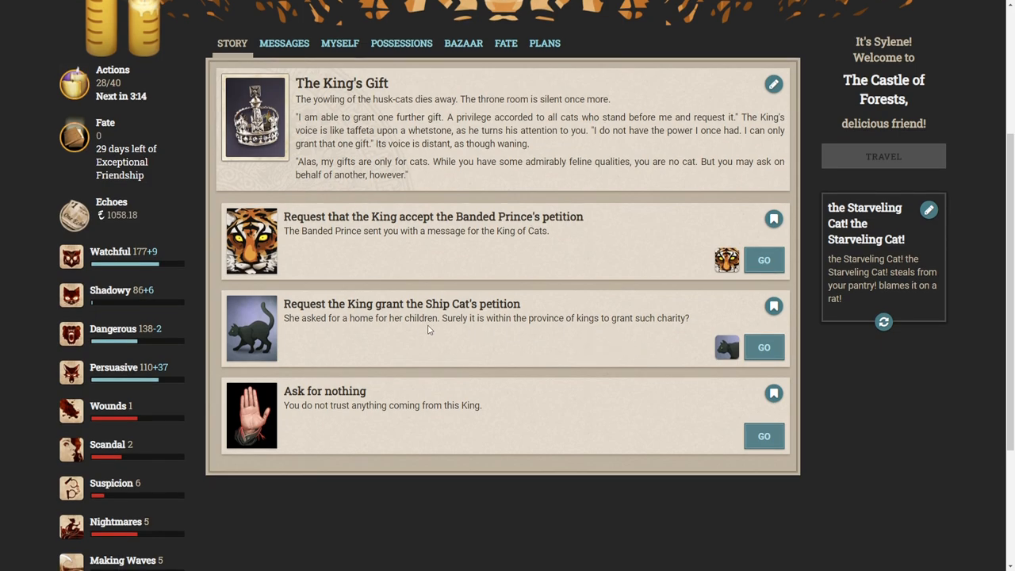
mouse_move(398, 330)
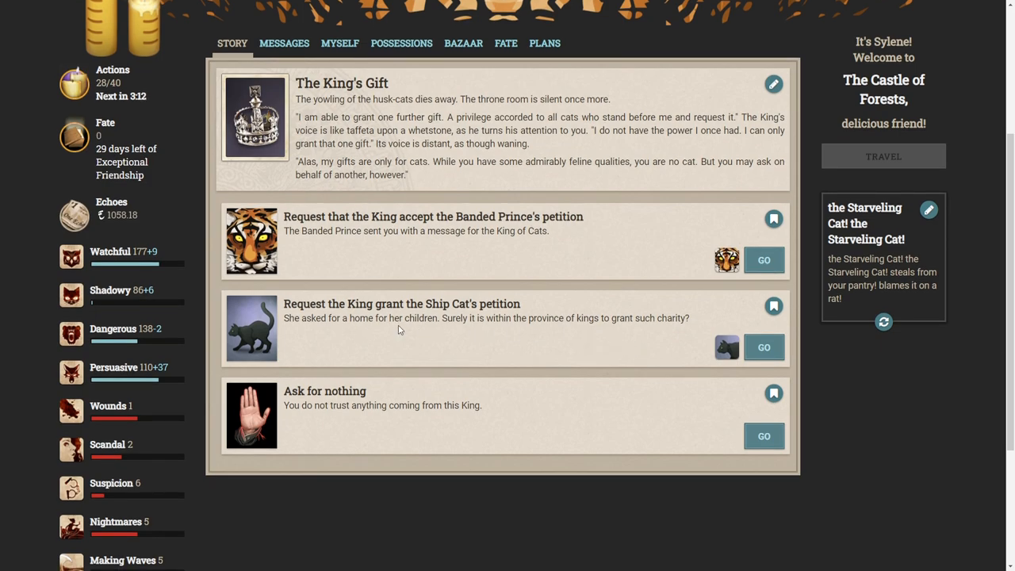
mouse_move(392, 335)
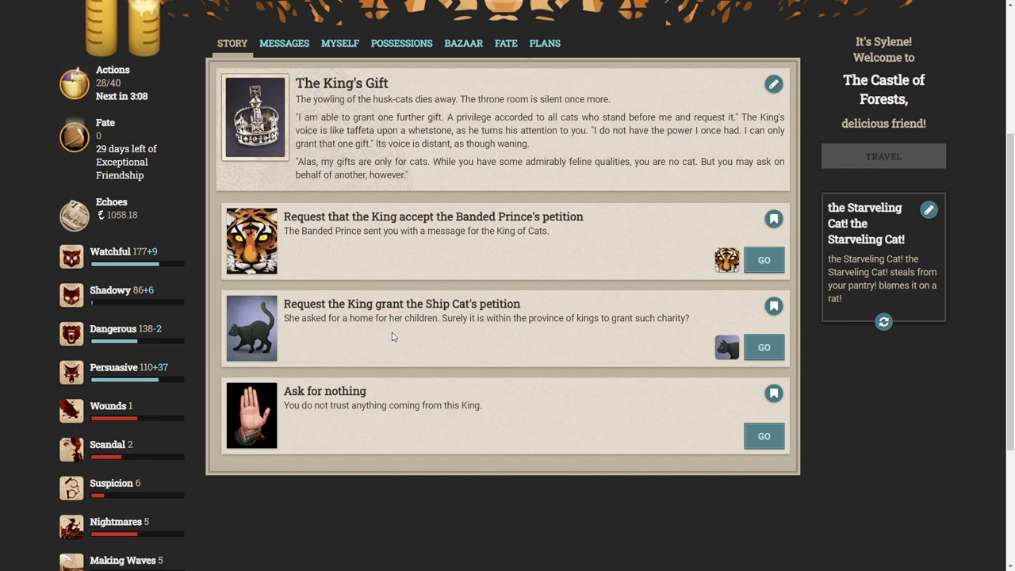
mouse_move(373, 336)
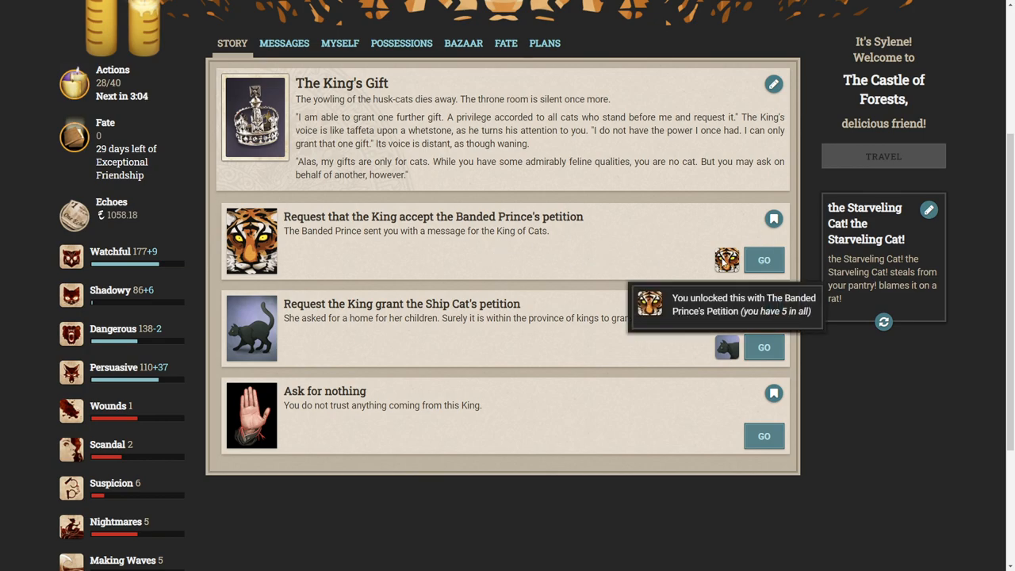
mouse_move(512, 405)
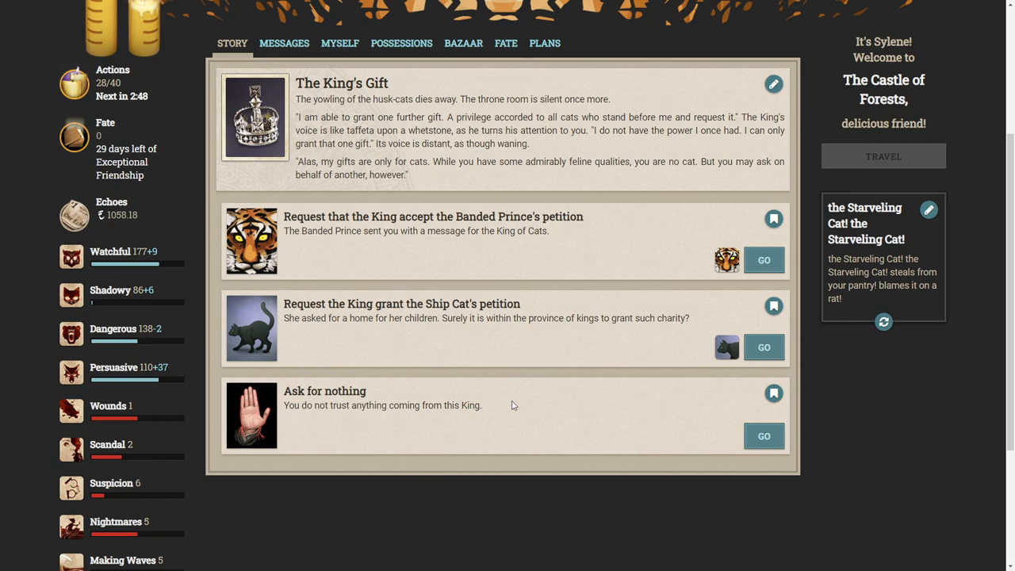
mouse_move(526, 389)
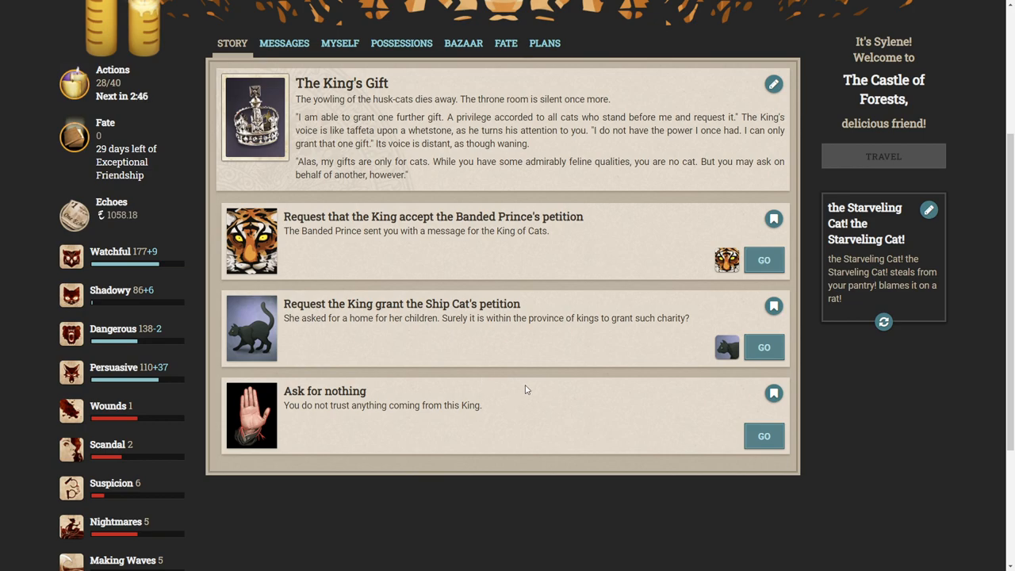
mouse_move(722, 436)
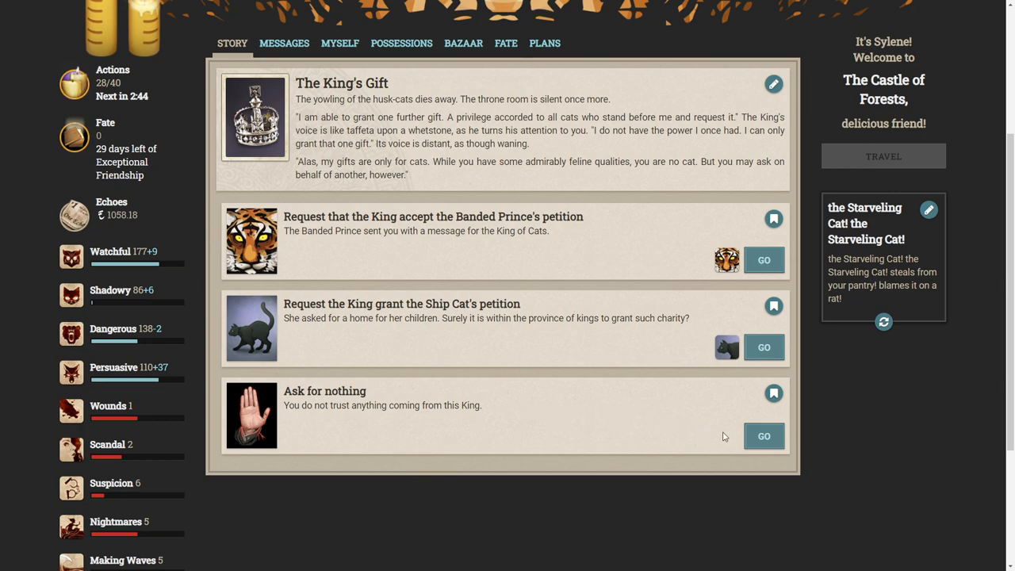
click(764, 435)
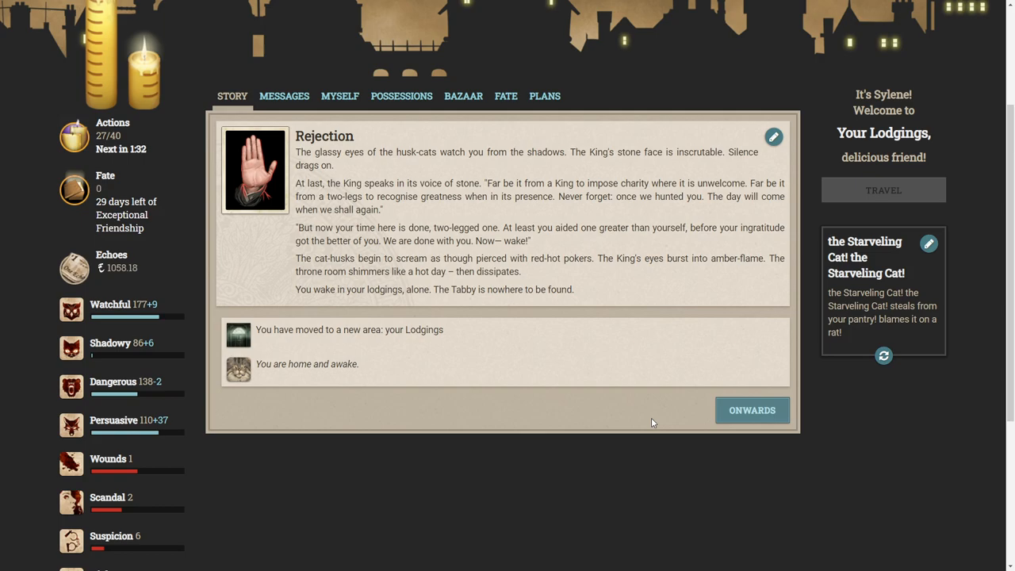
Leave the Rejection outcome and wake in the Lodgings.
click(751, 410)
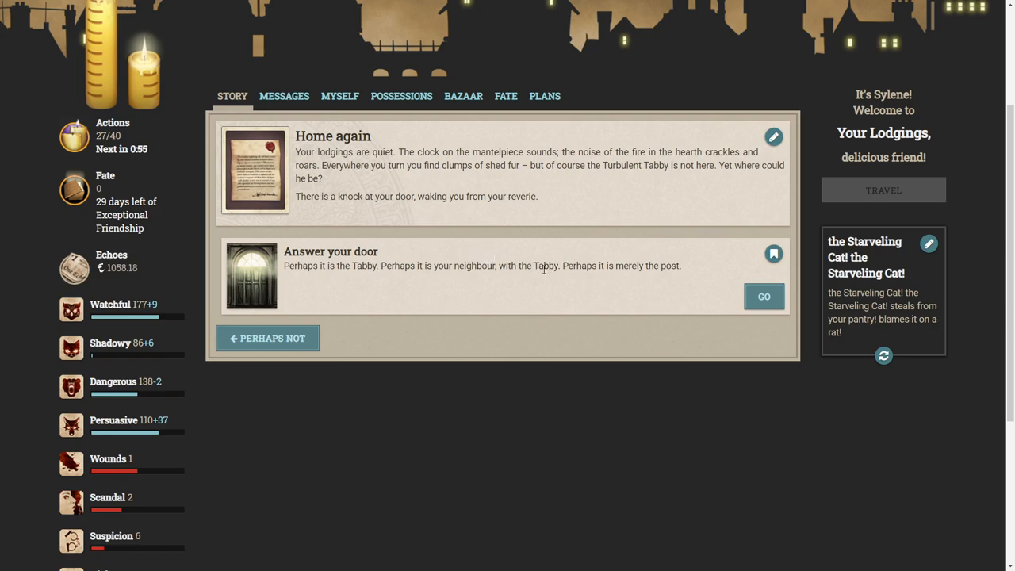
mouse_move(764, 295)
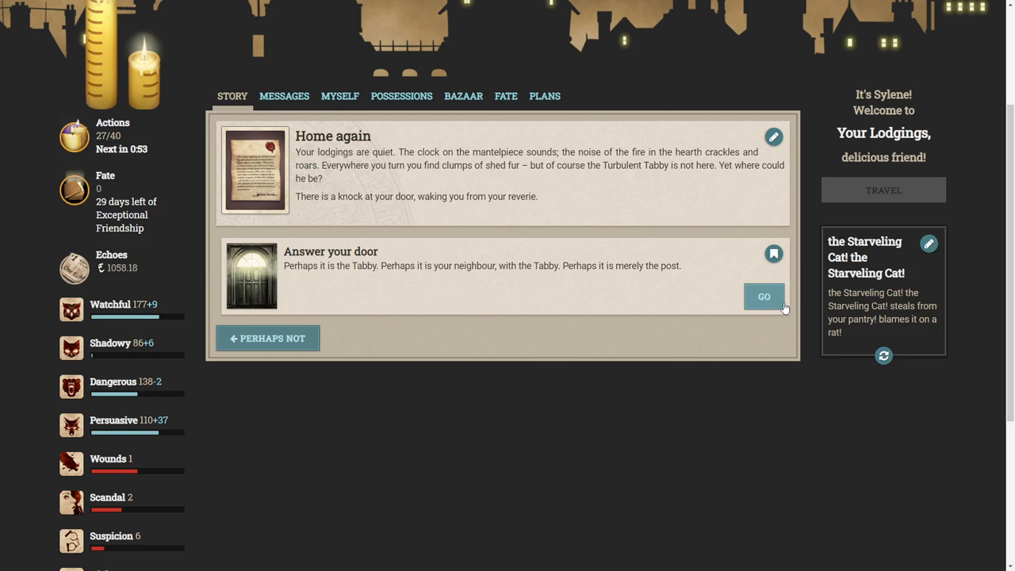
Answer the door and continue past the Duchess's 'A summons'.
click(763, 296)
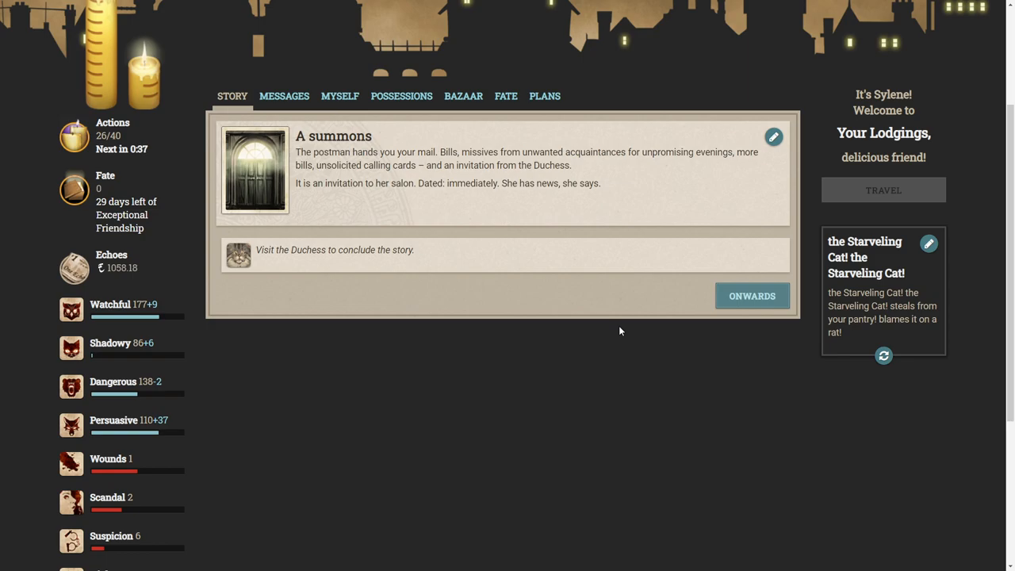
click(751, 295)
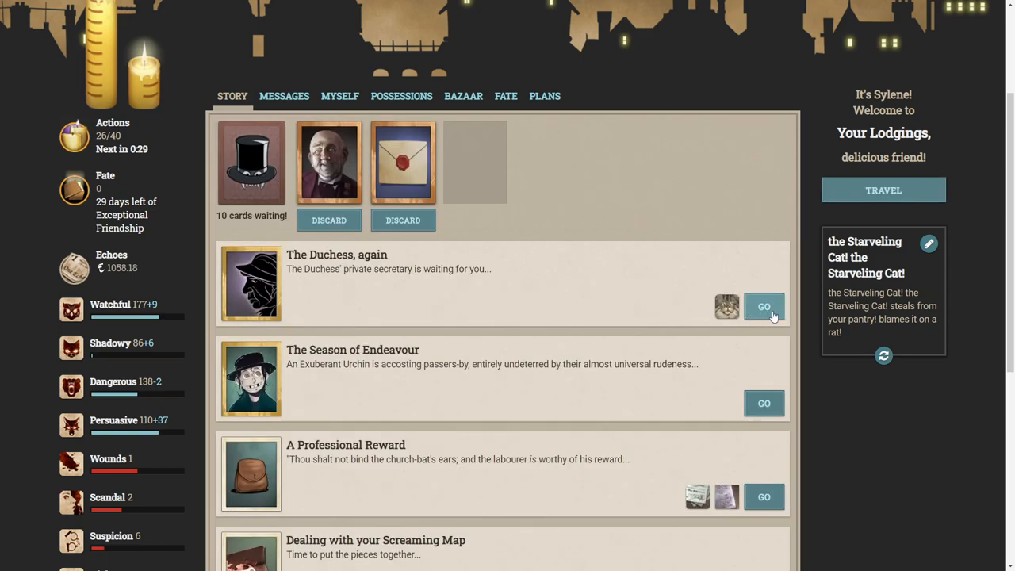
Start 'The Duchess, again' and choose 'Read the letters'.
click(763, 306)
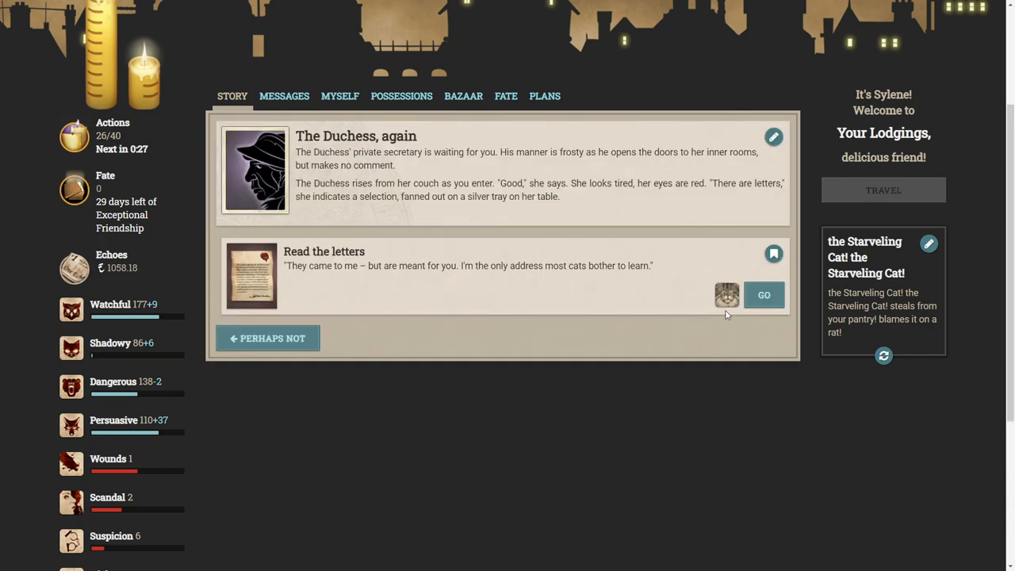
mouse_move(588, 211)
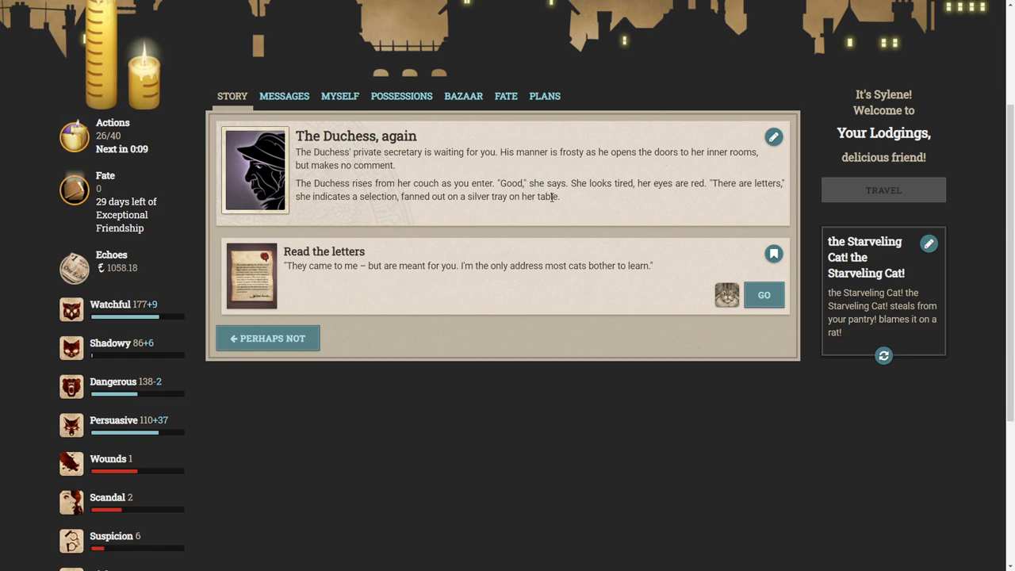
mouse_move(567, 204)
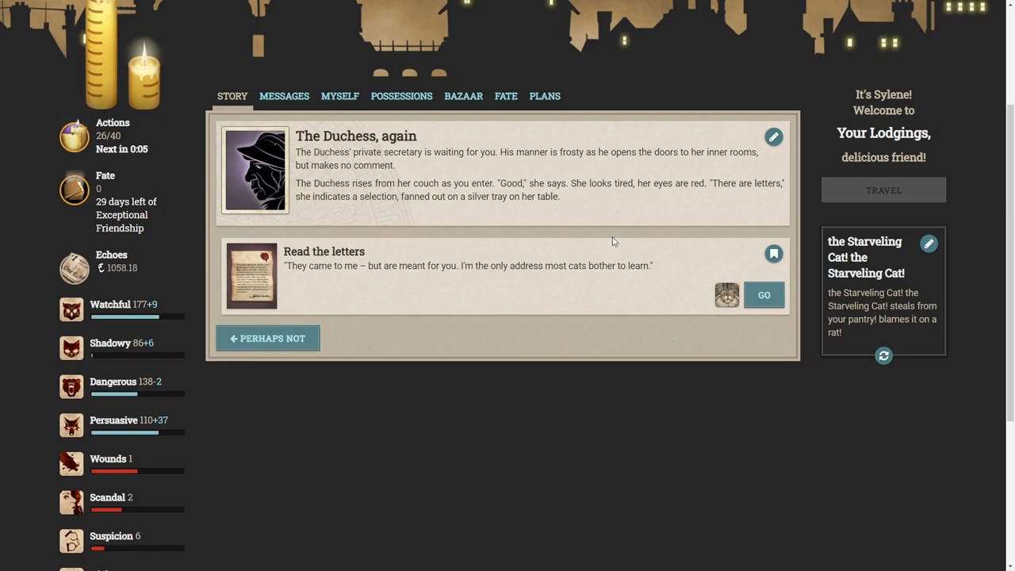
mouse_move(388, 278)
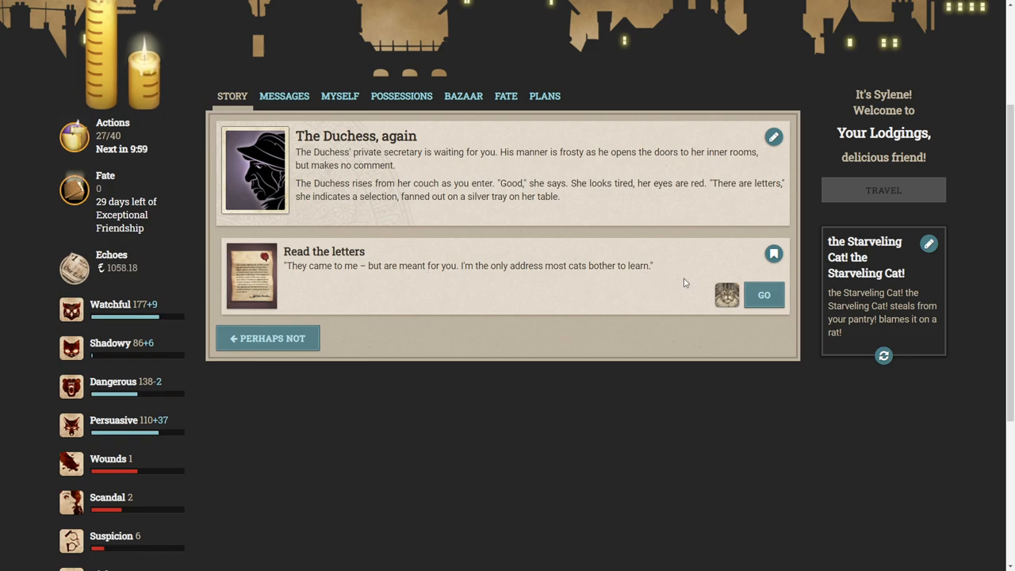
click(763, 294)
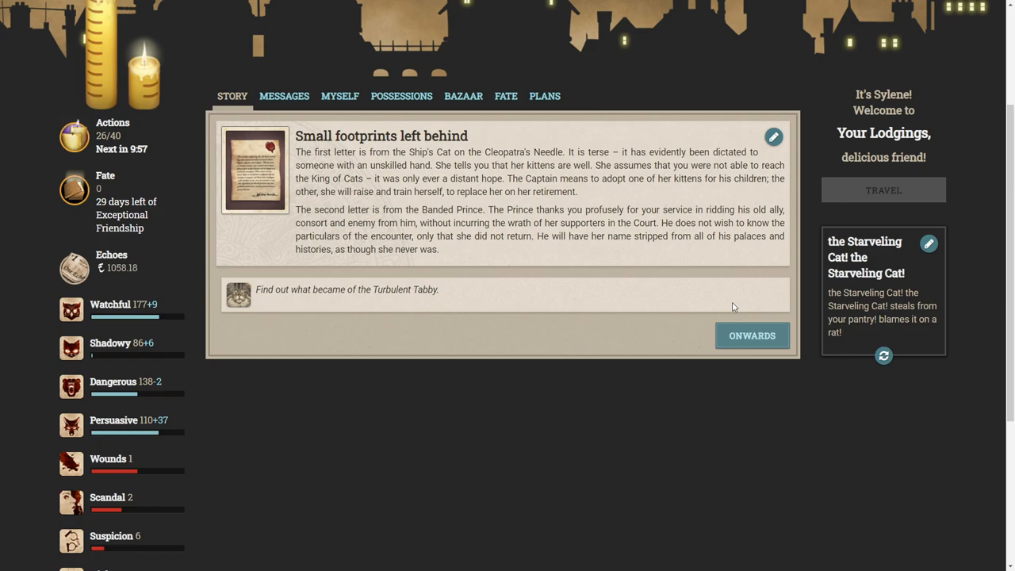
mouse_move(729, 303)
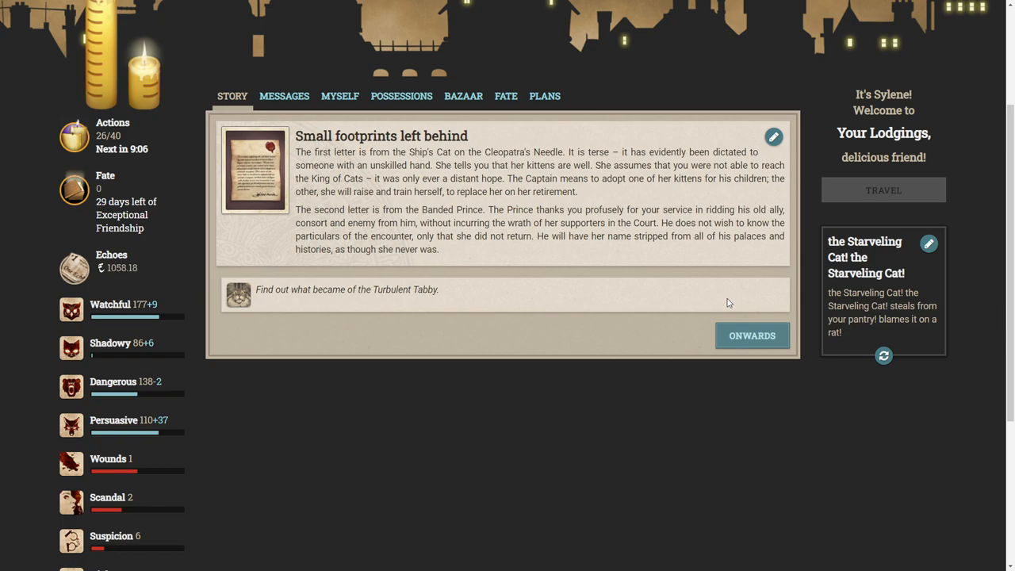
Move on from the 'Small footprints left behind' letters outcome.
click(751, 334)
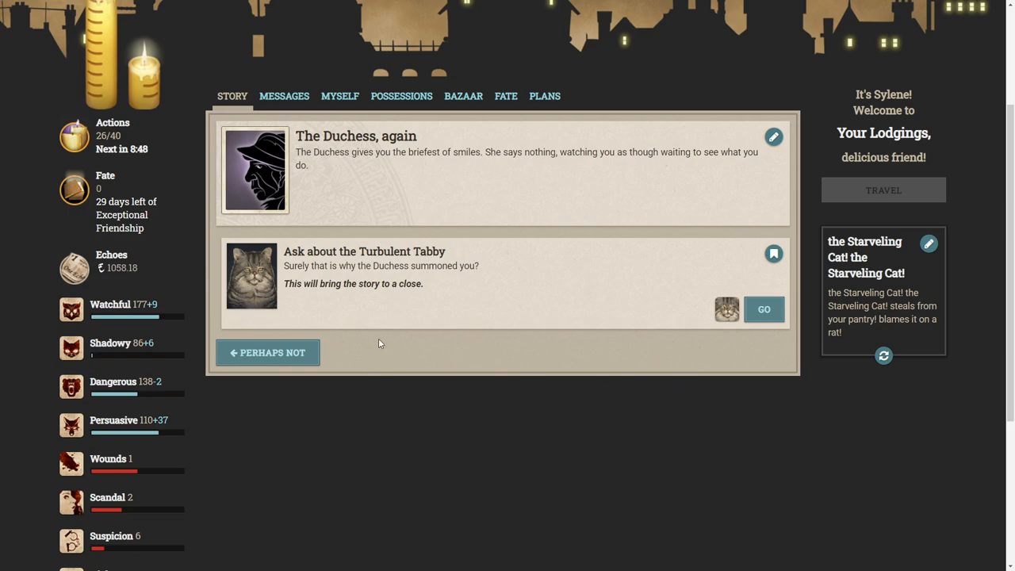
mouse_move(343, 270)
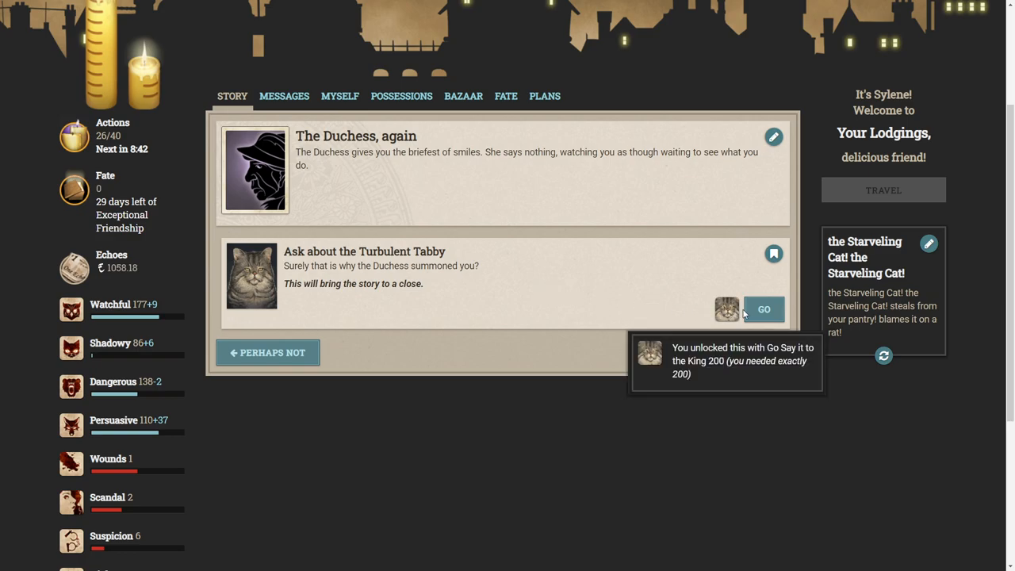
Ask the Duchess about the Tabby, then leave 'The closing of a life'.
click(763, 309)
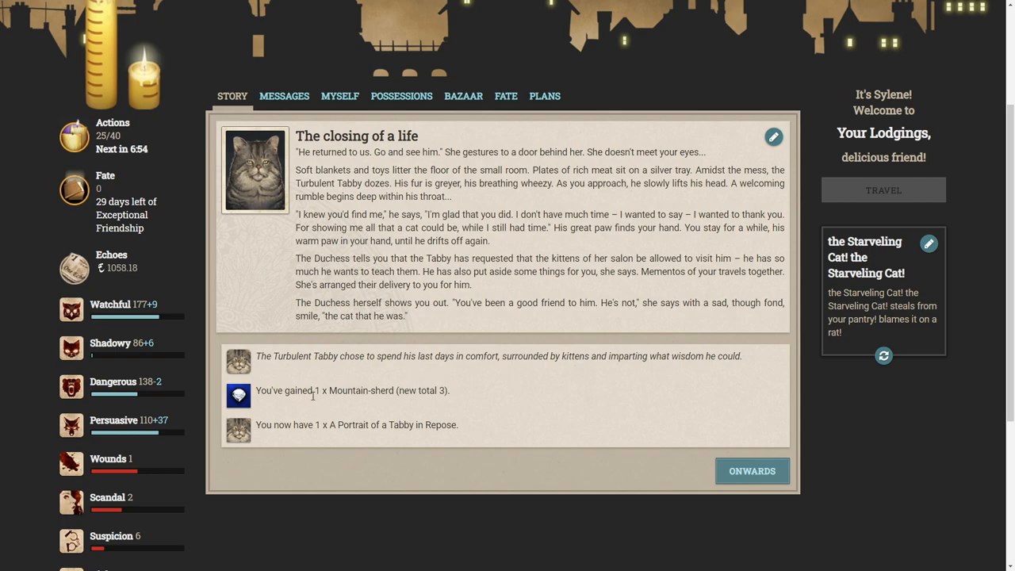
mouse_move(239, 395)
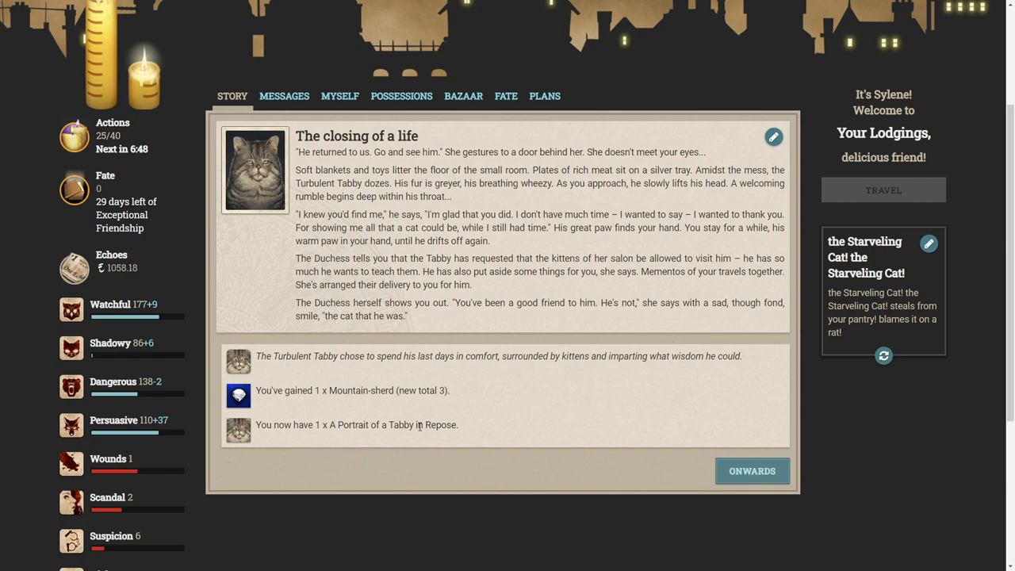
mouse_move(238, 429)
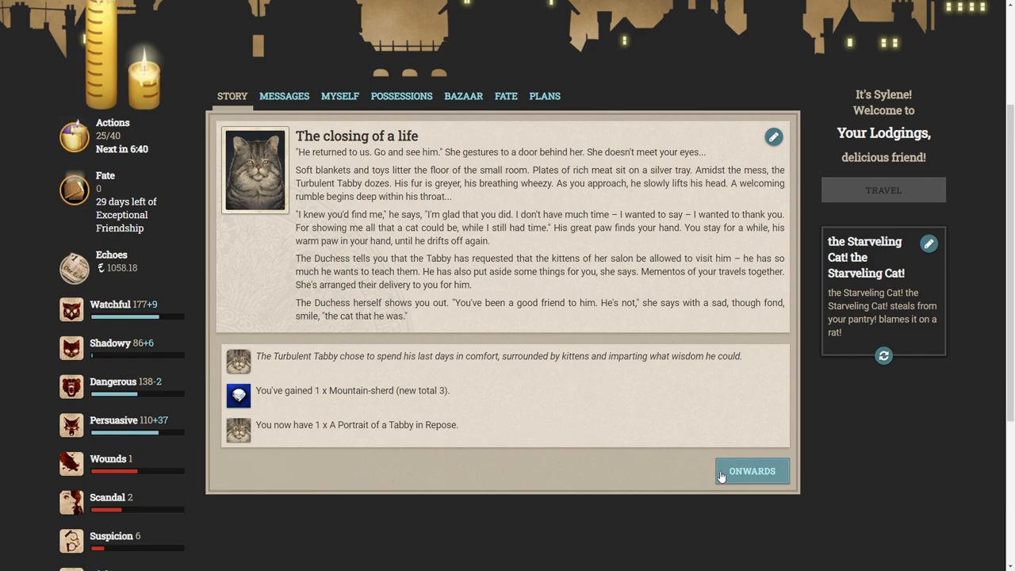
click(751, 470)
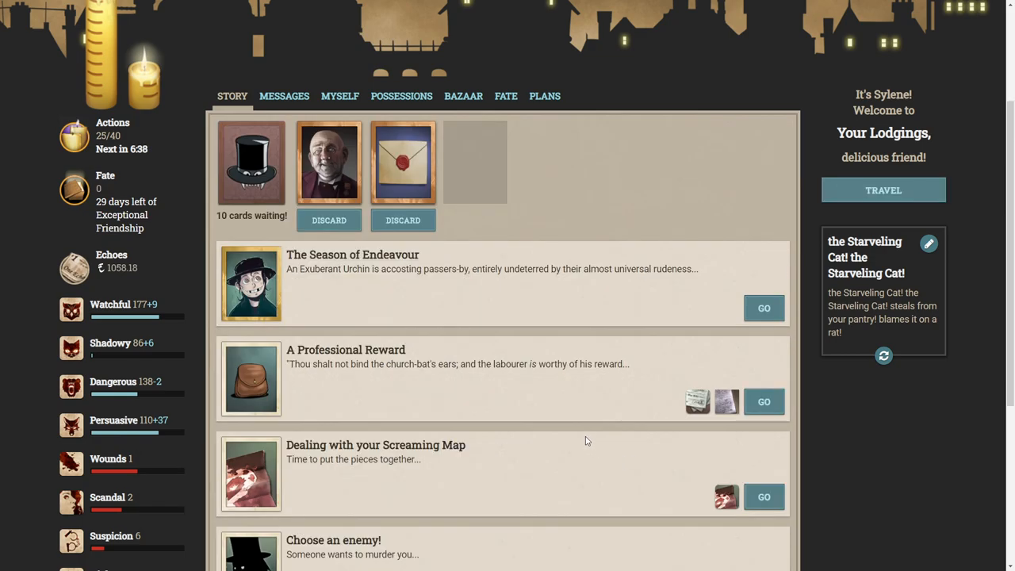